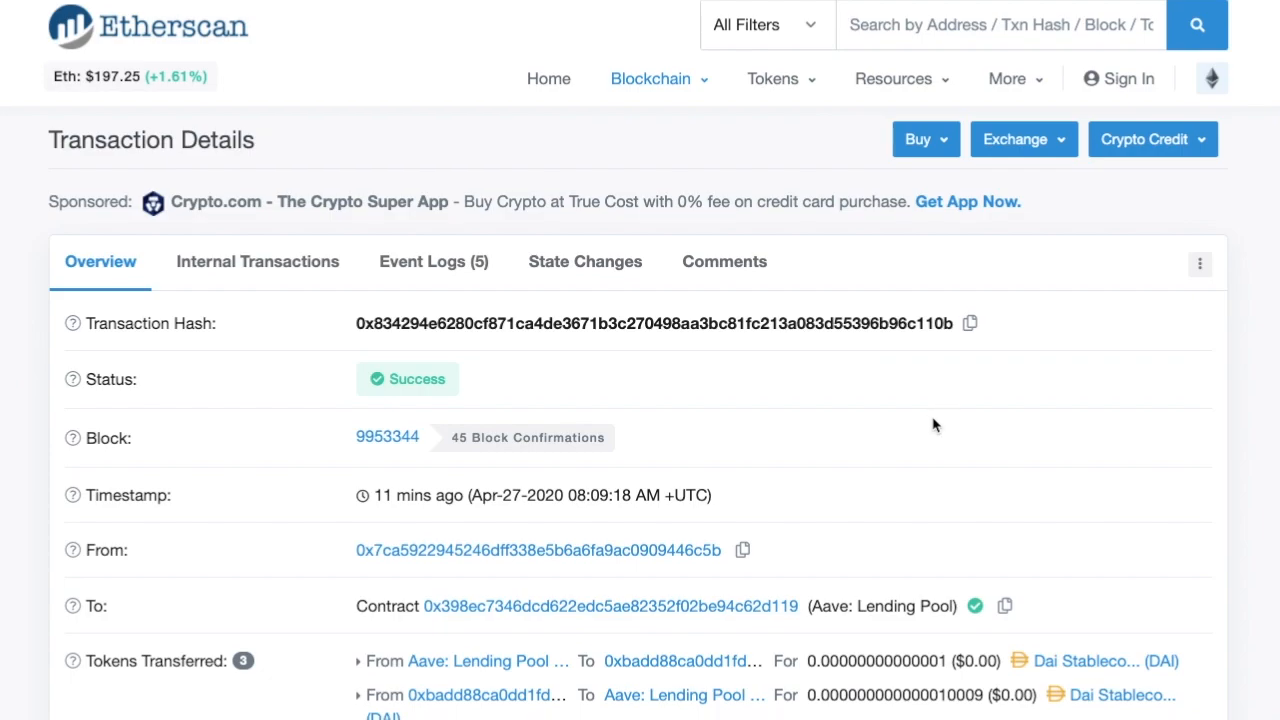
# - Scroll through the flash loan guide's introduction and five numbered steps to Applications of Flash Loans
pyautogui.scroll(-3)
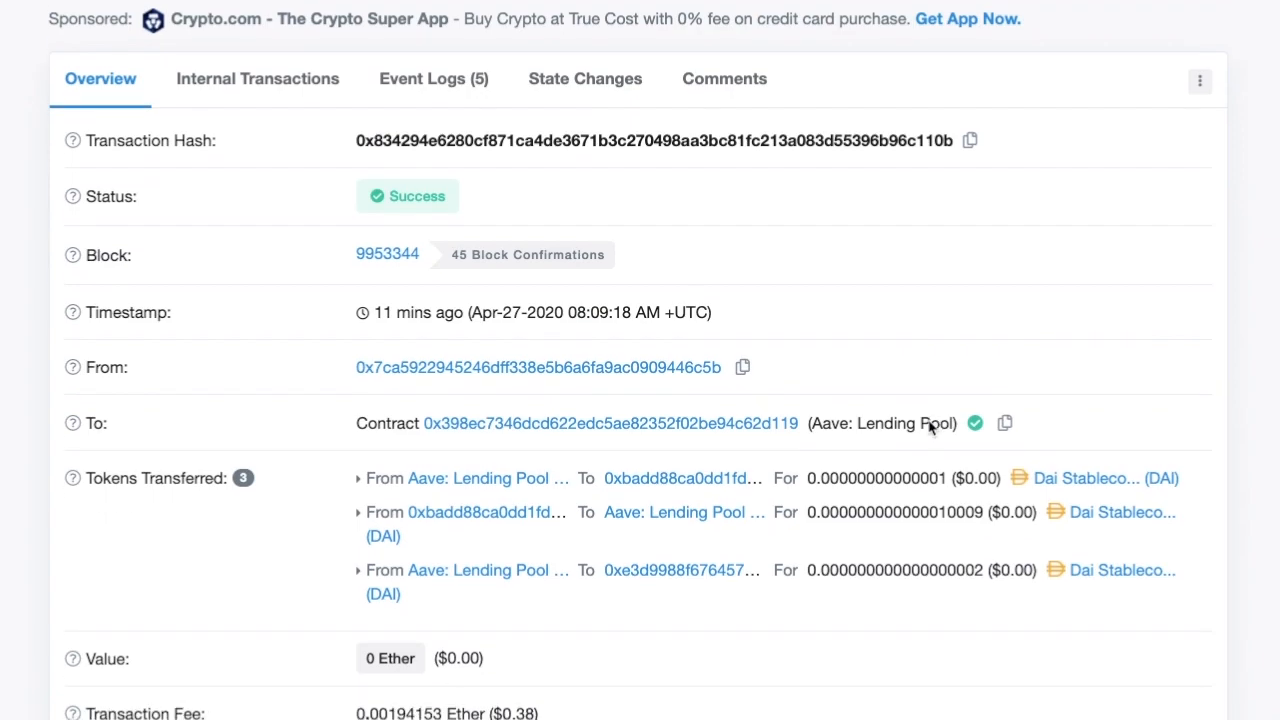
pyautogui.scroll(3)
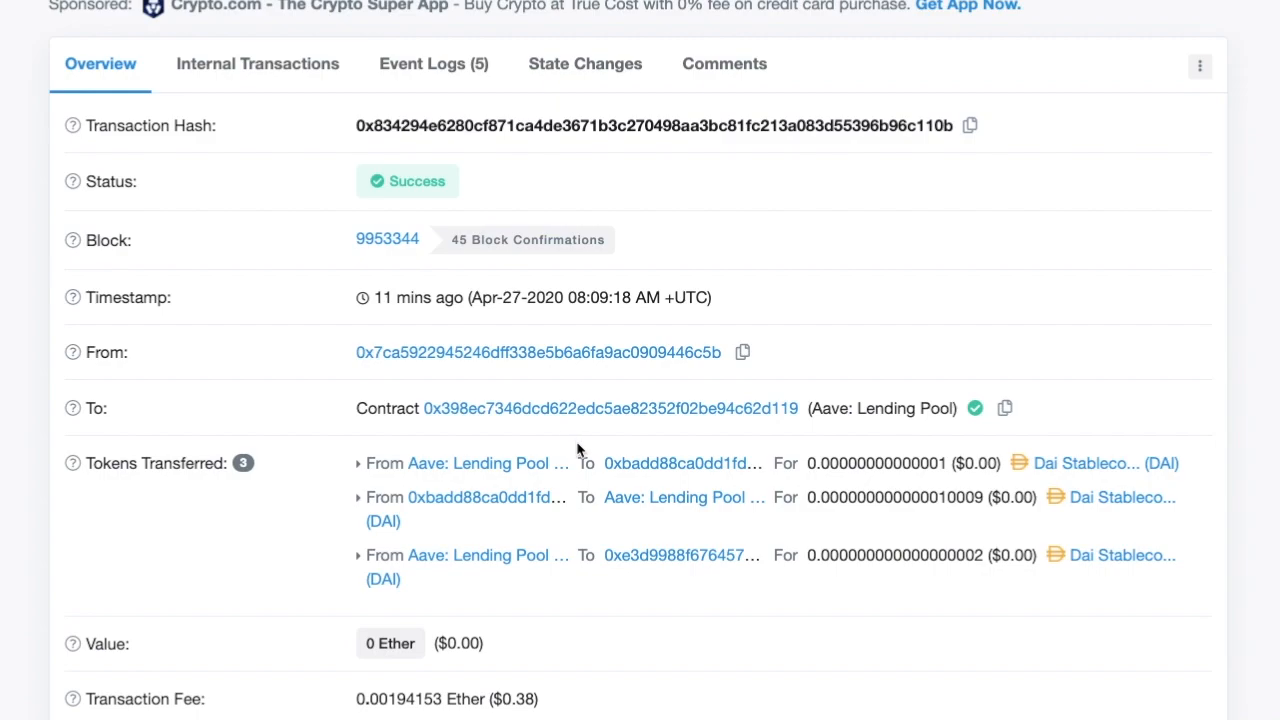
pyautogui.scroll(3)
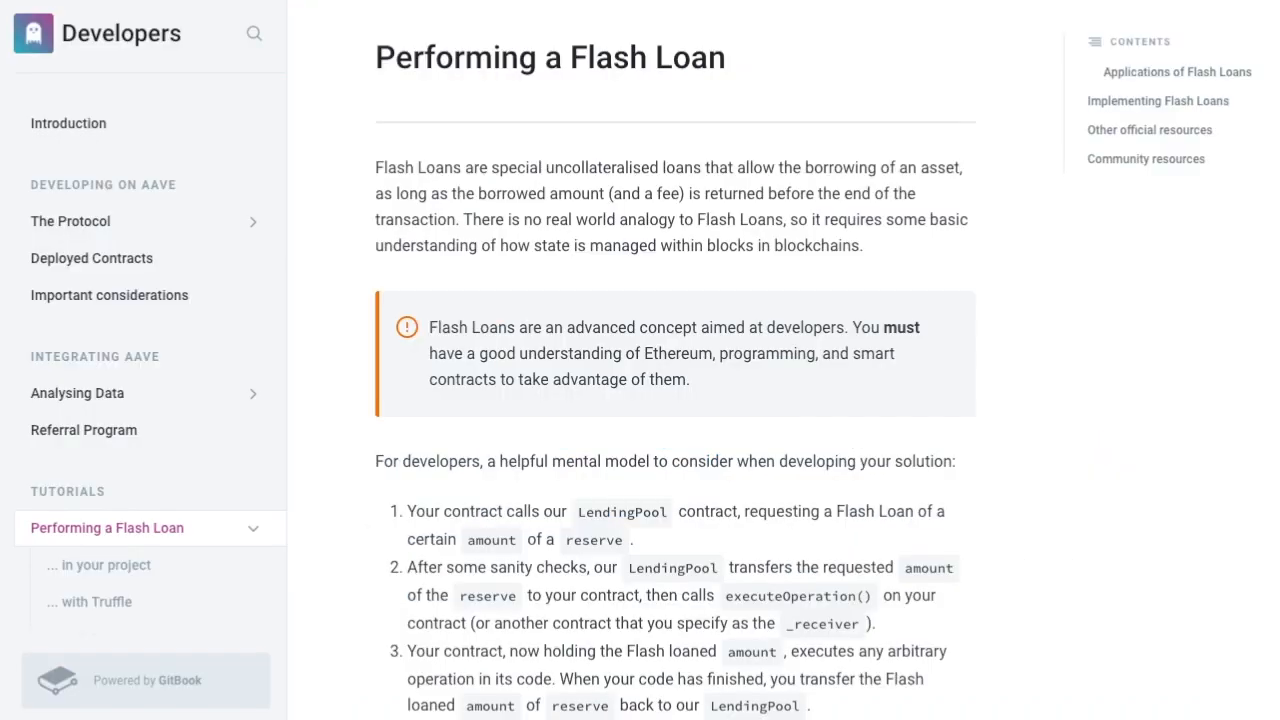
pyautogui.moveTo(422, 104)
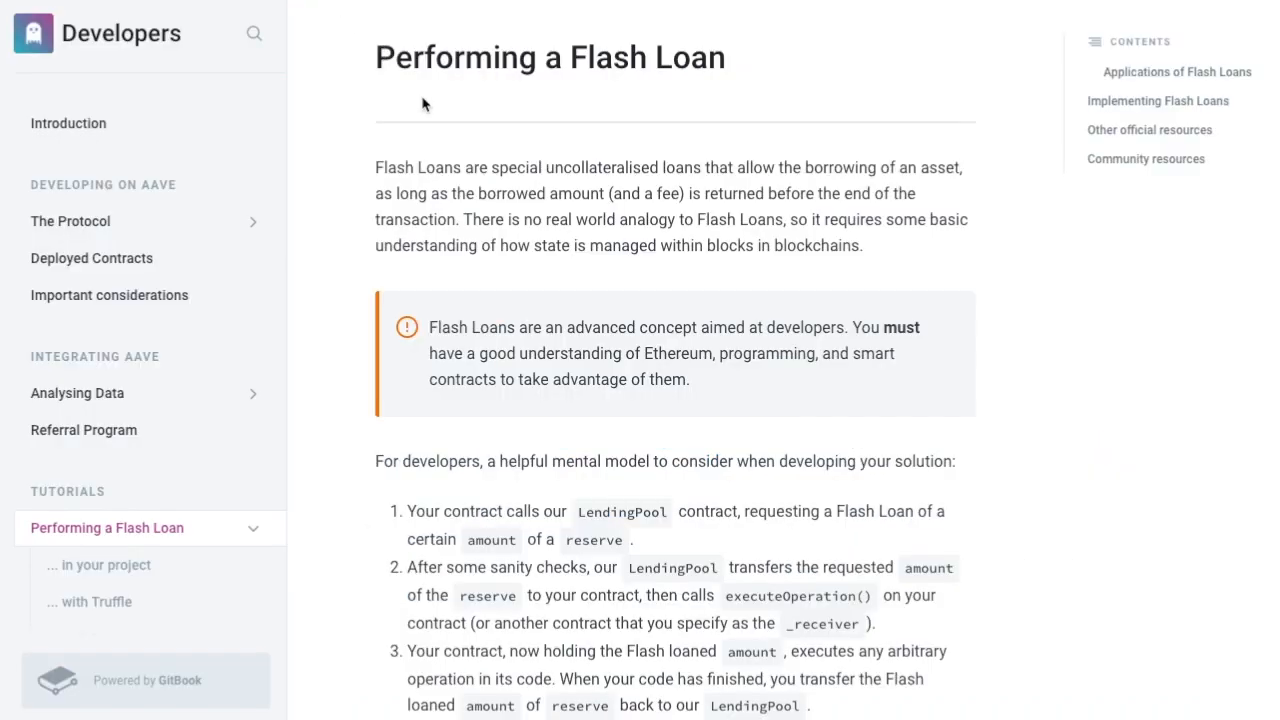
pyautogui.moveTo(744, 94)
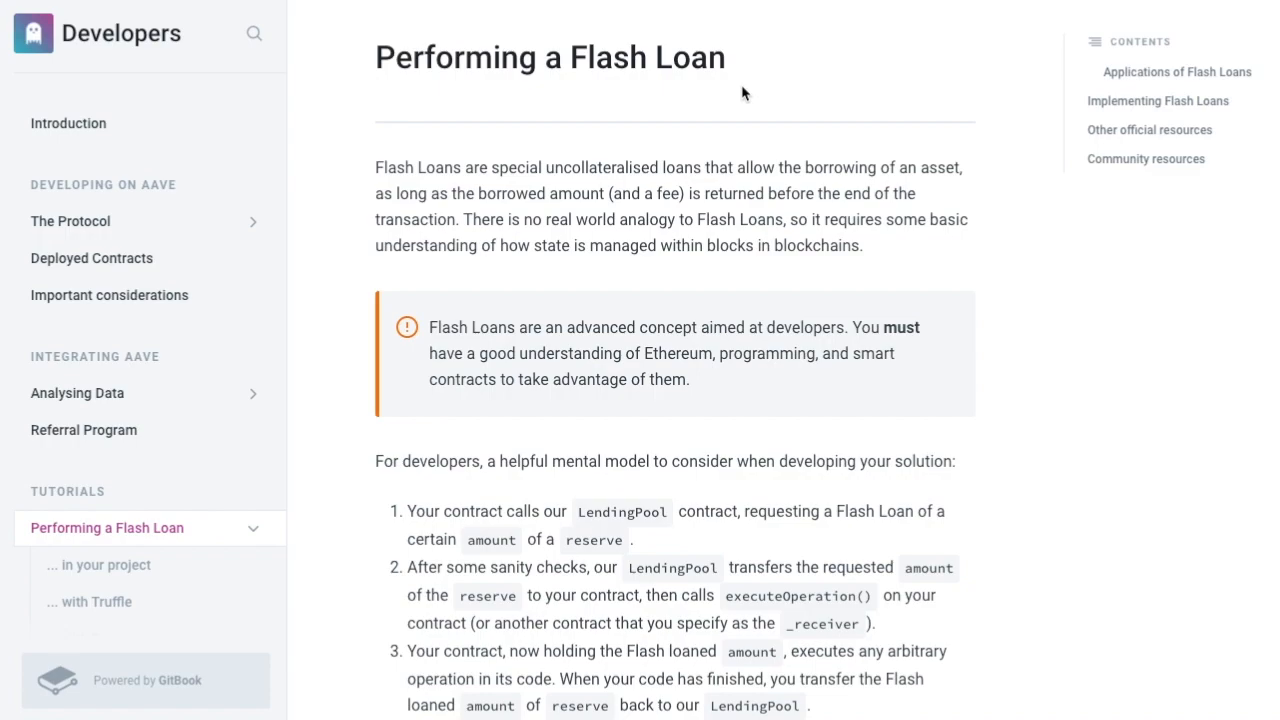
pyautogui.scroll(-3)
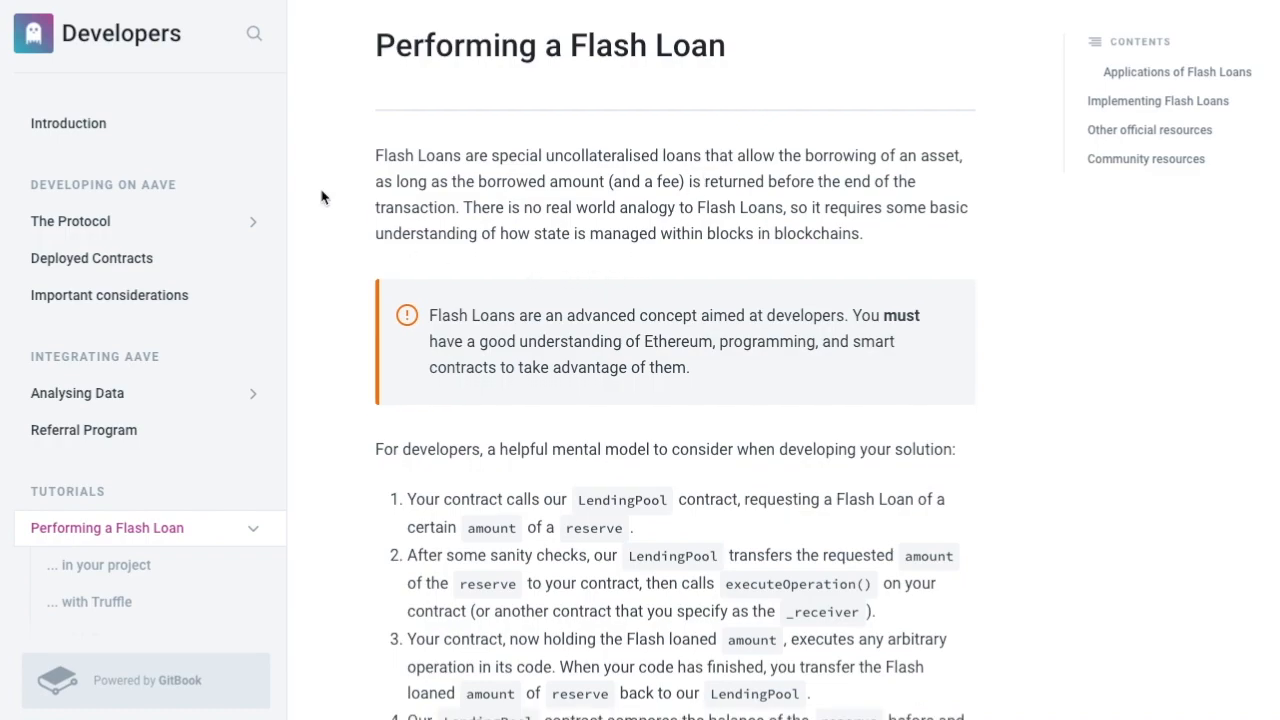
pyautogui.moveTo(498, 160)
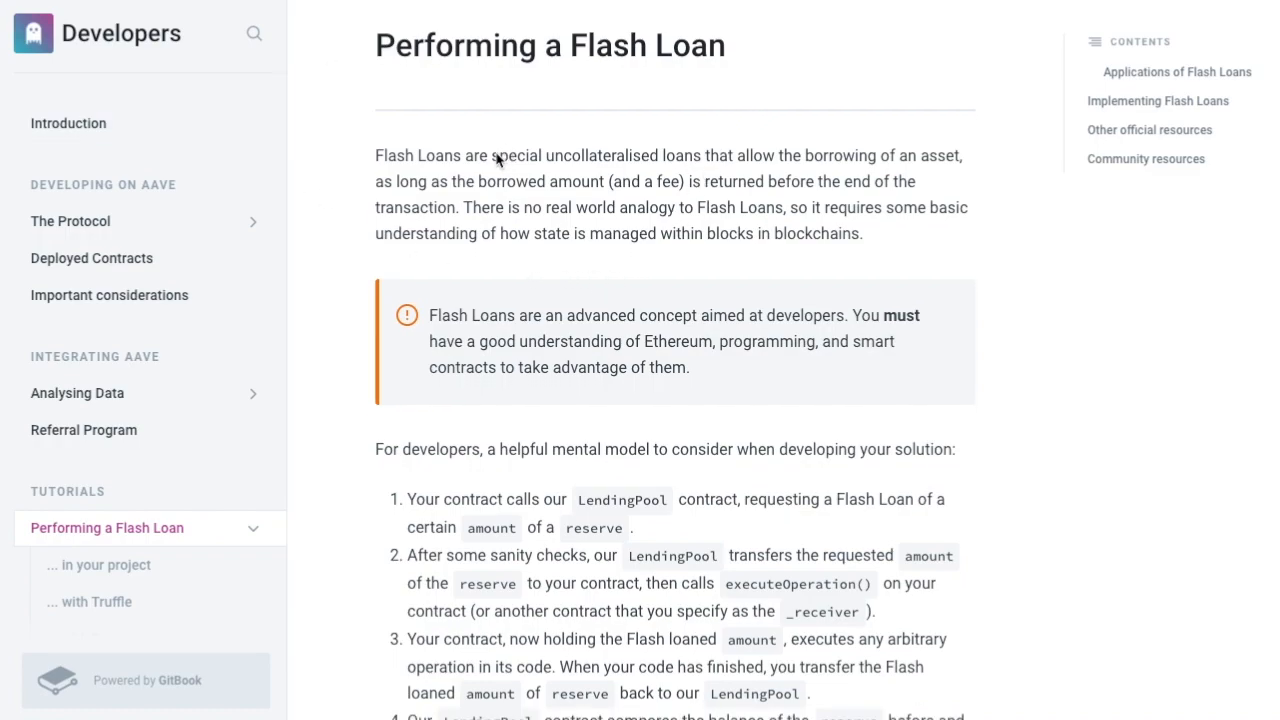
pyautogui.scroll(-3)
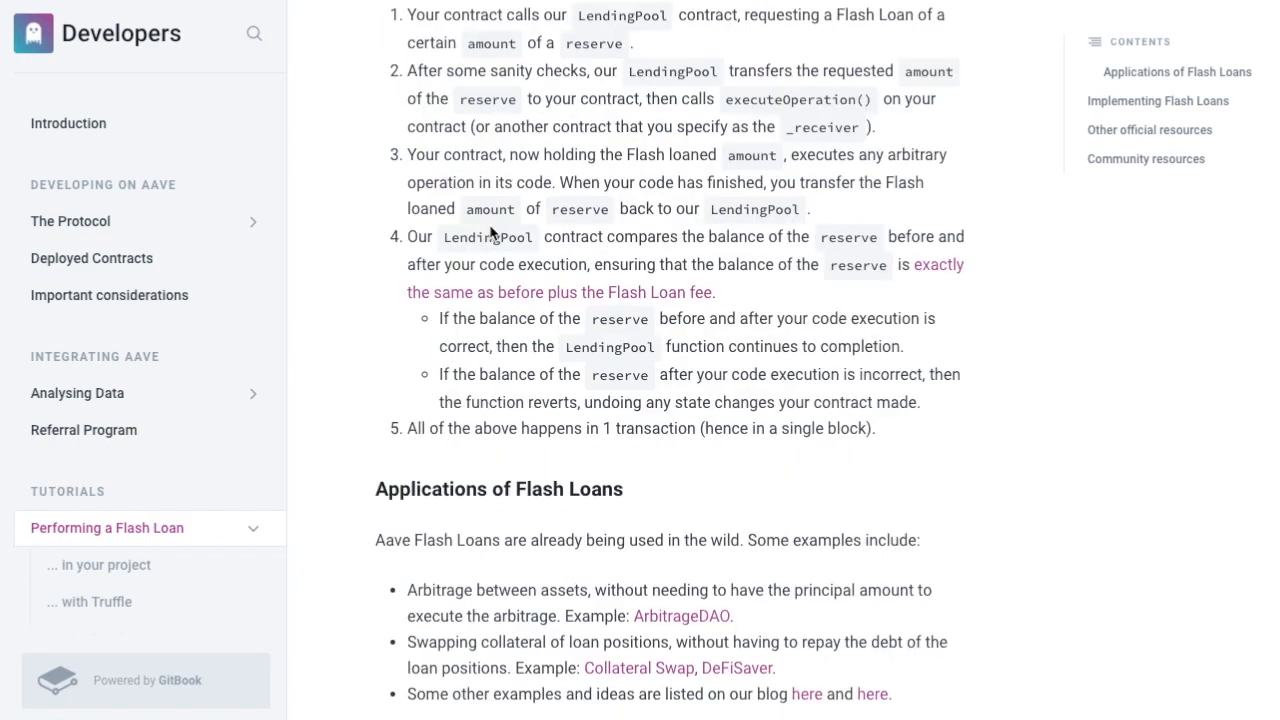
pyautogui.moveTo(460, 198)
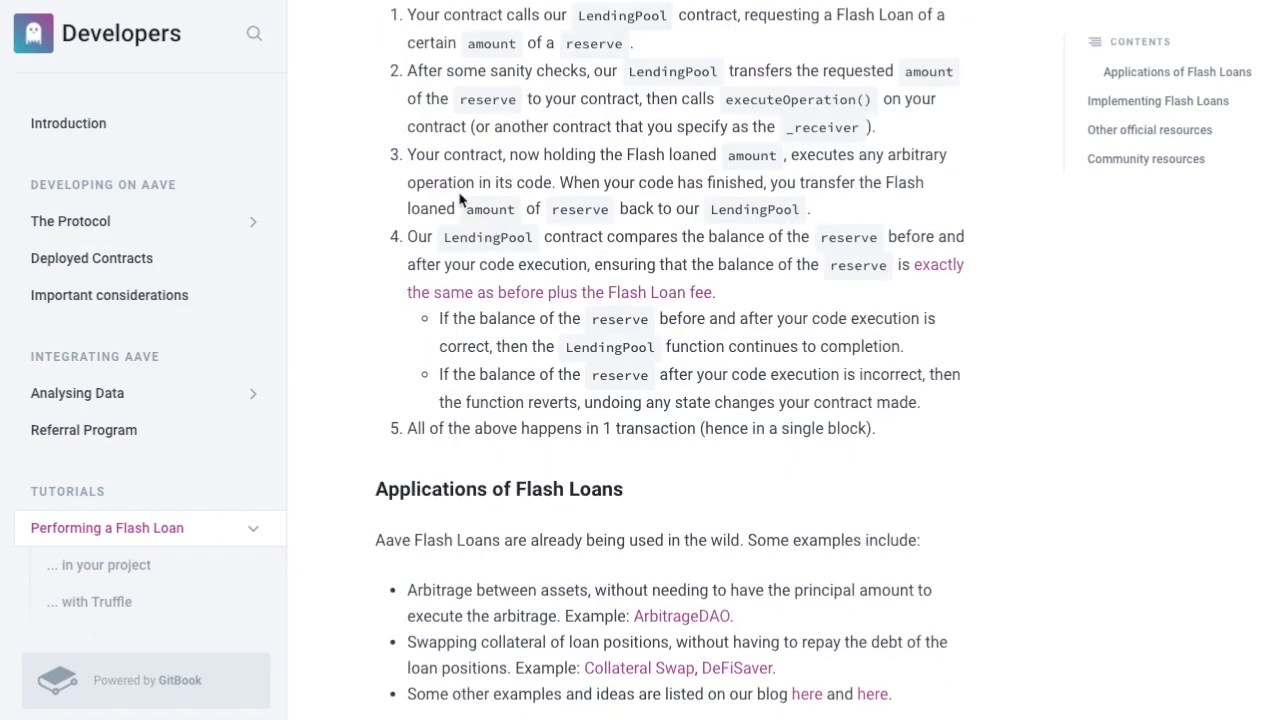
pyautogui.moveTo(418, 2)
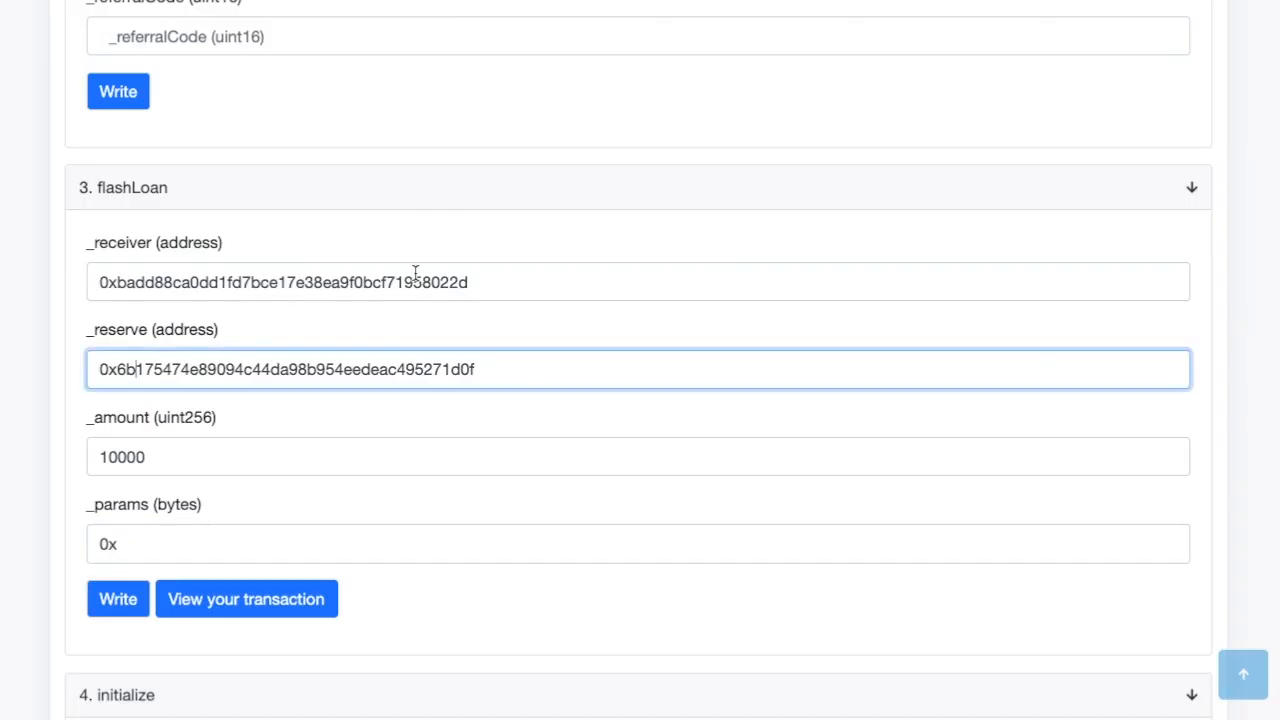
# - Scroll the Write as Proxy functions to the flashLoan entry with receiver, reserve, amount 10000 and params
pyautogui.scroll(3)
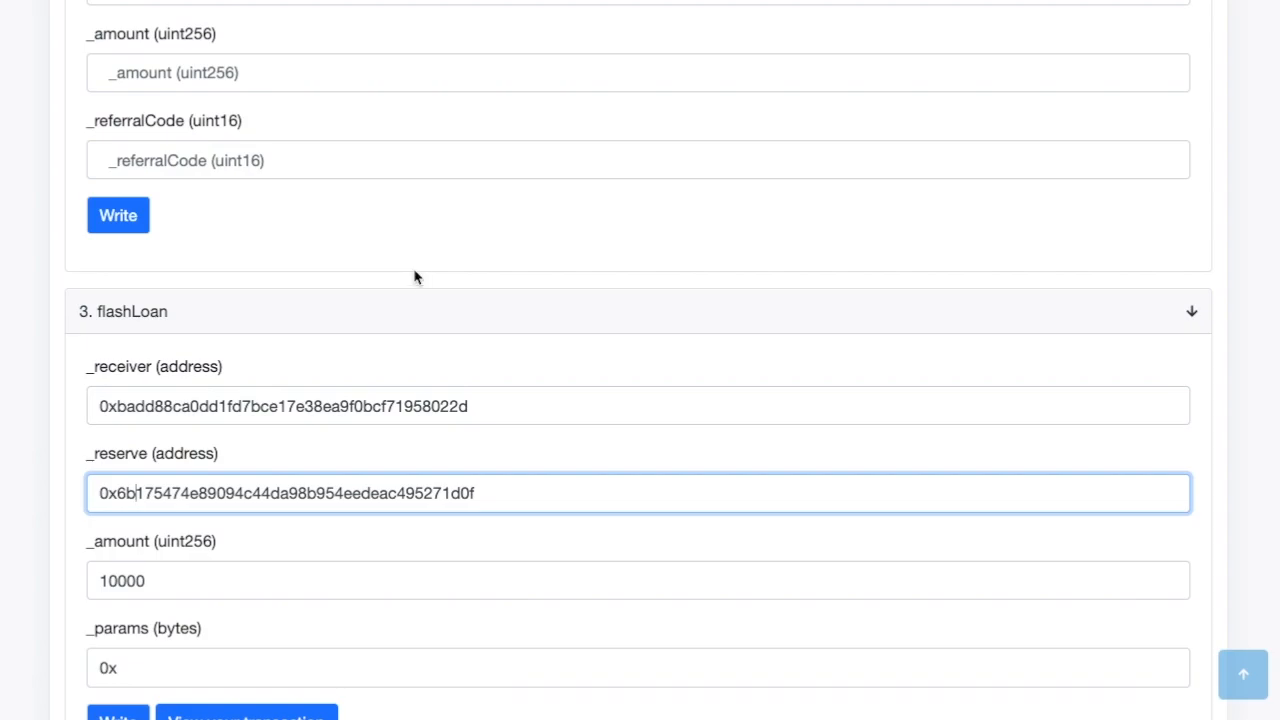
pyautogui.moveTo(388, 252)
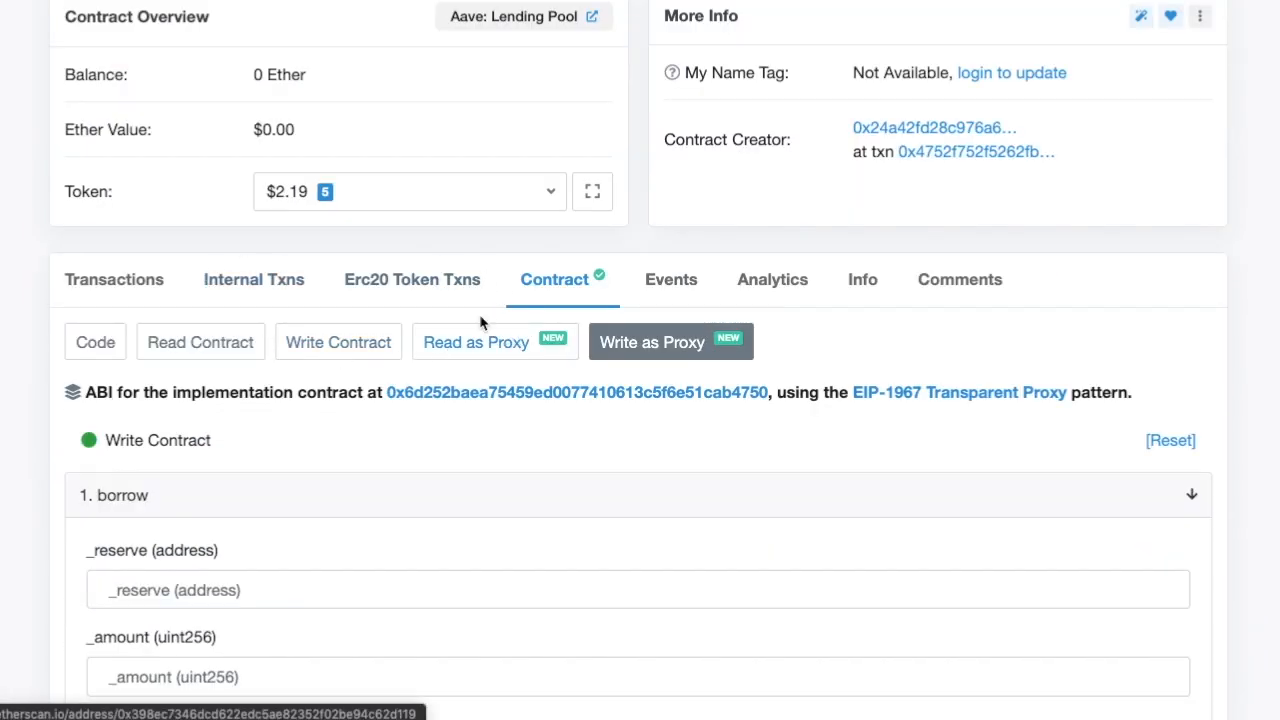
pyautogui.moveTo(412, 280)
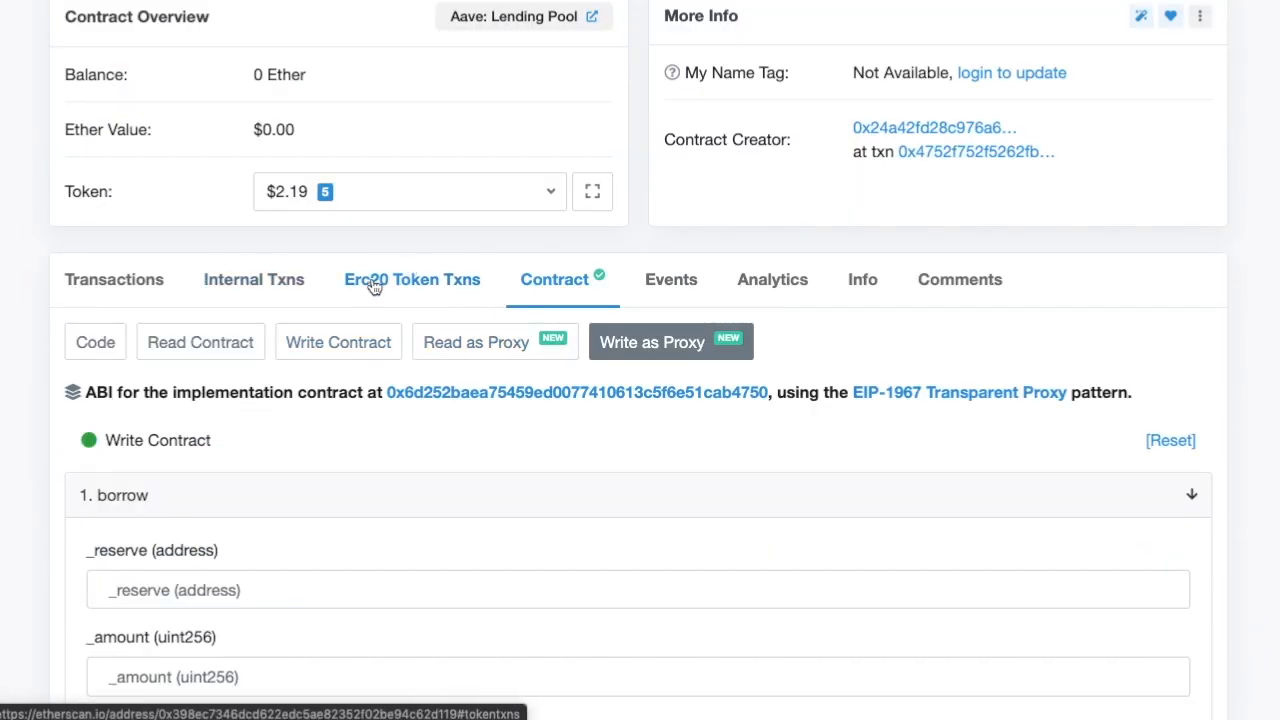
pyautogui.moveTo(370, 310)
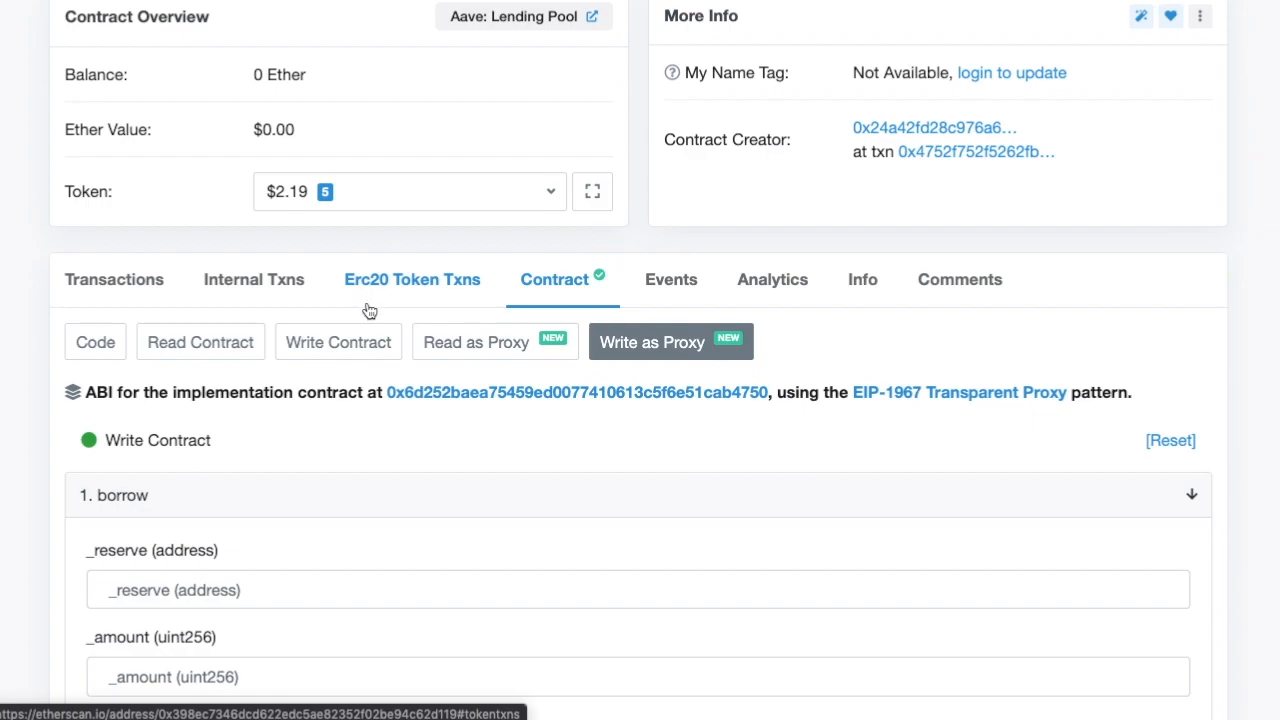
pyautogui.moveTo(370, 310)
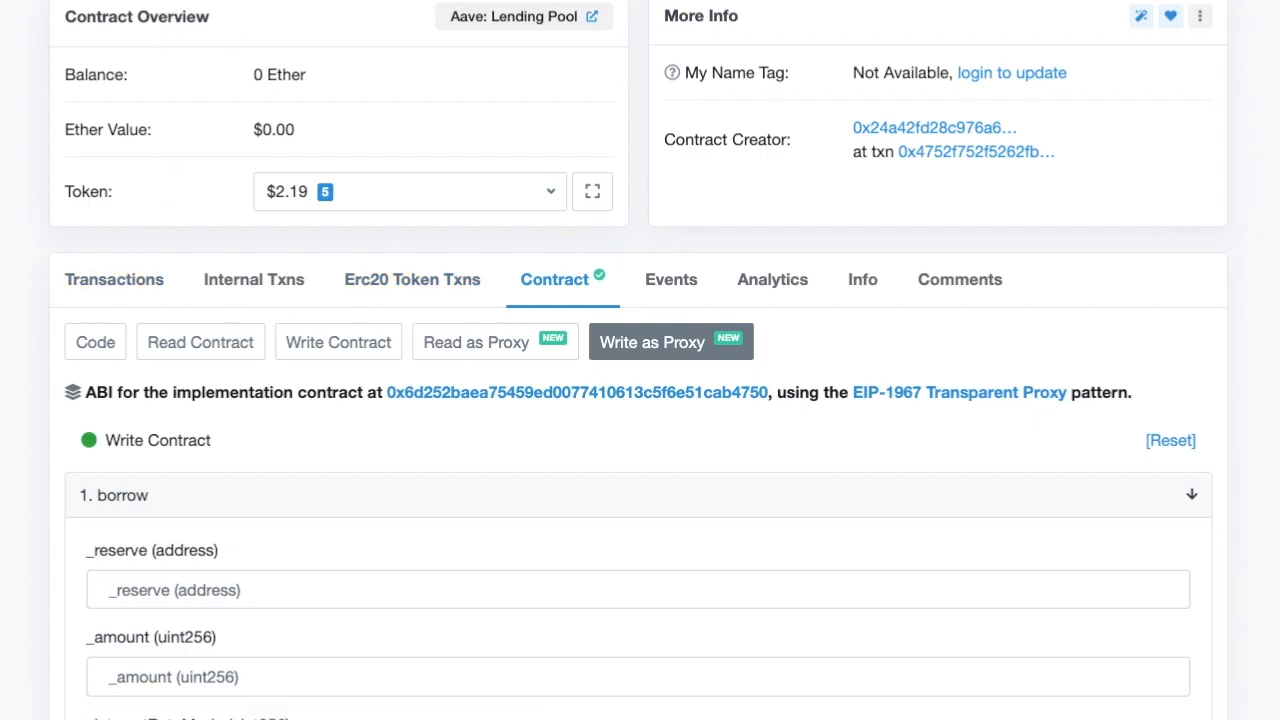
pyautogui.scroll(3)
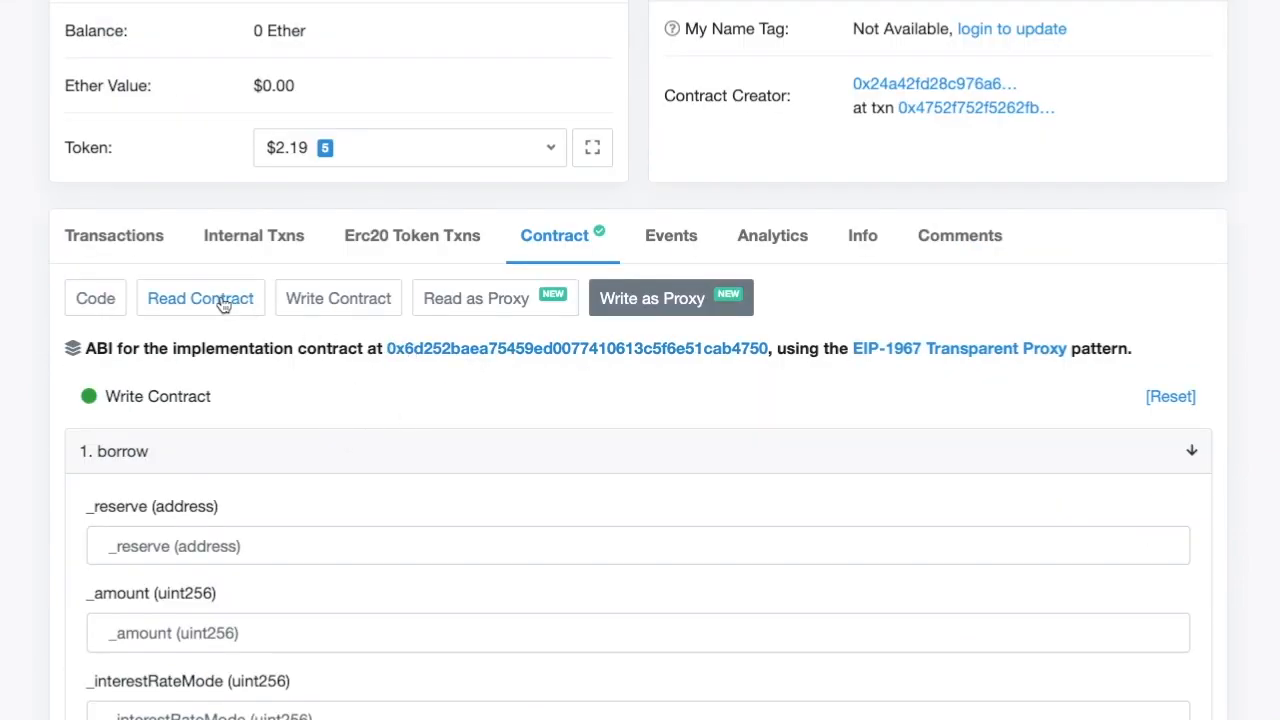
pyautogui.moveTo(652, 298)
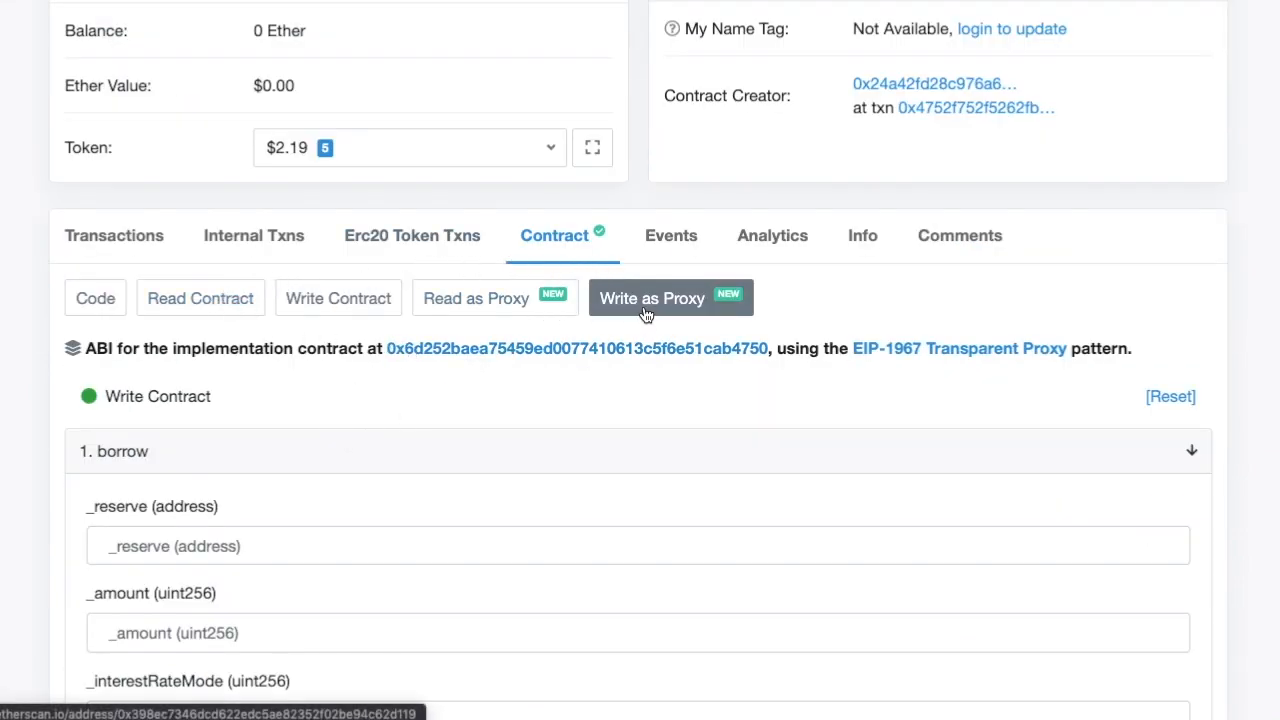
pyautogui.scroll(-3)
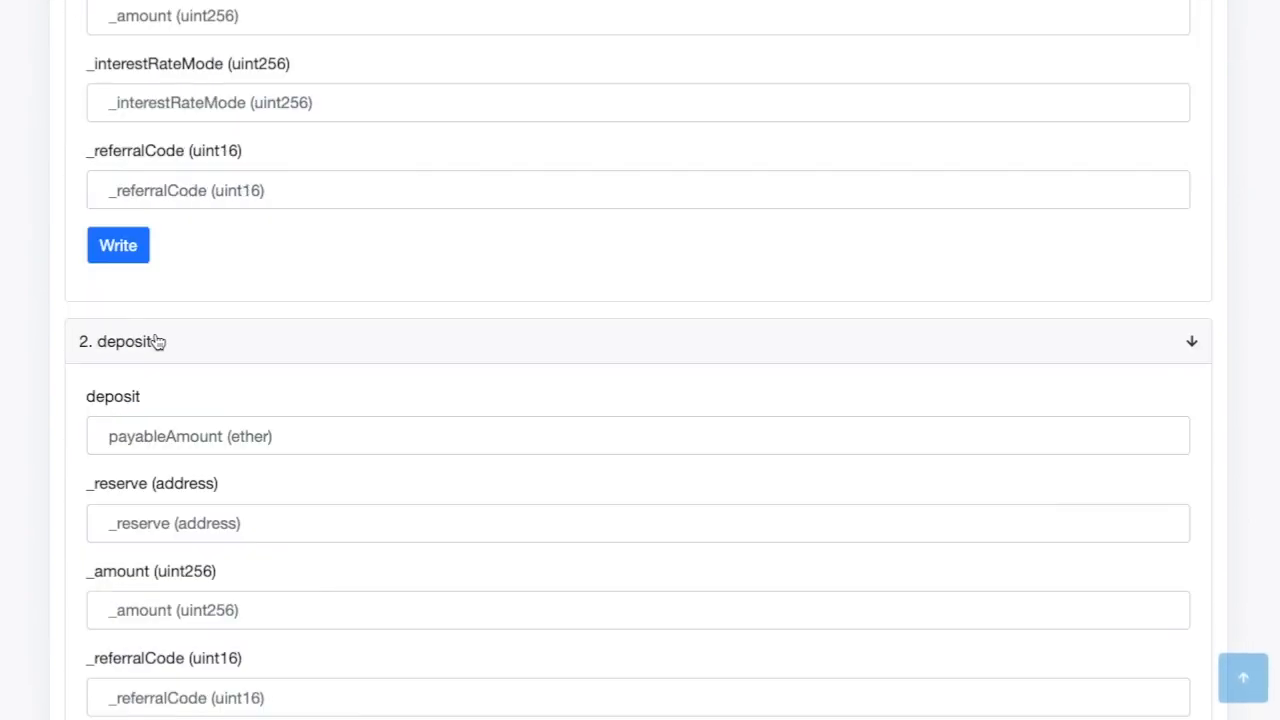
pyautogui.scroll(-3)
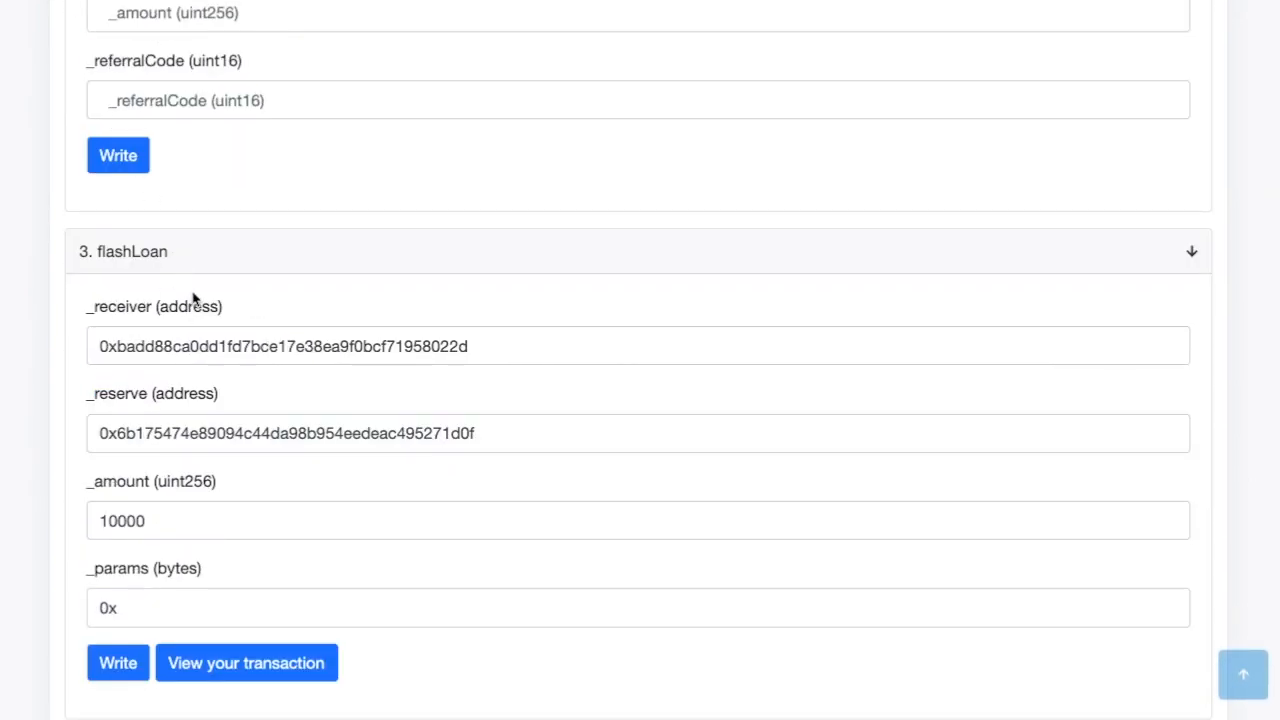
pyautogui.scroll(3)
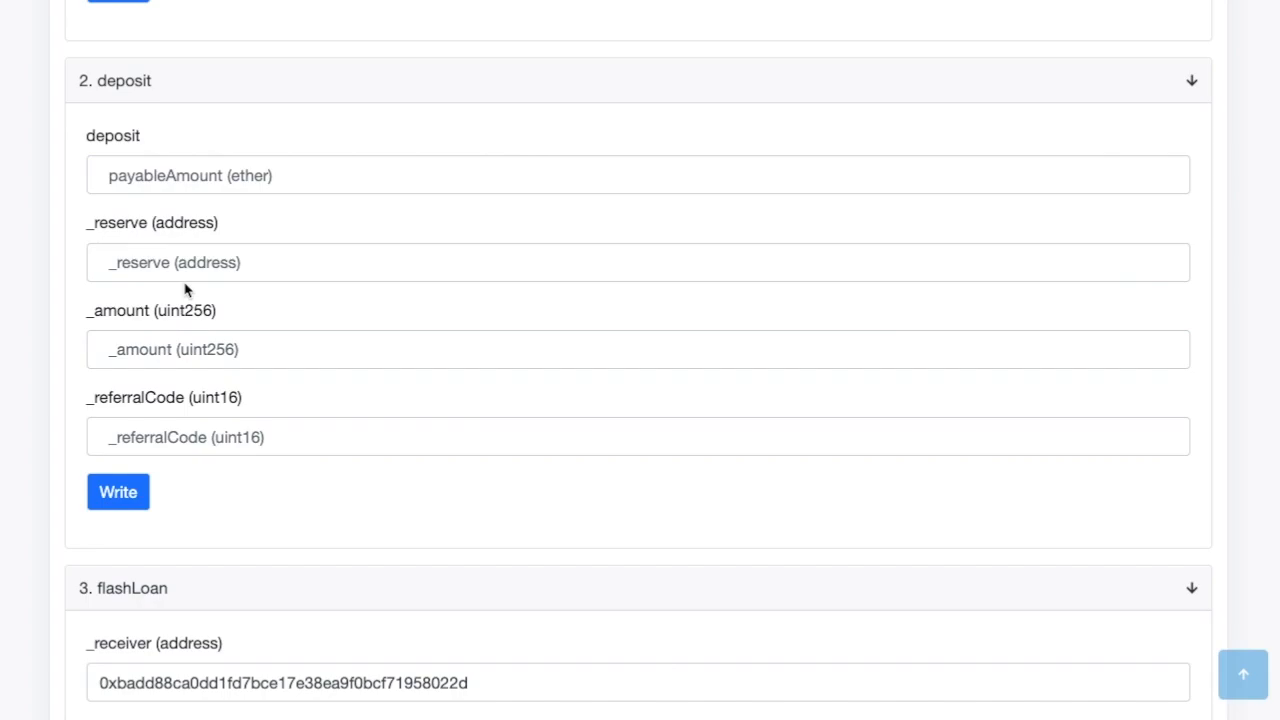
pyautogui.scroll(-3)
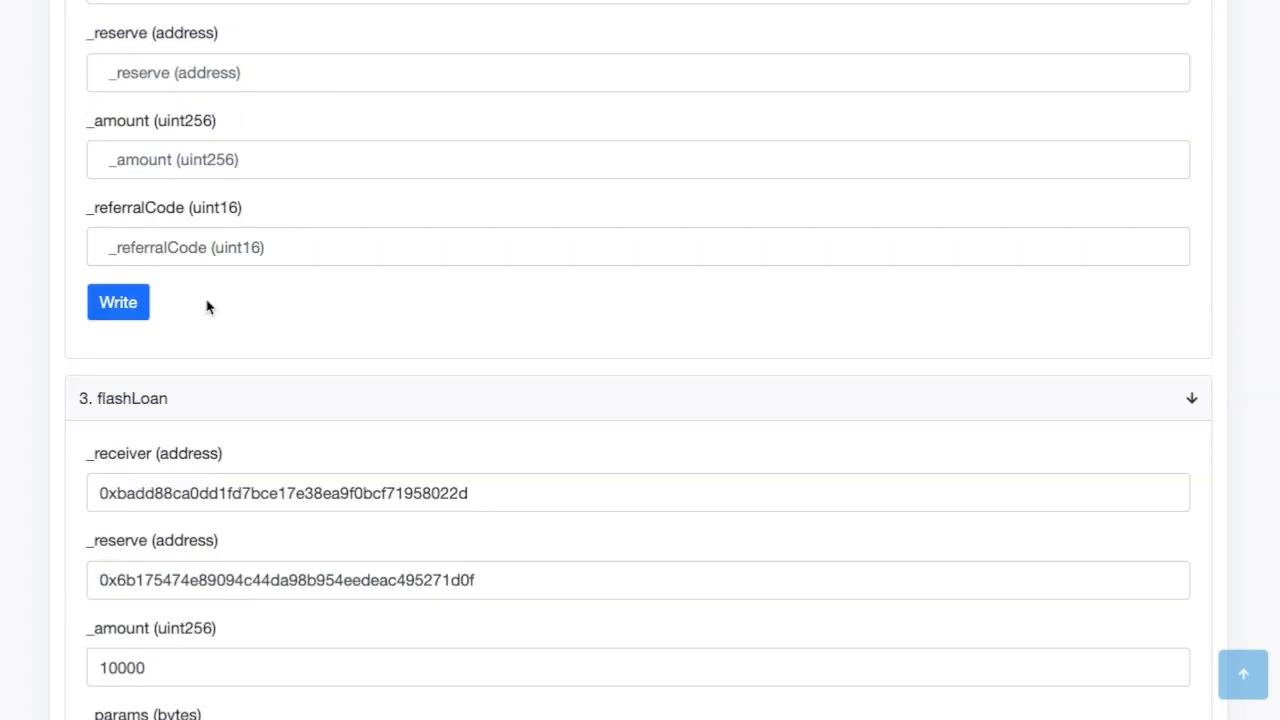
pyautogui.scroll(-3)
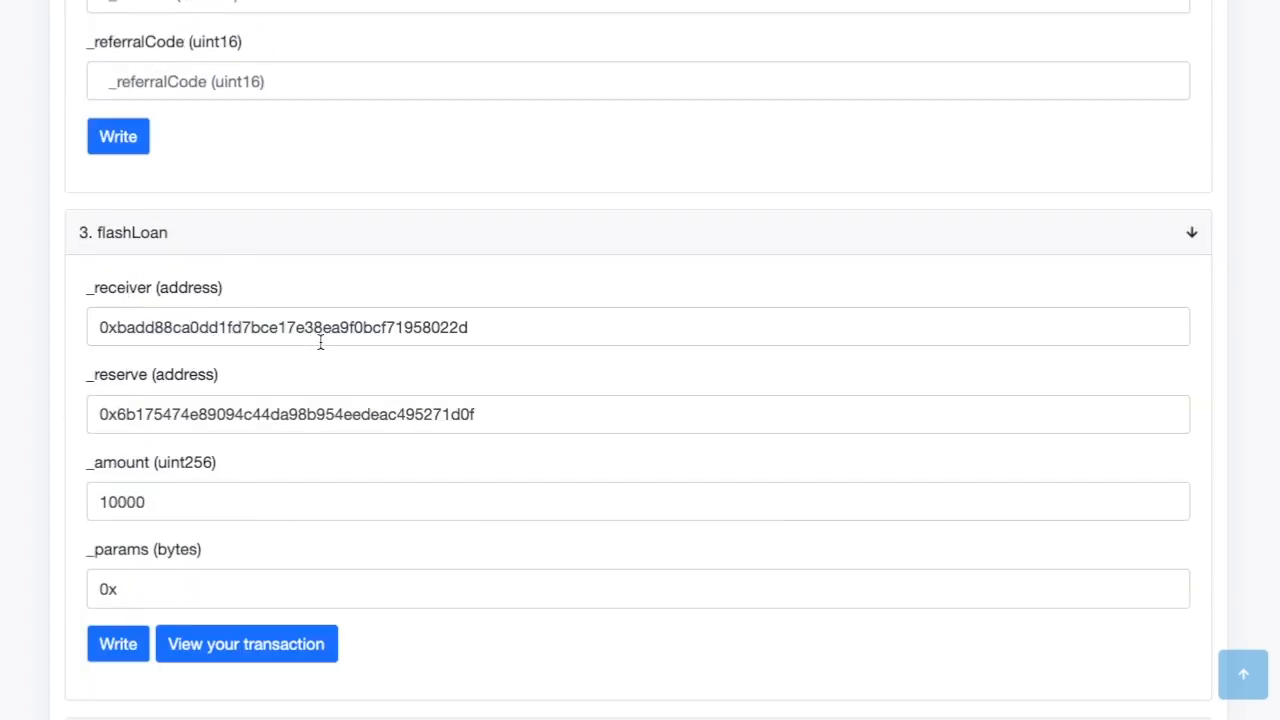
pyautogui.moveTo(140, 308)
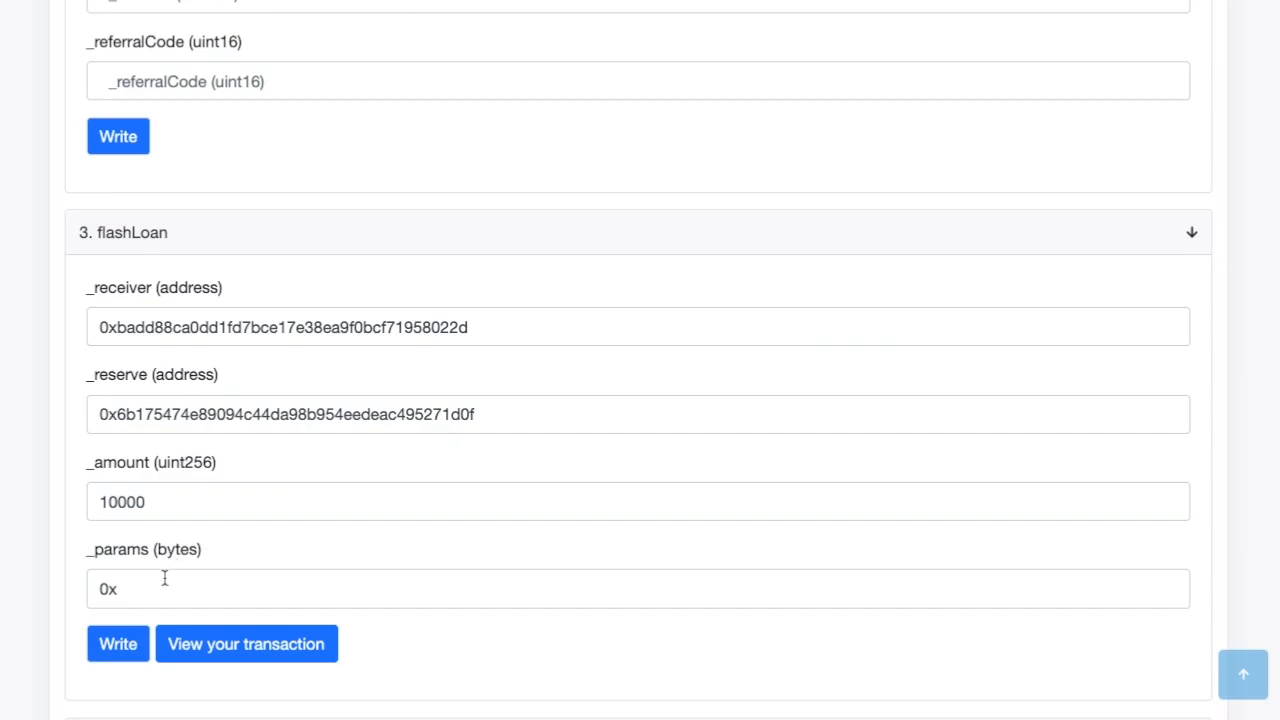
pyautogui.moveTo(292, 444)
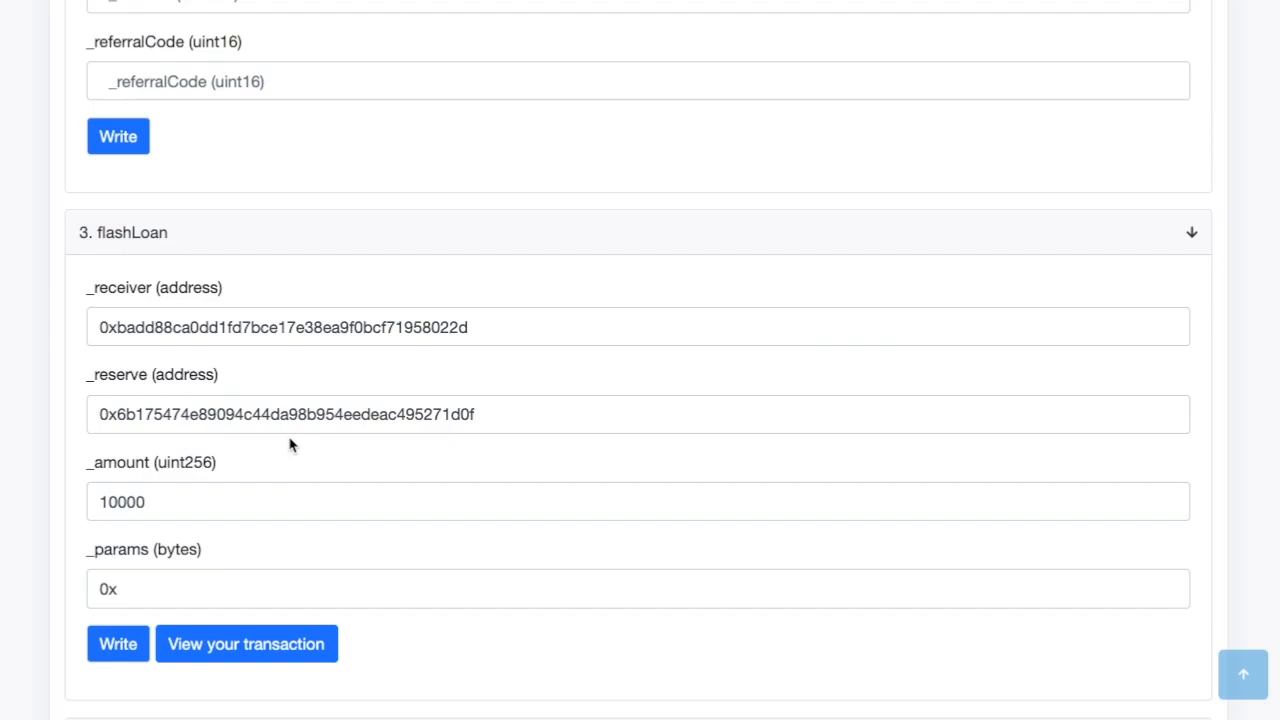
pyautogui.moveTo(302, 424)
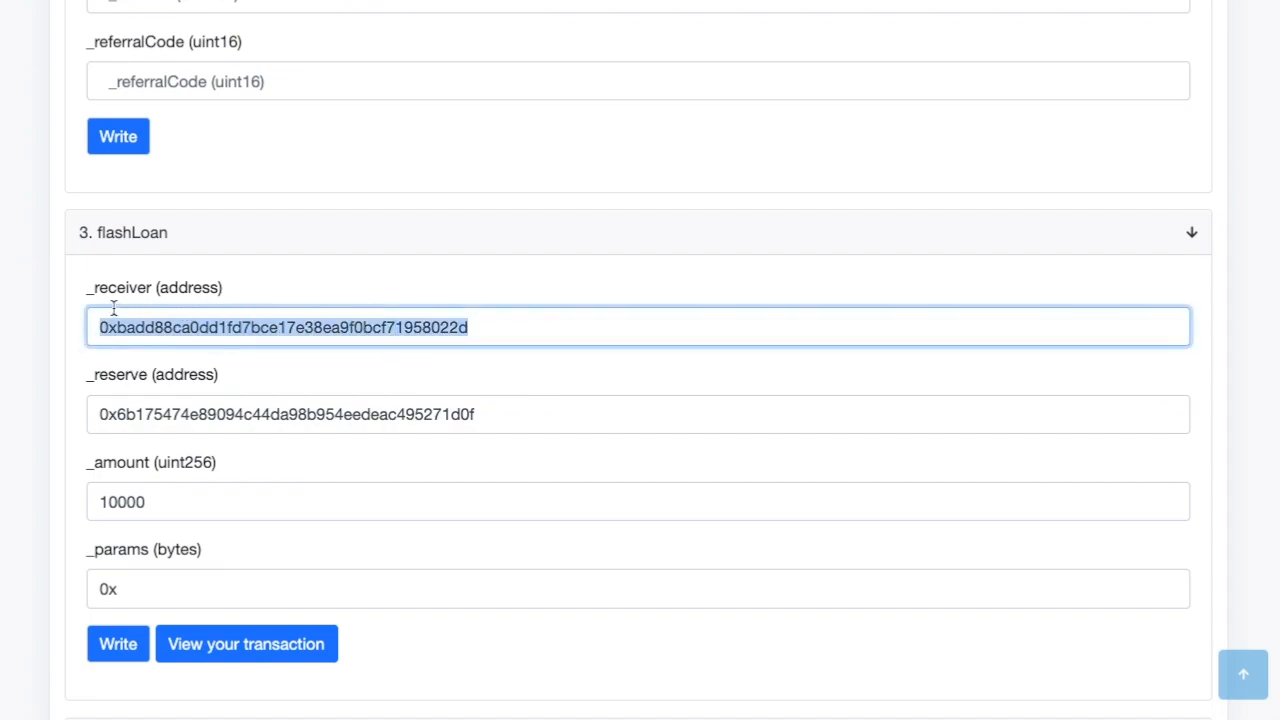
pyautogui.moveTo(68, 316)
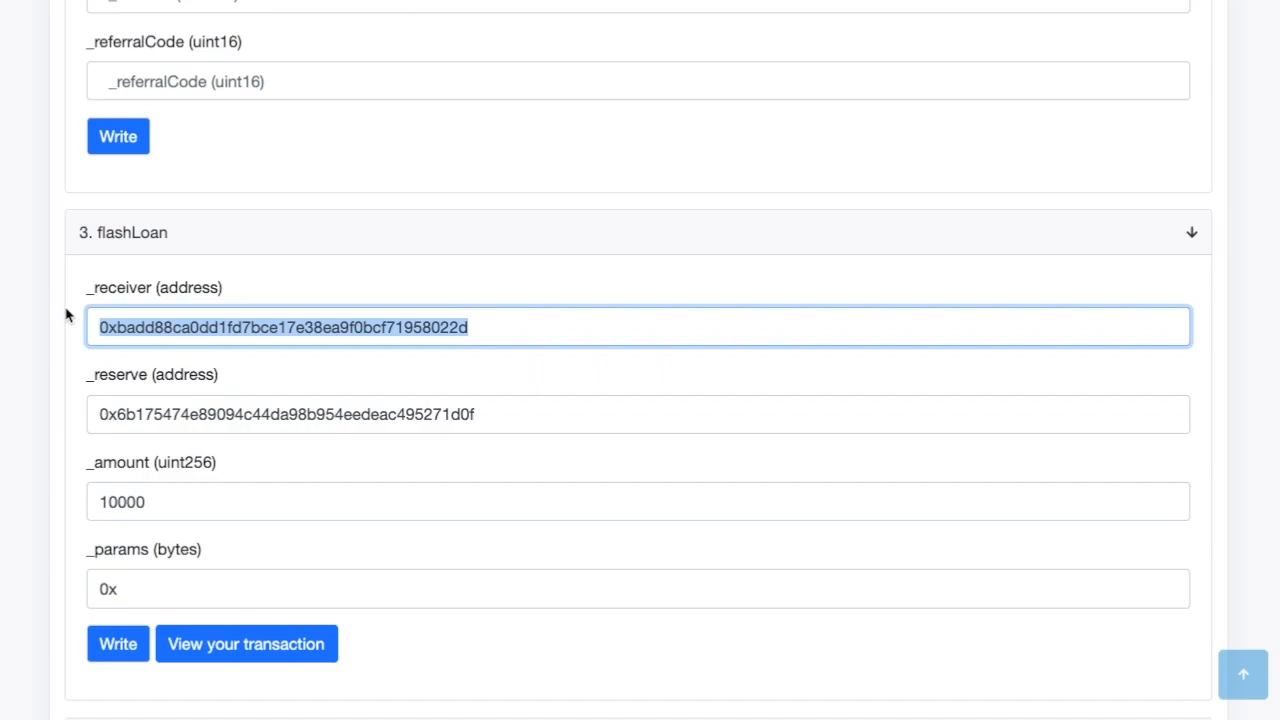
pyautogui.moveTo(216, 340)
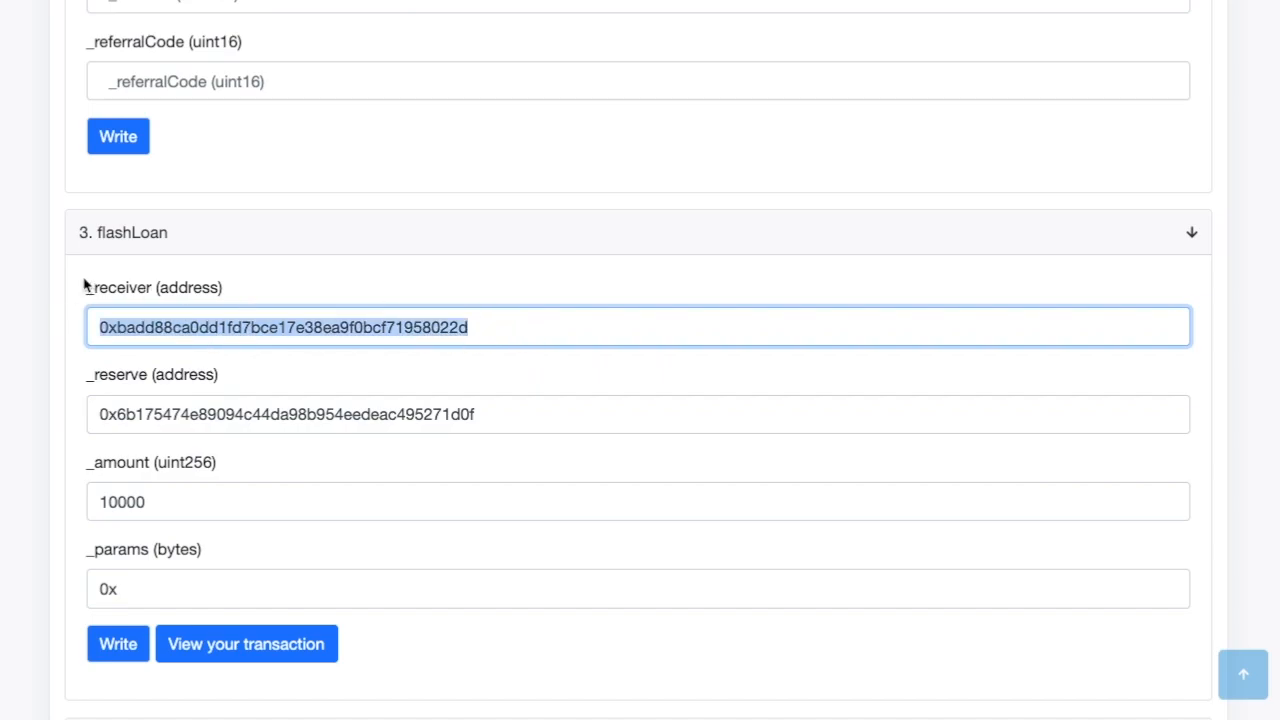
pyautogui.click(540, 328)
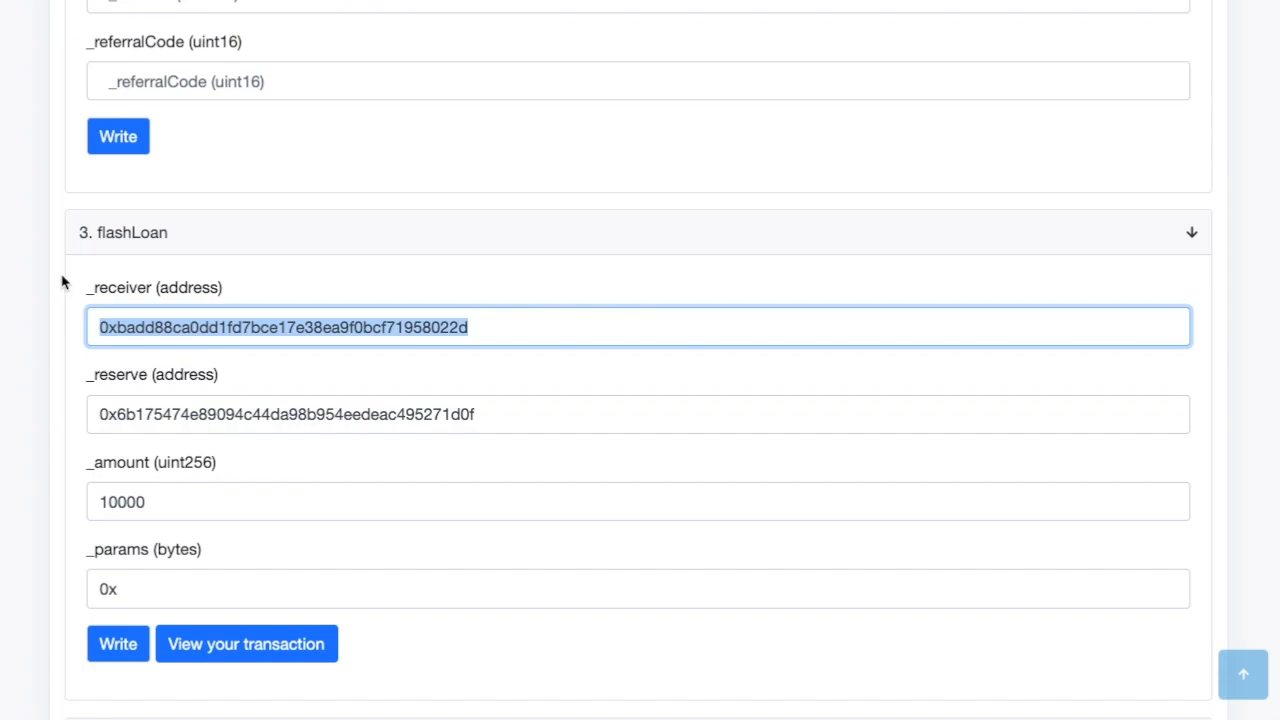
pyautogui.moveTo(476, 356)
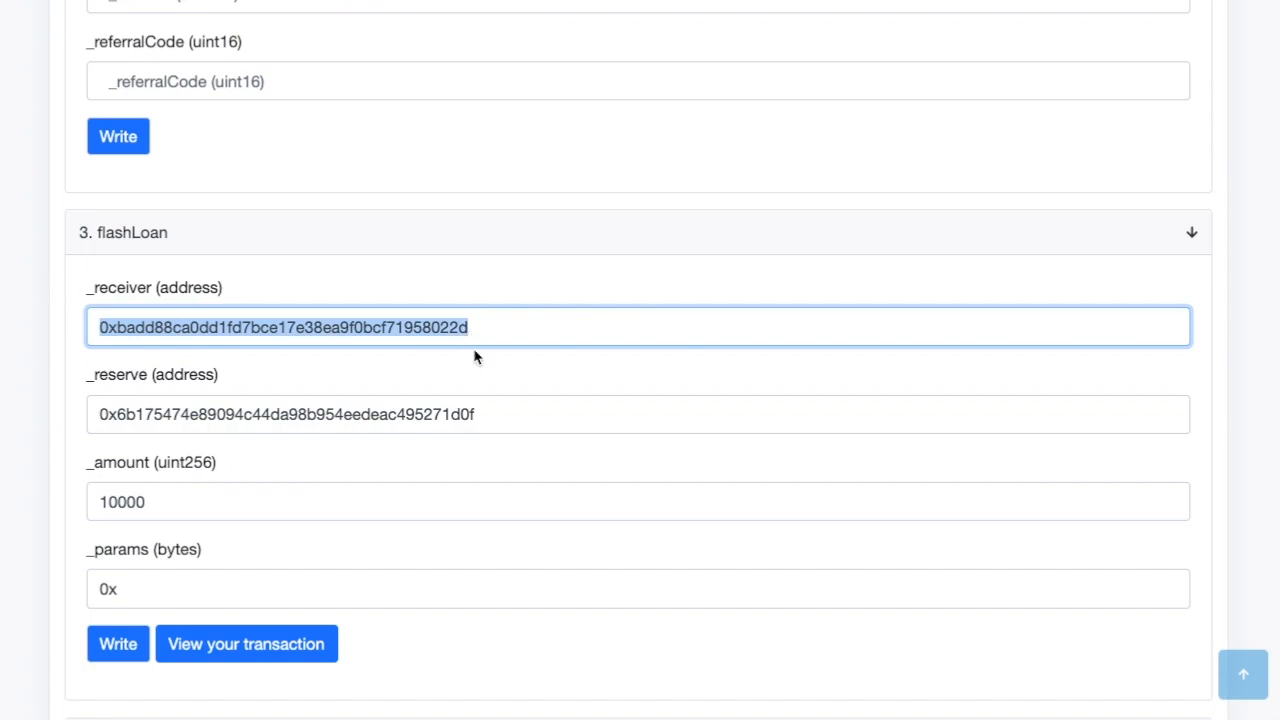
pyautogui.moveTo(252, 292)
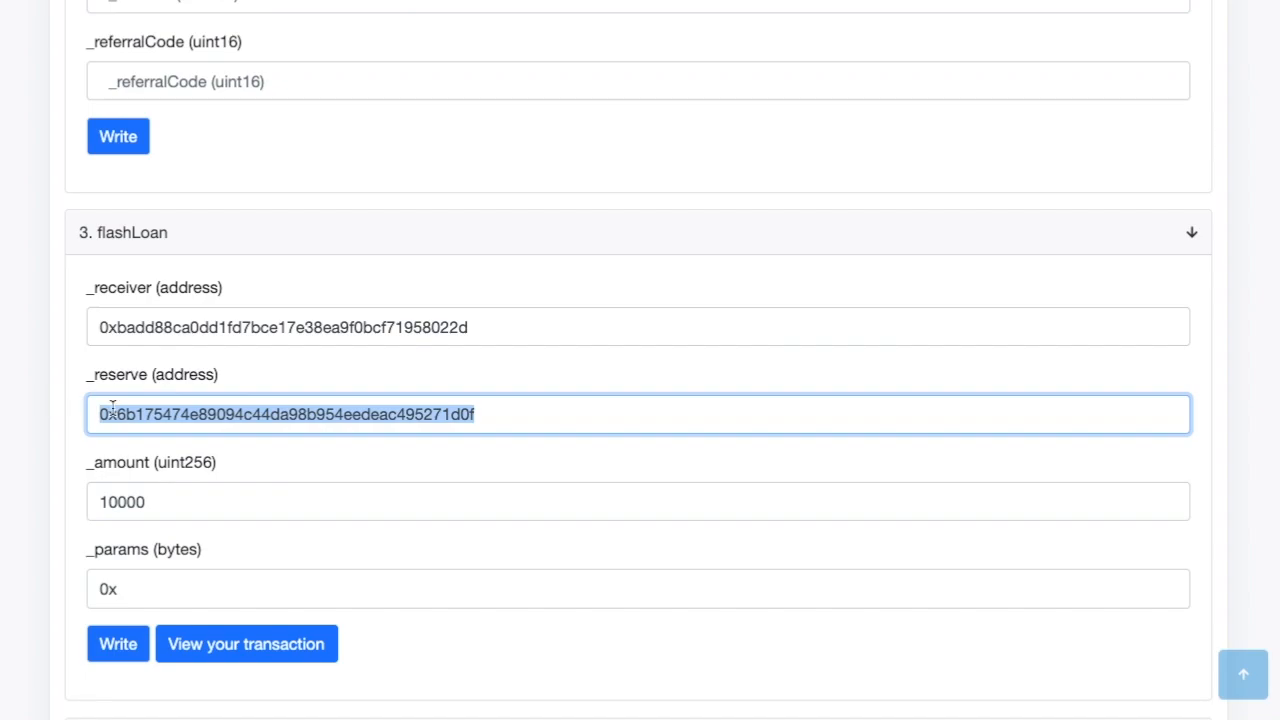
pyautogui.click(520, 414)
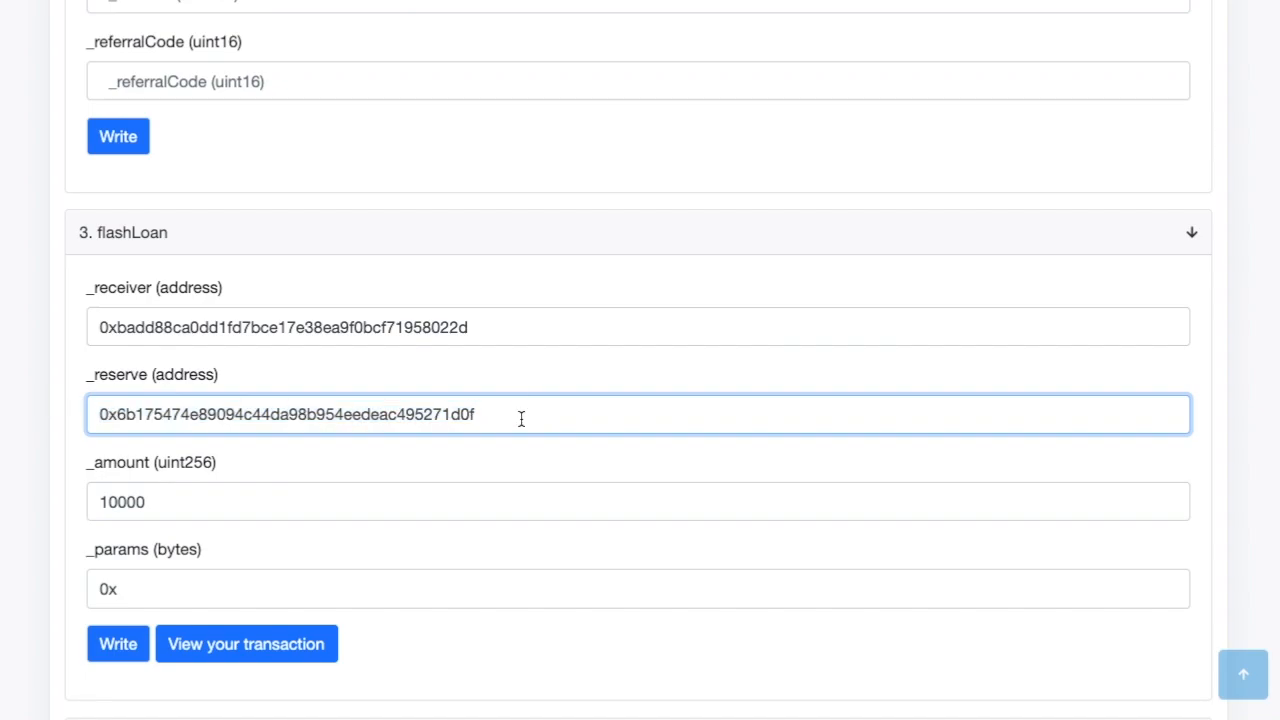
pyautogui.moveTo(512, 414)
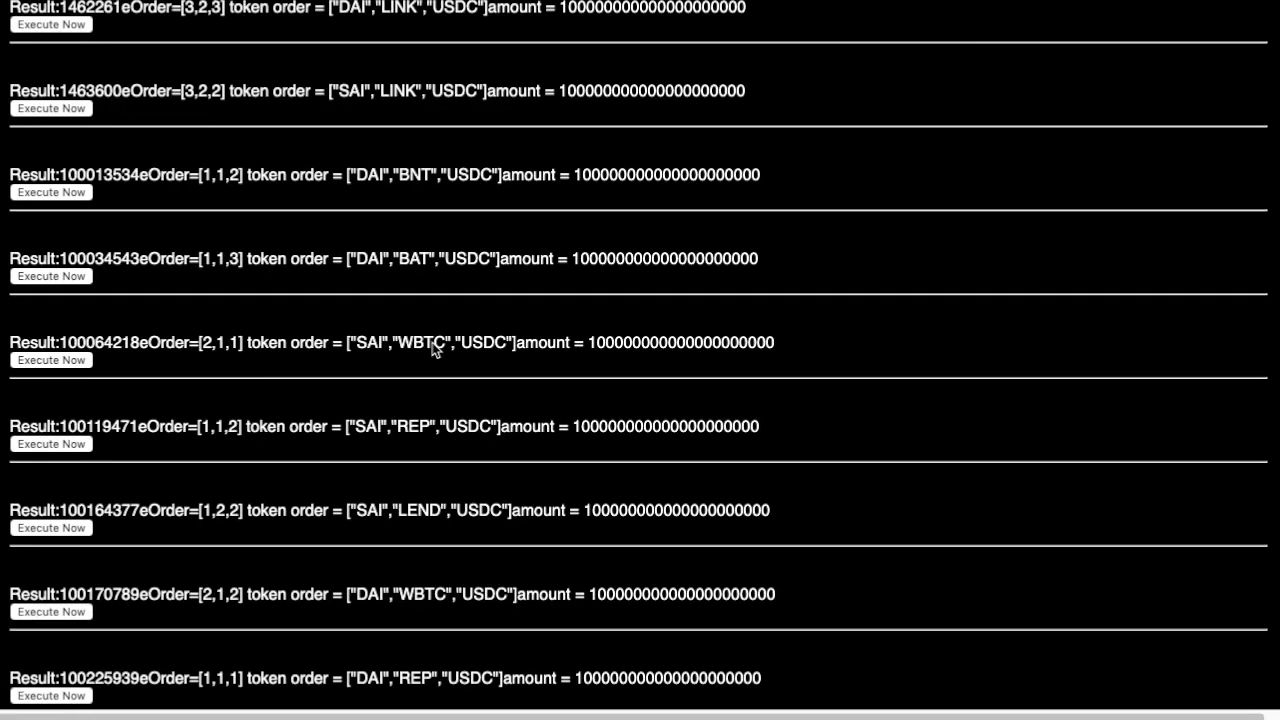
pyautogui.scroll(3)
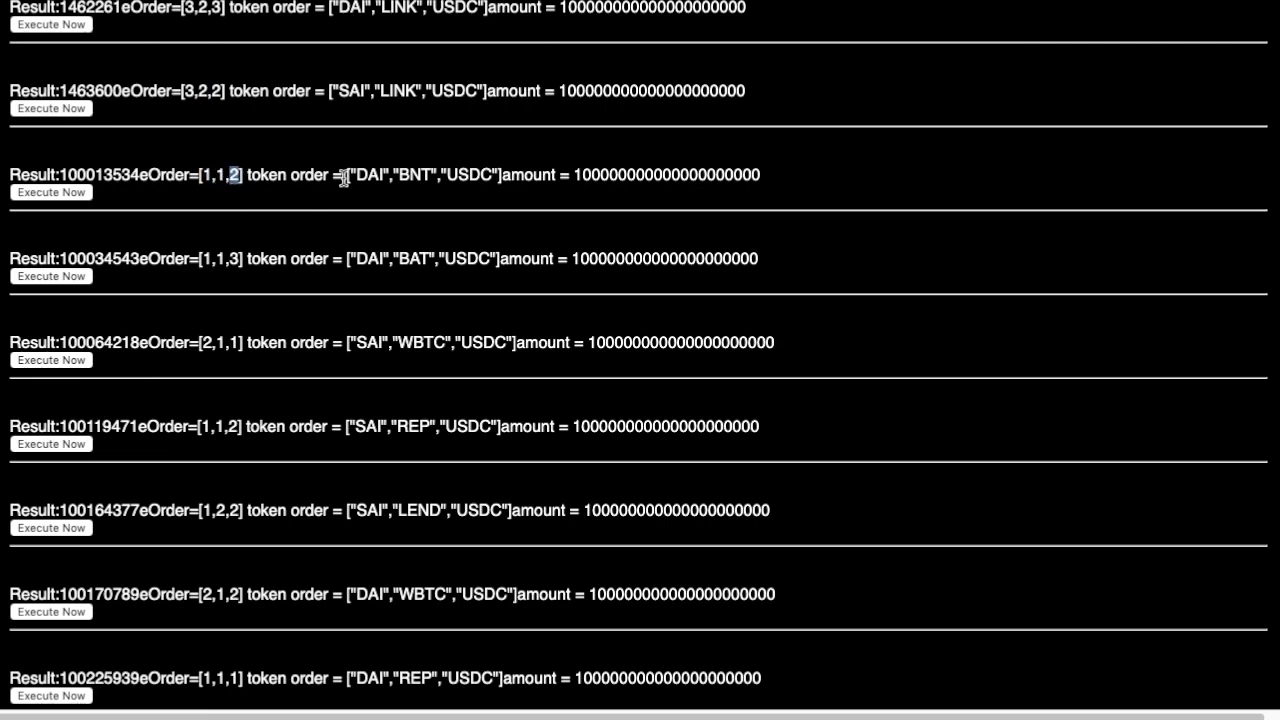
pyautogui.doubleClick(480, 174)
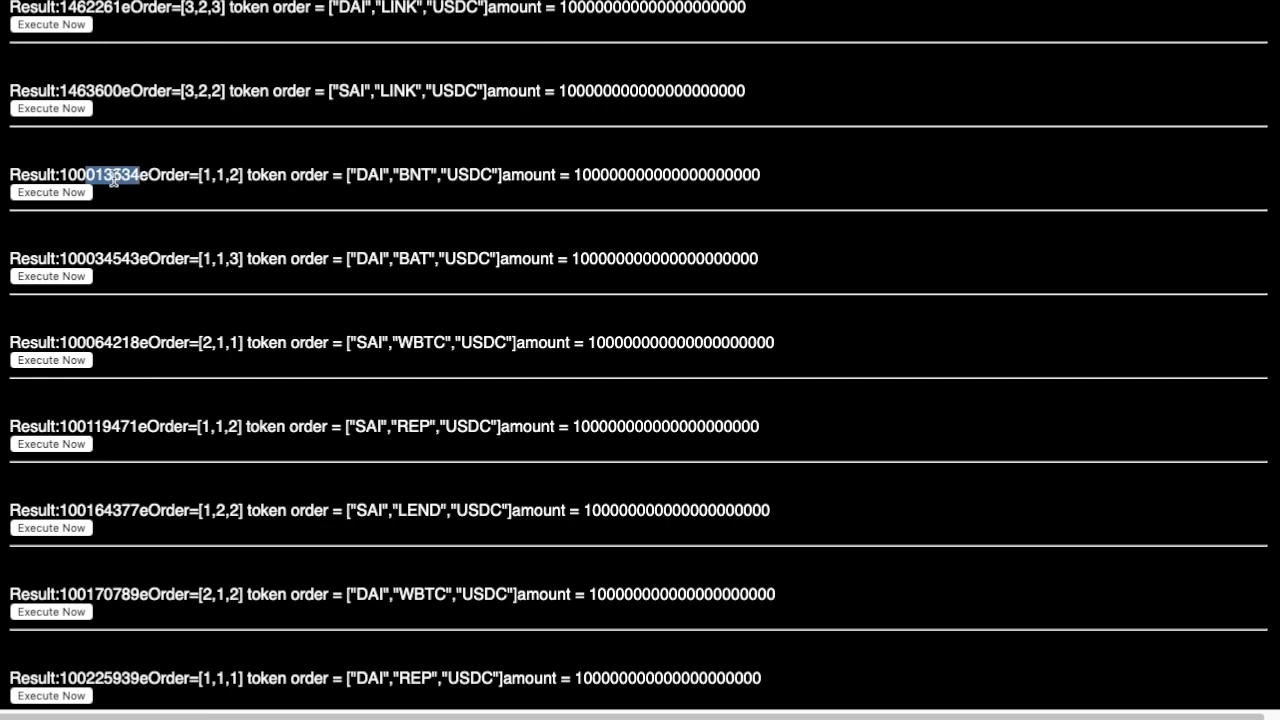
pyautogui.moveTo(218, 184)
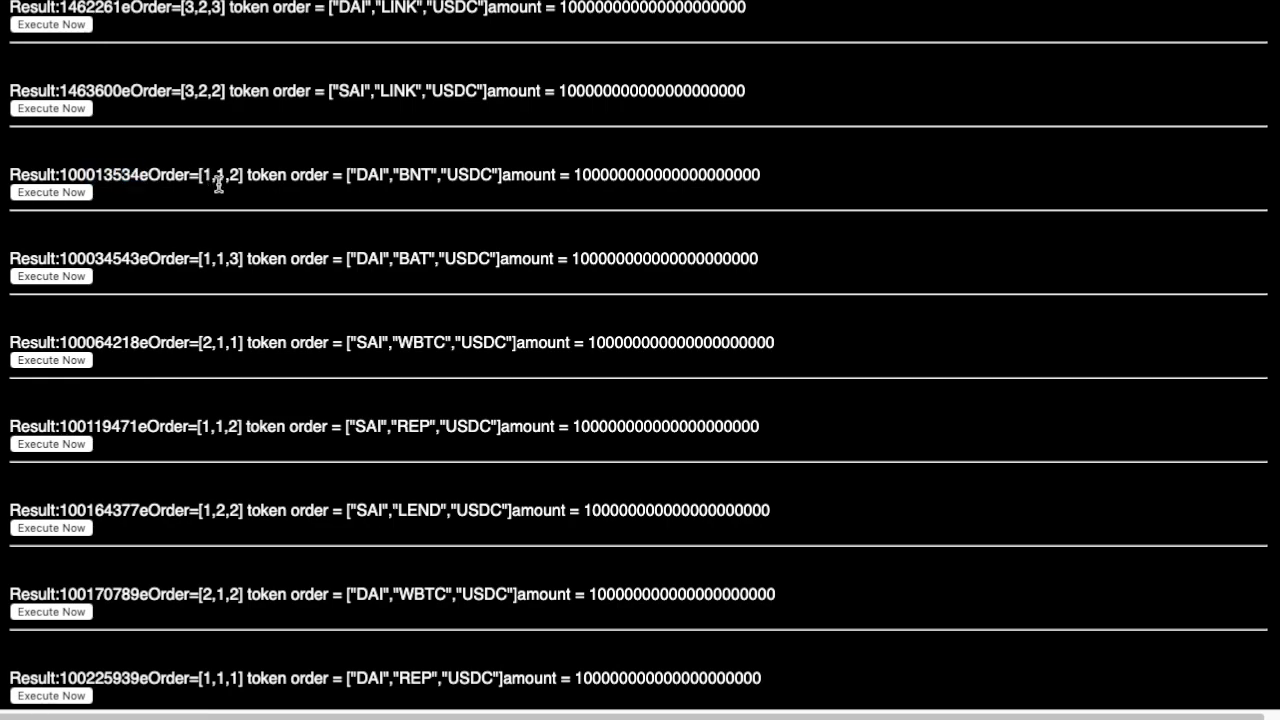
pyautogui.scroll(-3)
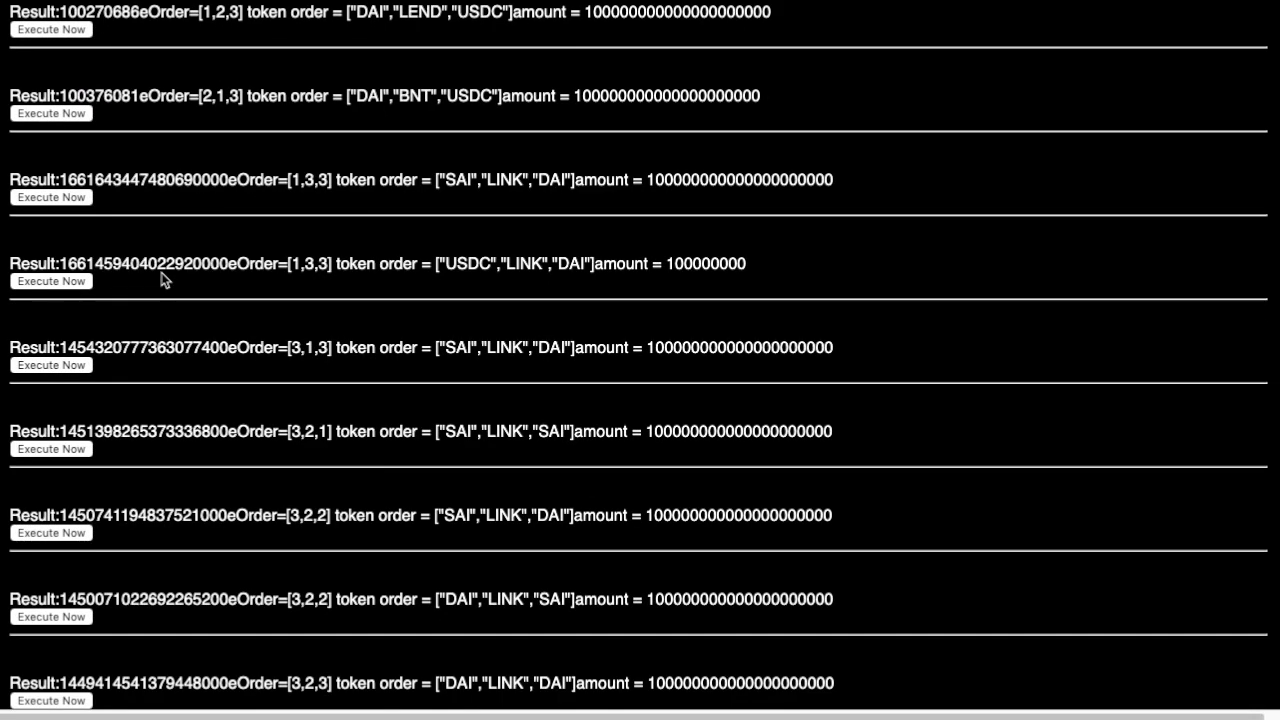
pyautogui.scroll(-3)
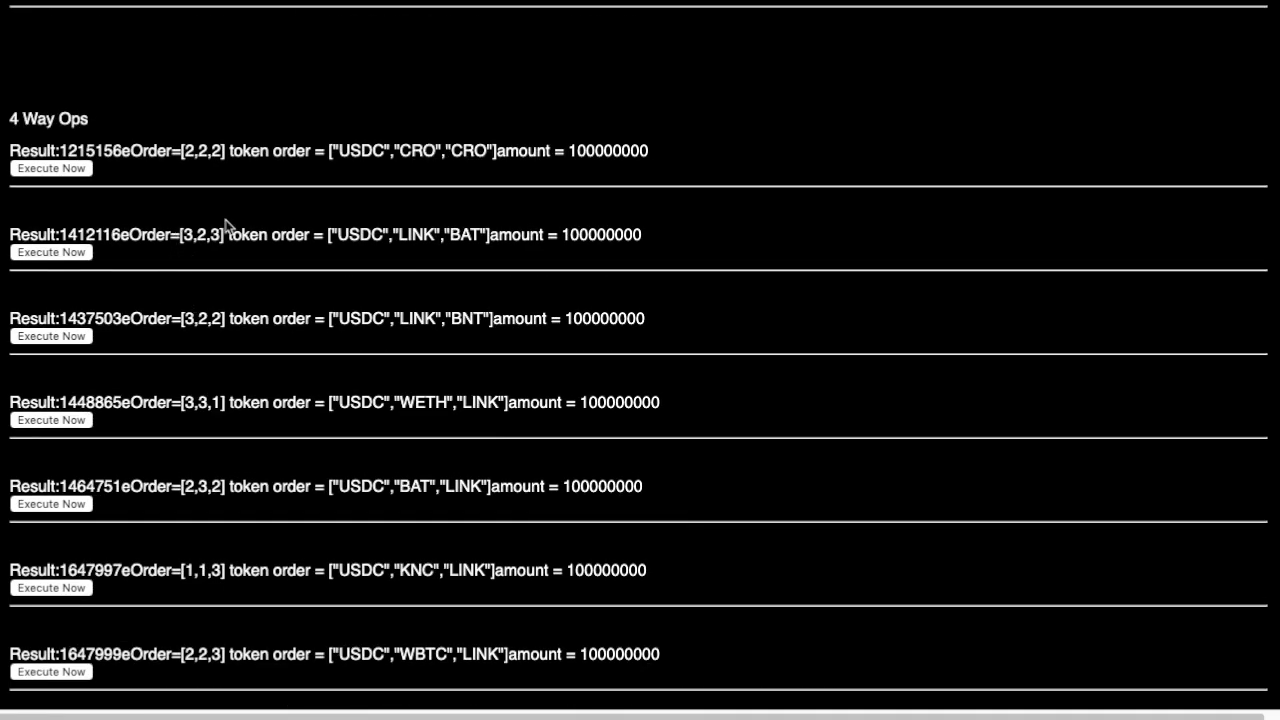
pyautogui.scroll(-3)
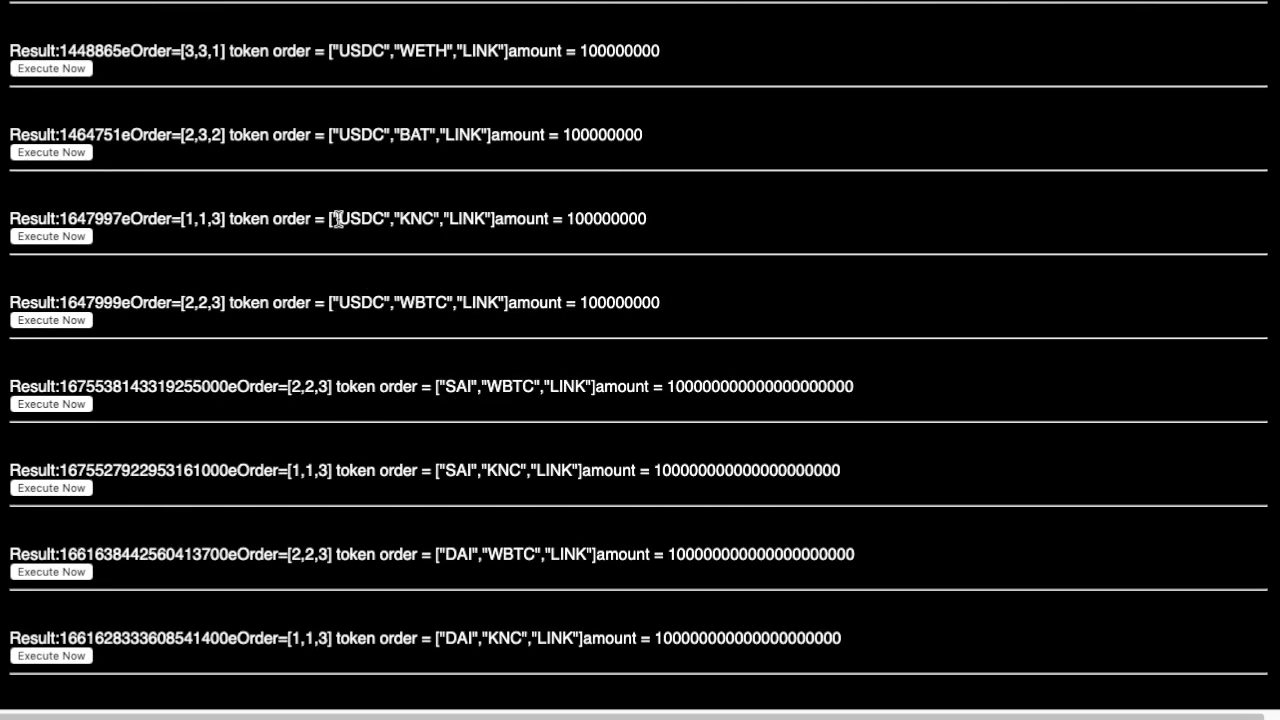
pyautogui.moveTo(342, 218); pyautogui.dragTo(496, 218)
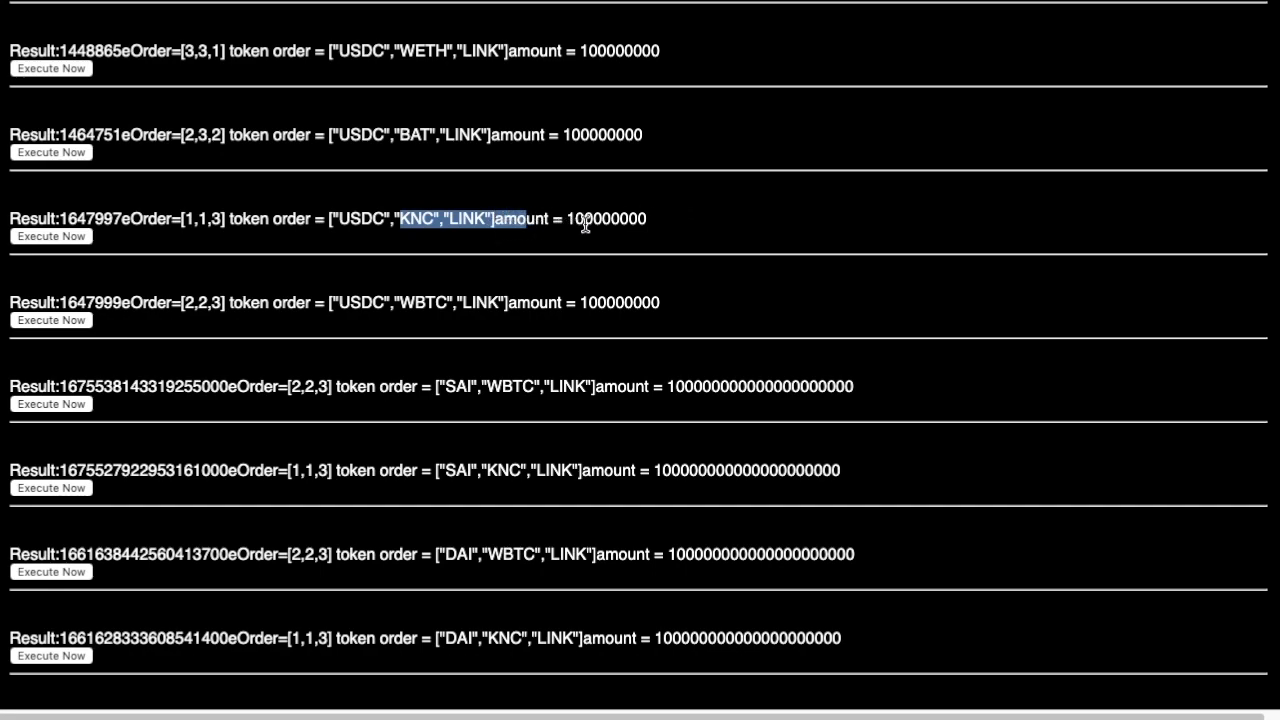
pyautogui.moveTo(336, 226)
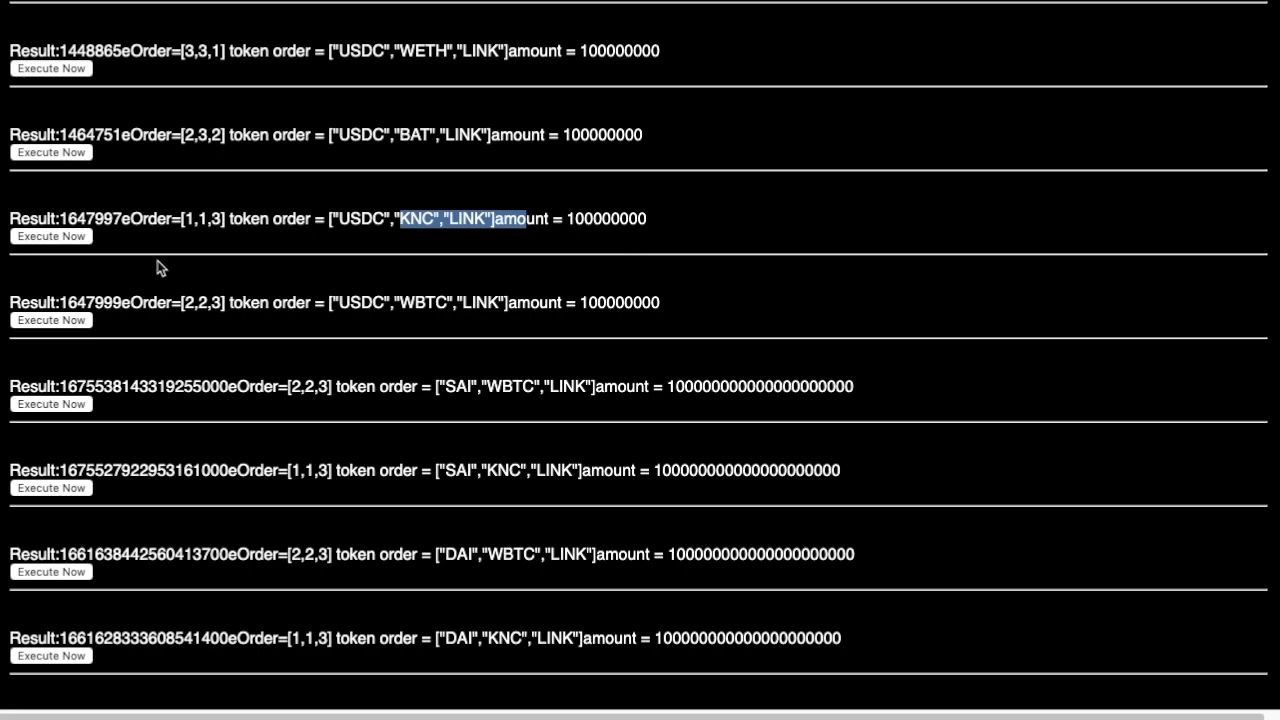
pyautogui.moveTo(224, 252)
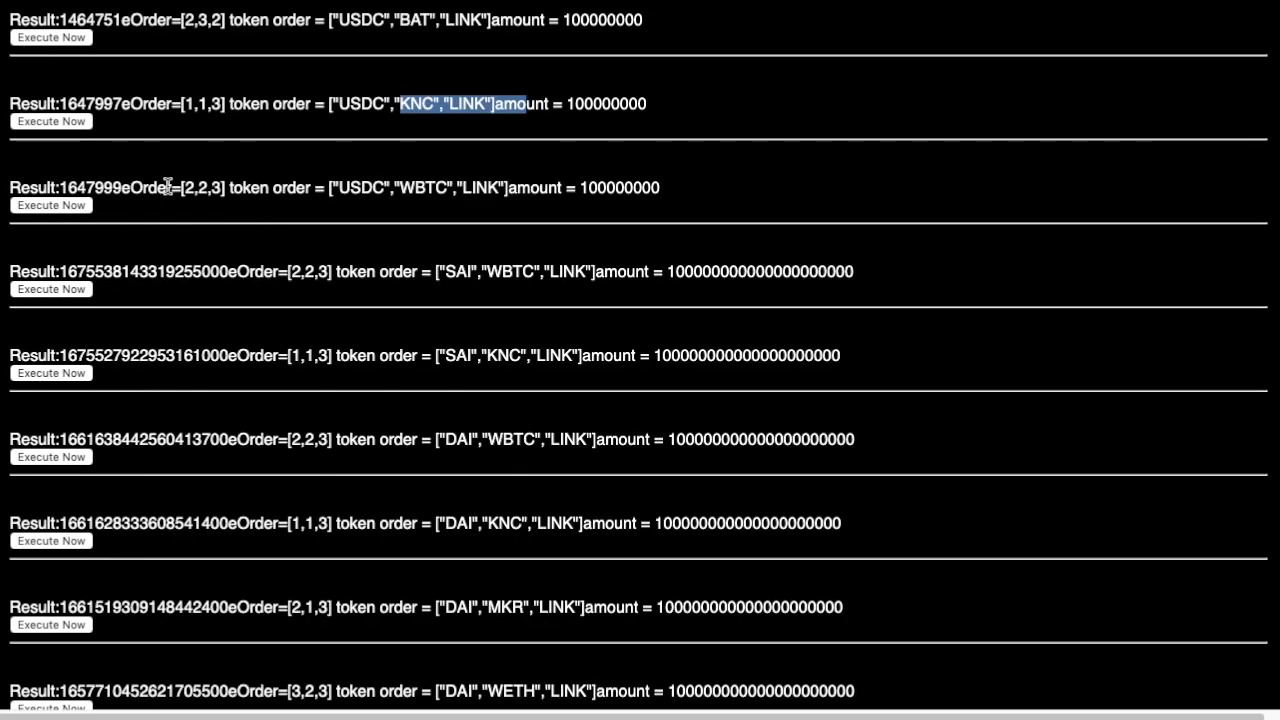
pyautogui.scroll(-3)
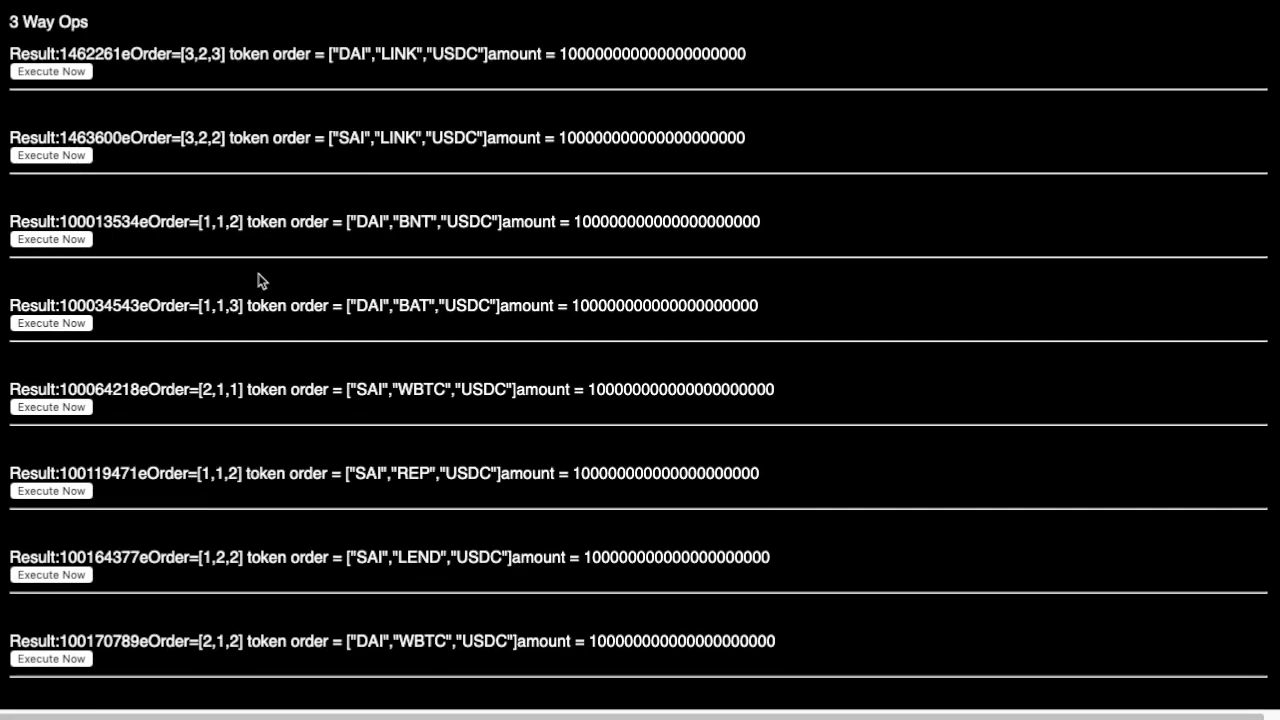
pyautogui.scroll(-3)
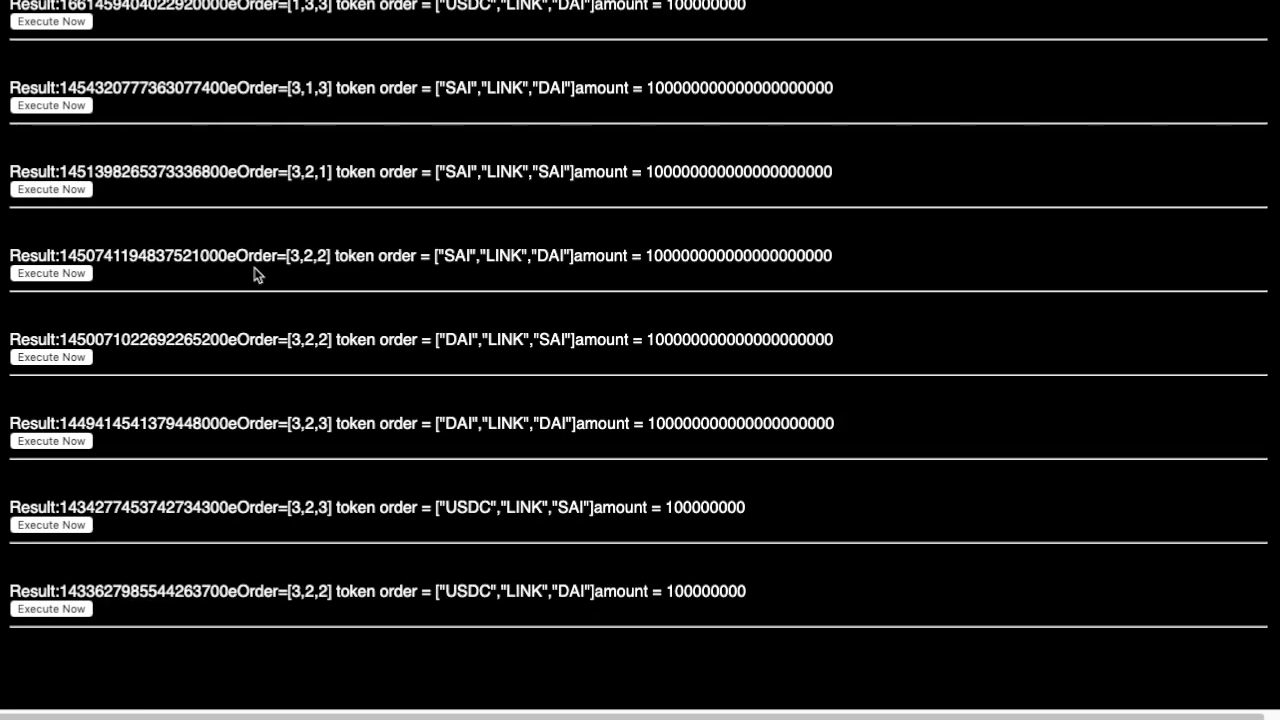
pyautogui.scroll(-3)
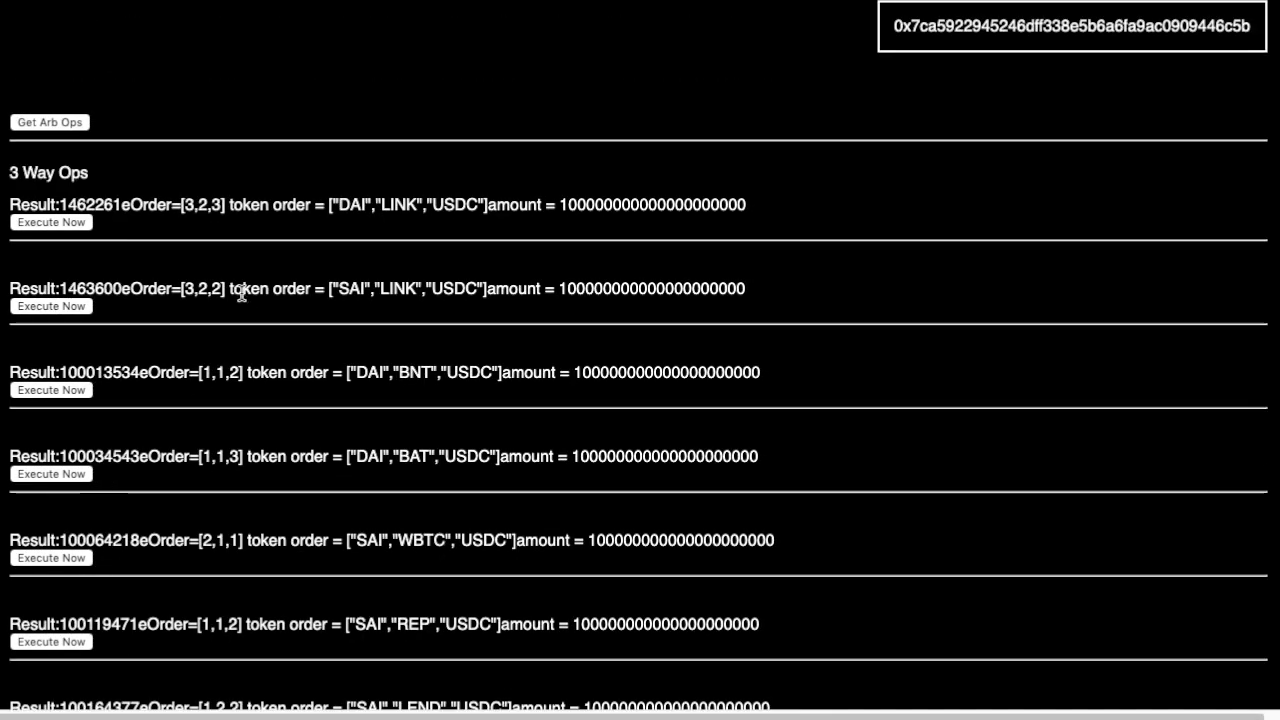
pyautogui.moveTo(476, 48)
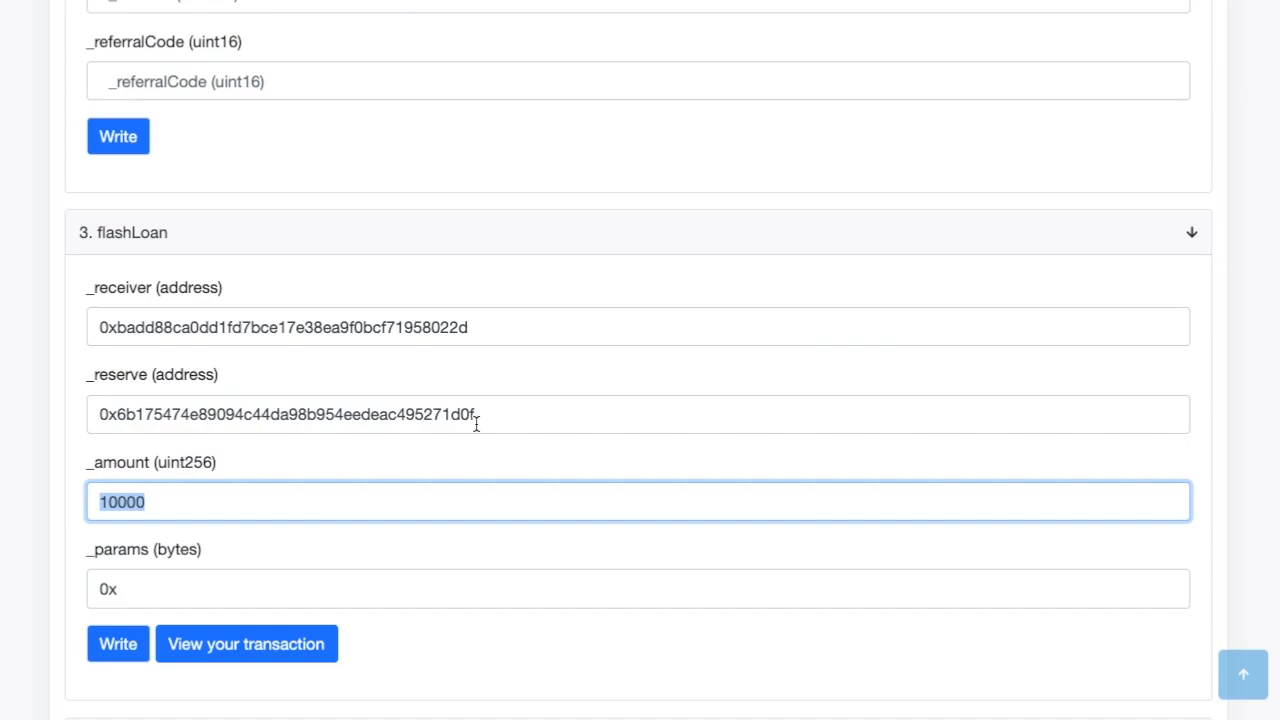
pyautogui.moveTo(76, 592)
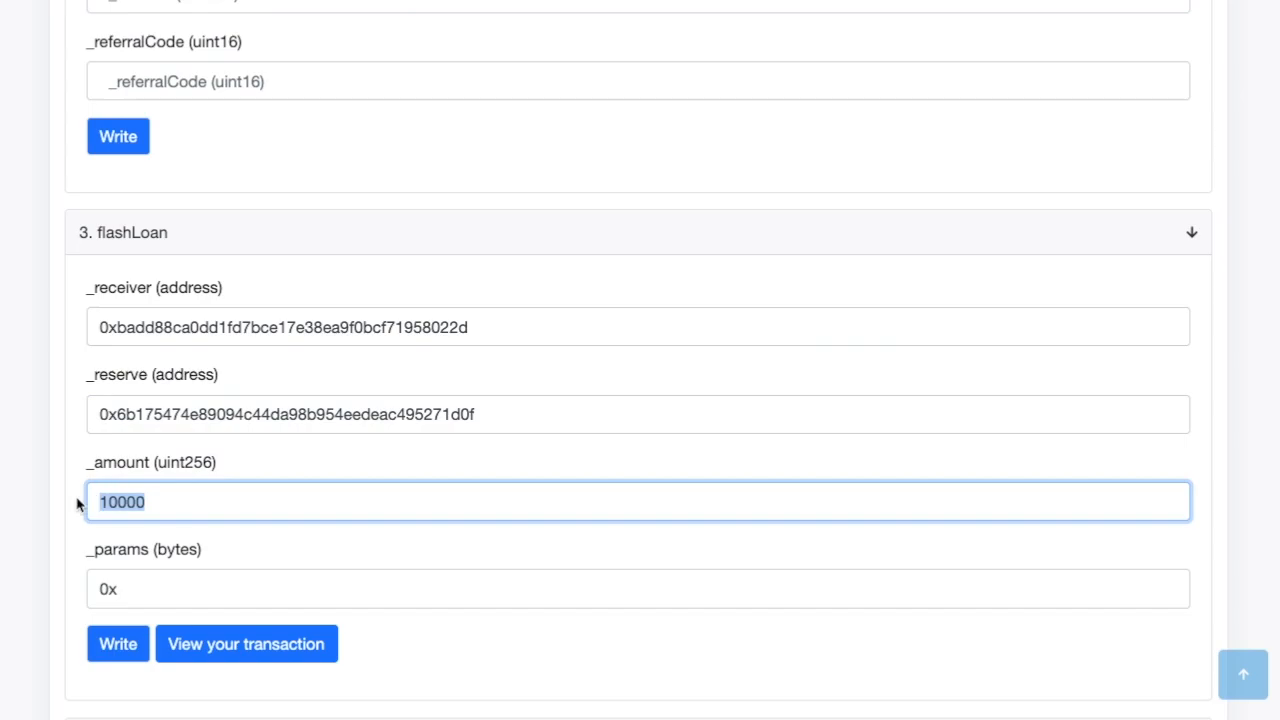
# - Check the params 0x and reserve address fields, then submit the flashLoan call with amount 10000
pyautogui.click(638, 588)
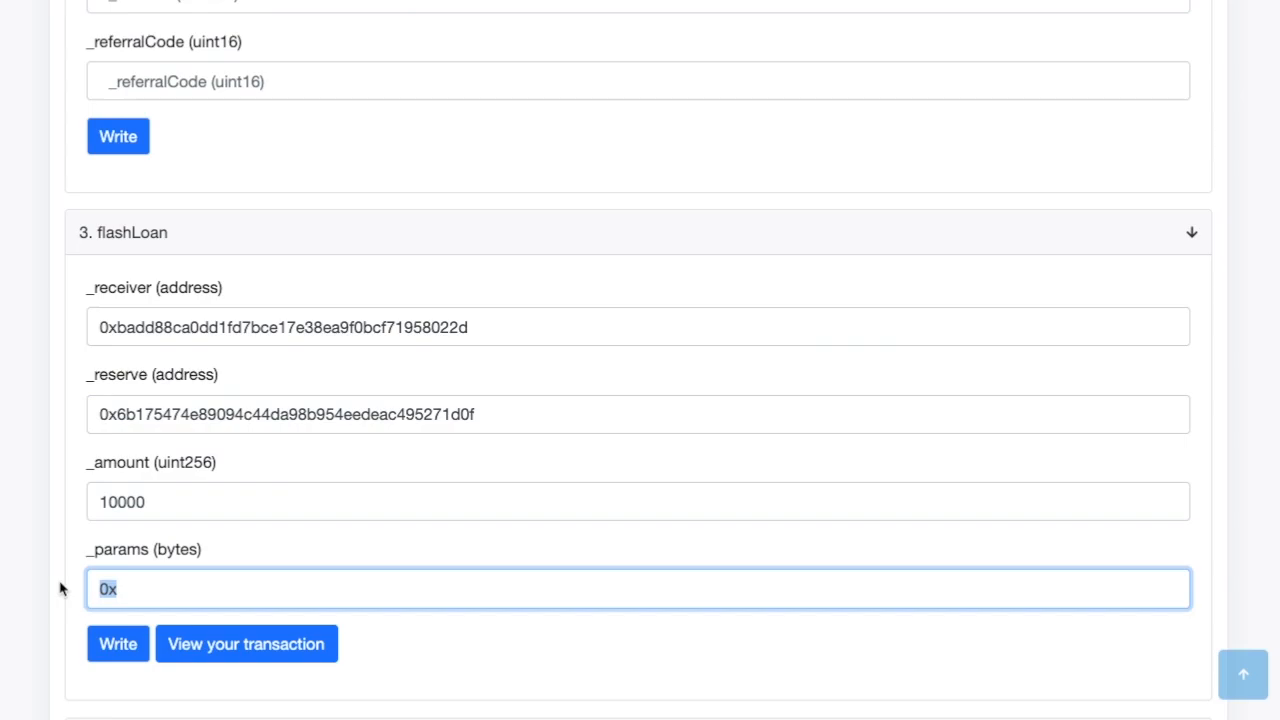
pyautogui.moveTo(72, 560)
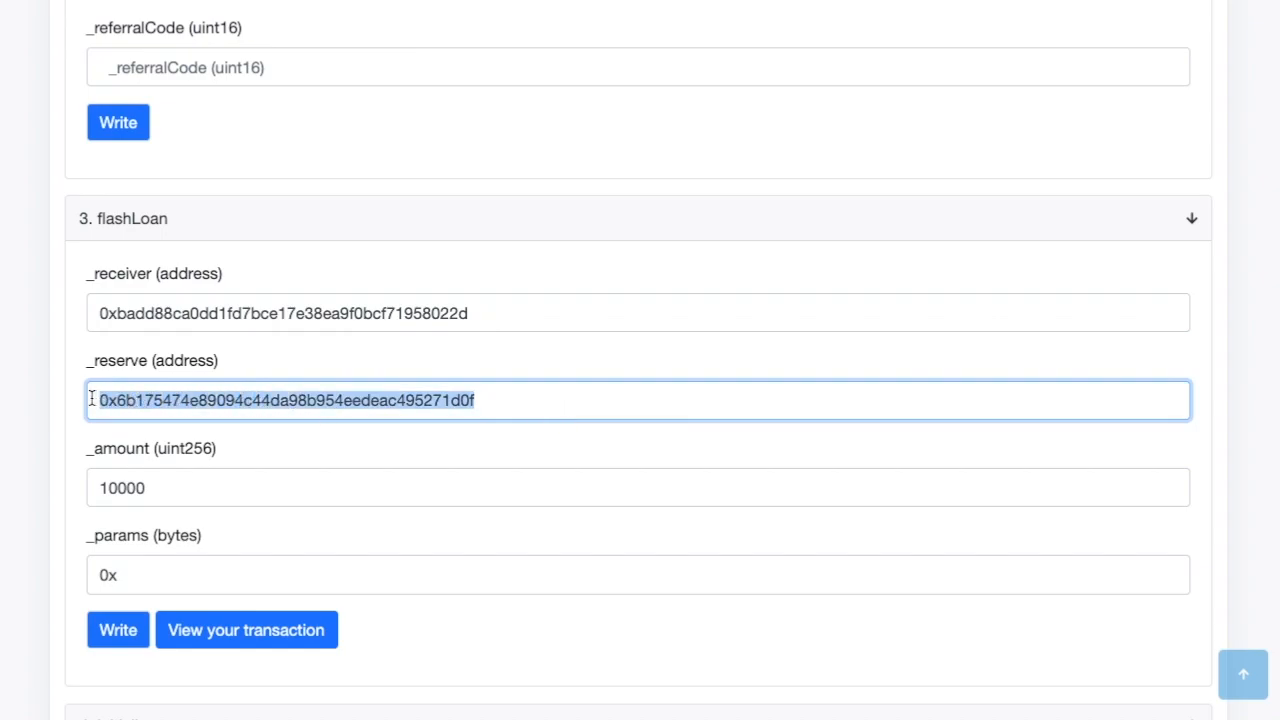
pyautogui.click(636, 312)
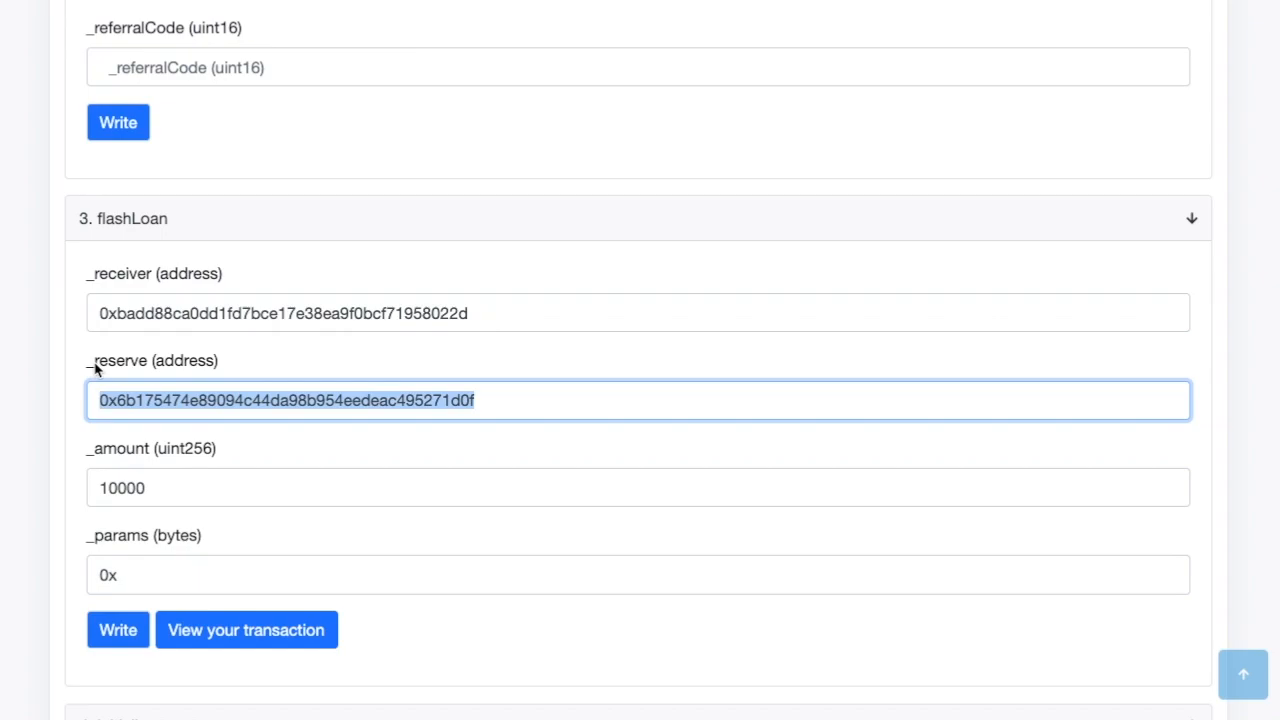
pyautogui.moveTo(292, 302)
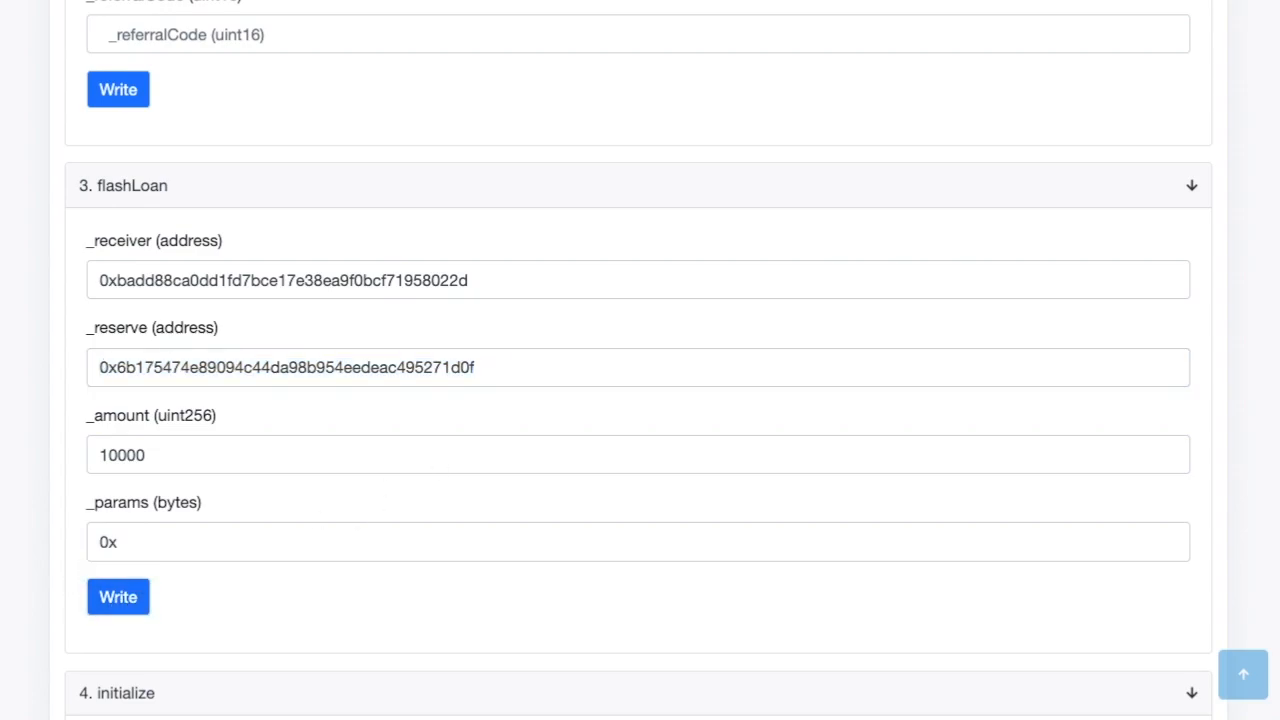
pyautogui.click(118, 596)
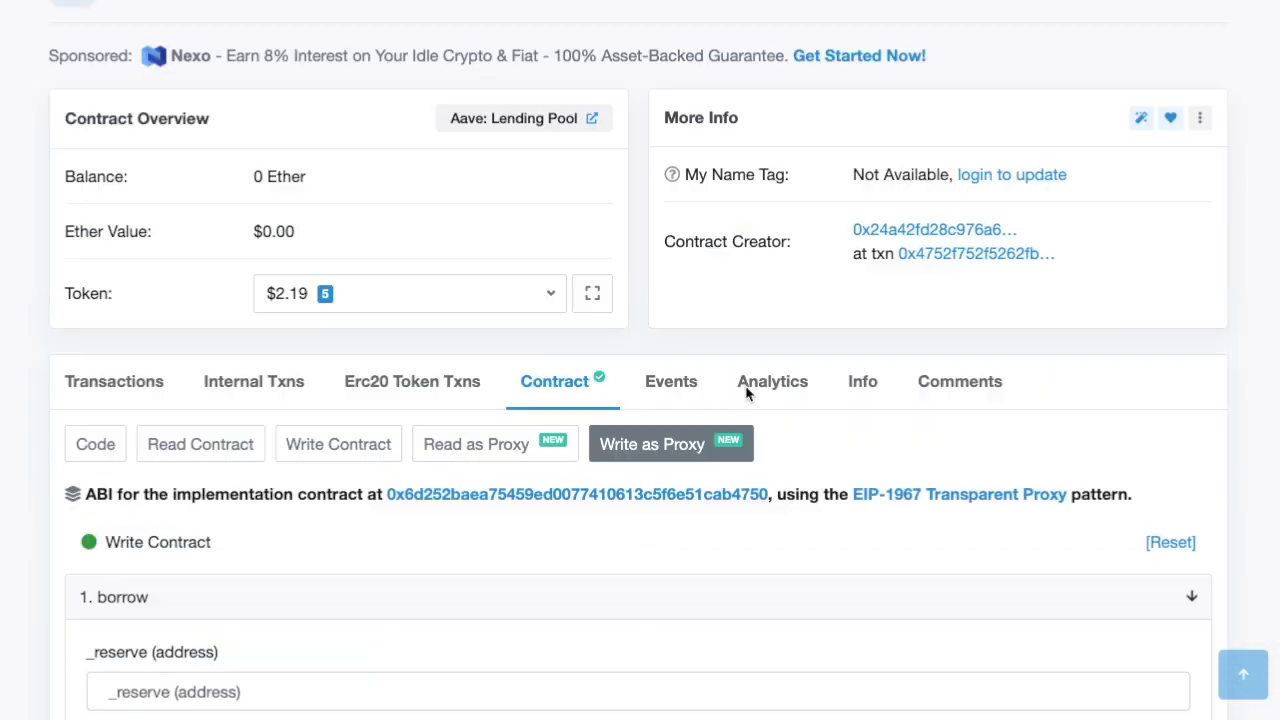
pyautogui.scroll(-3)
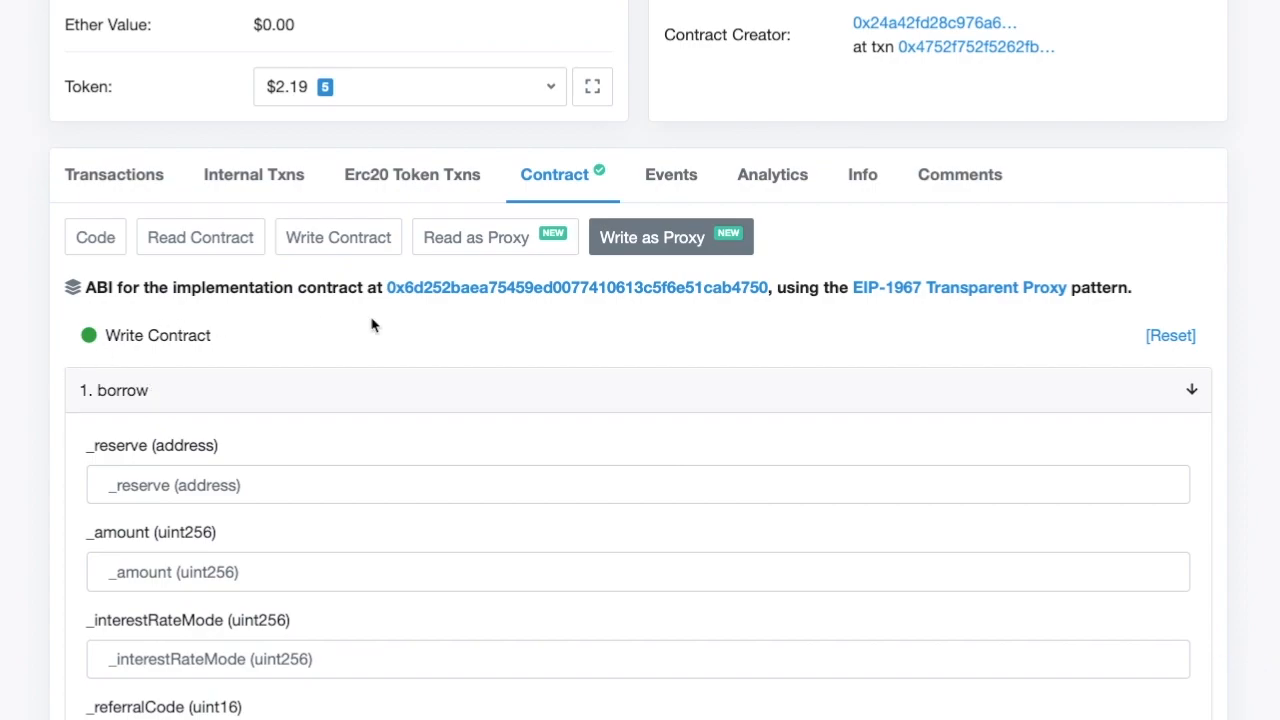
pyautogui.scroll(-3)
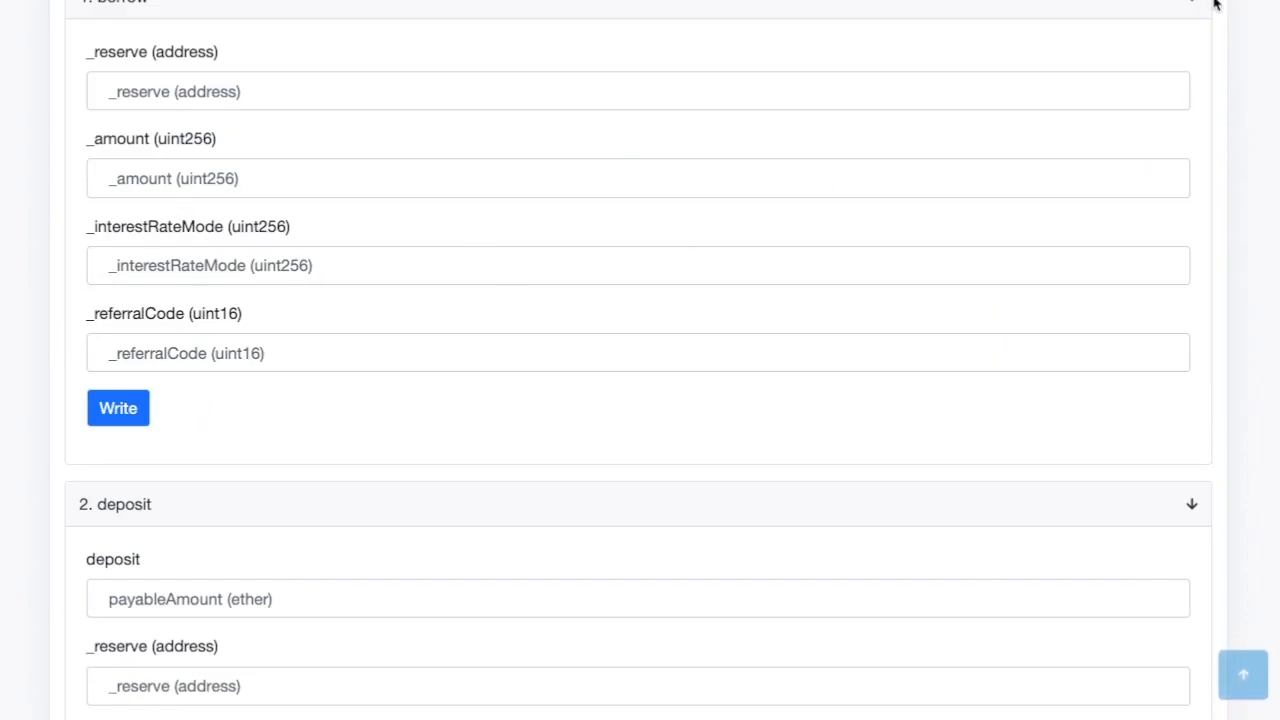
pyautogui.scroll(-3)
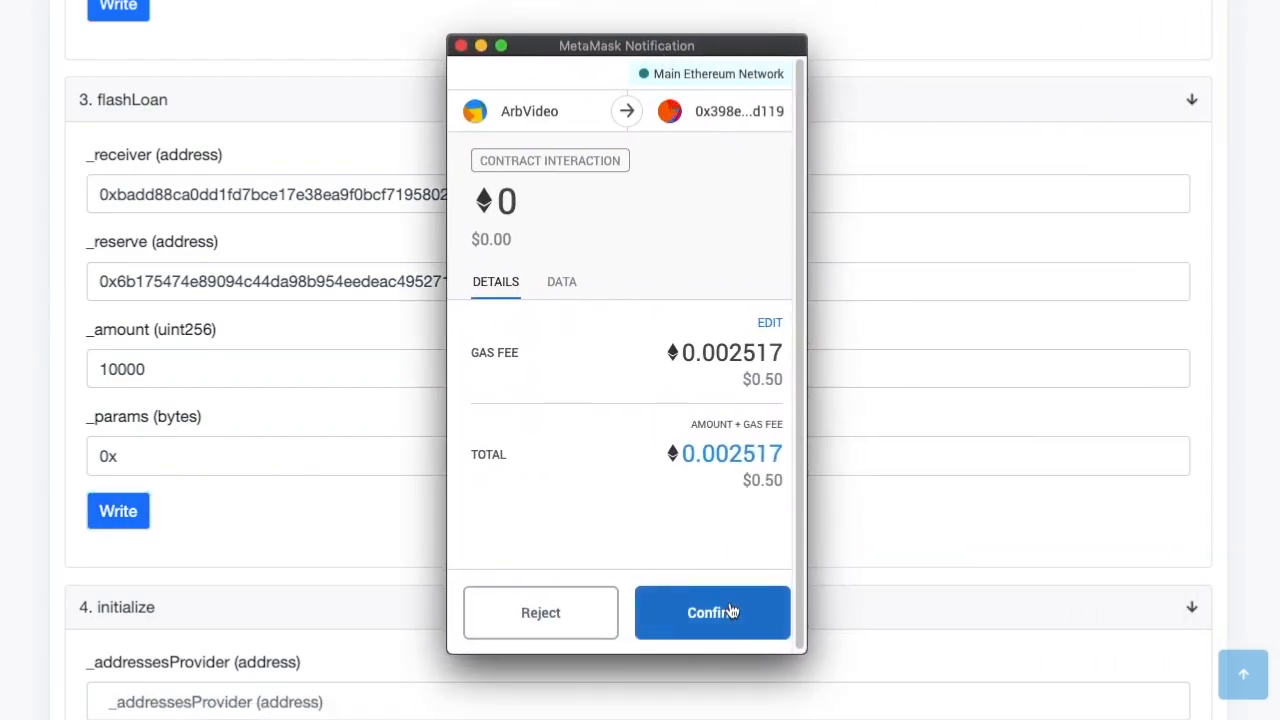
pyautogui.moveTo(732, 532)
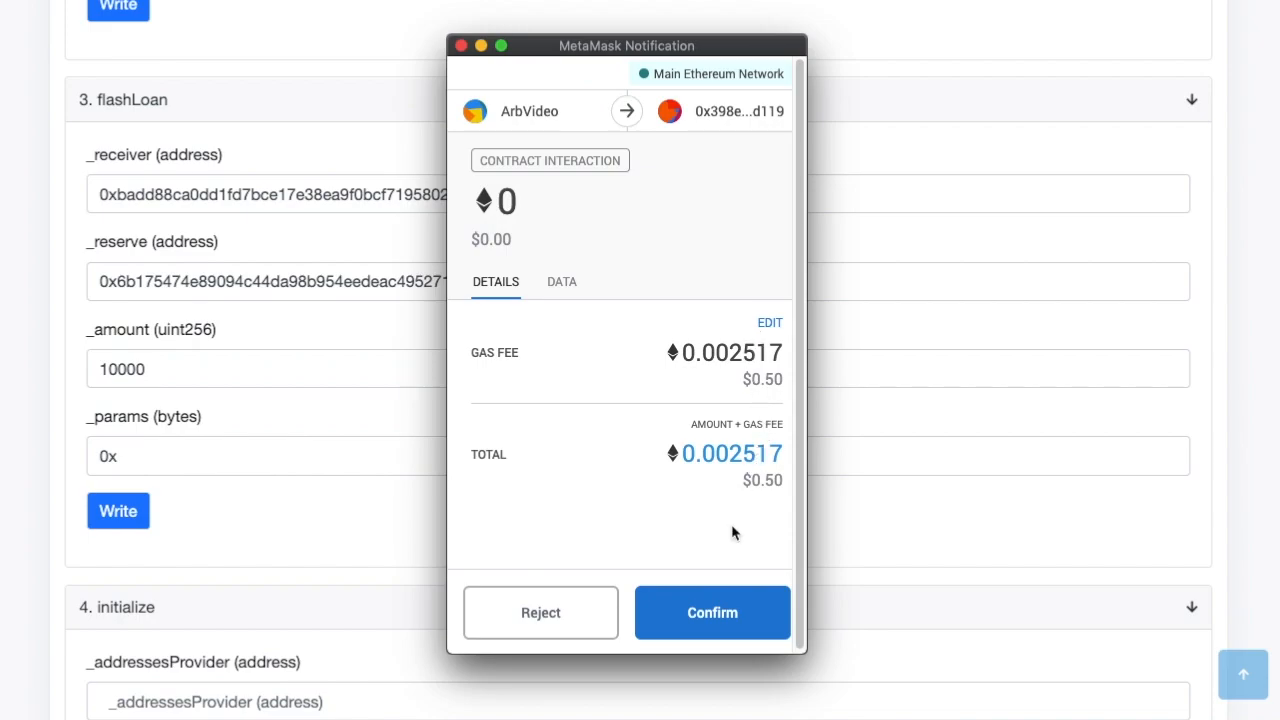
# - Confirm the flashLoan transaction in MetaMask and highlight the _amount value 10000
pyautogui.click(712, 612)
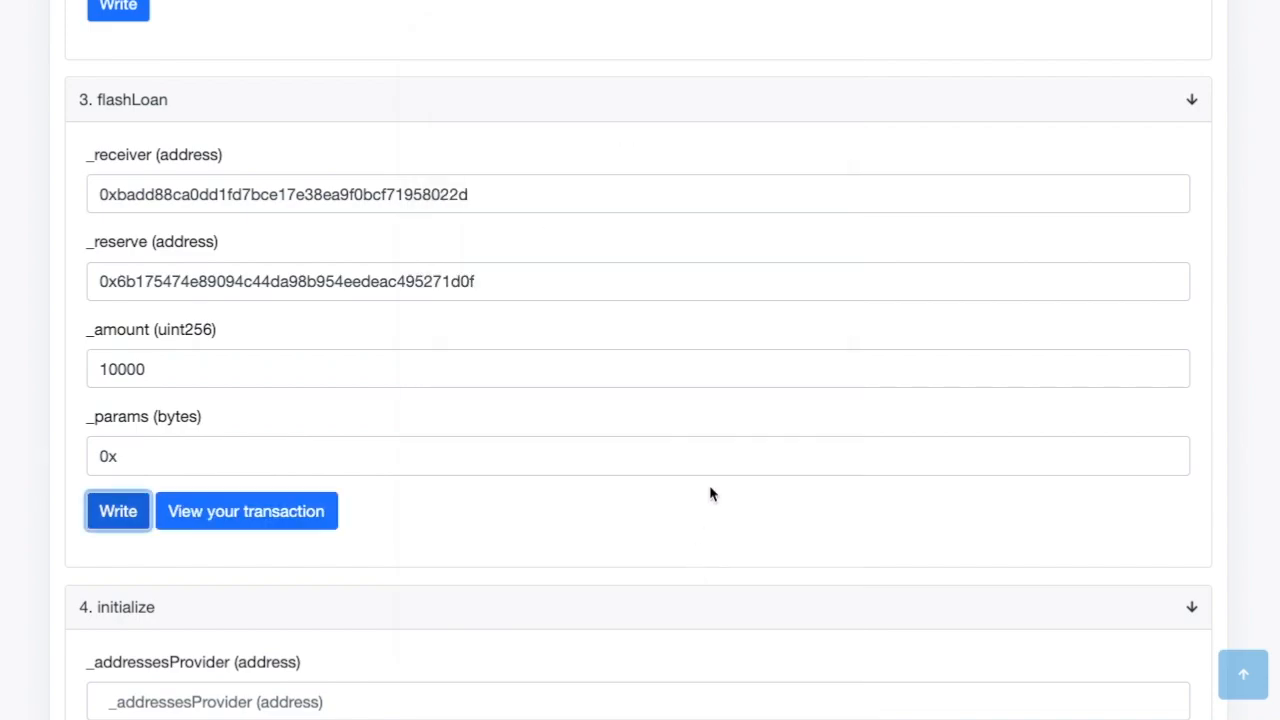
pyautogui.tripleClick(638, 368)
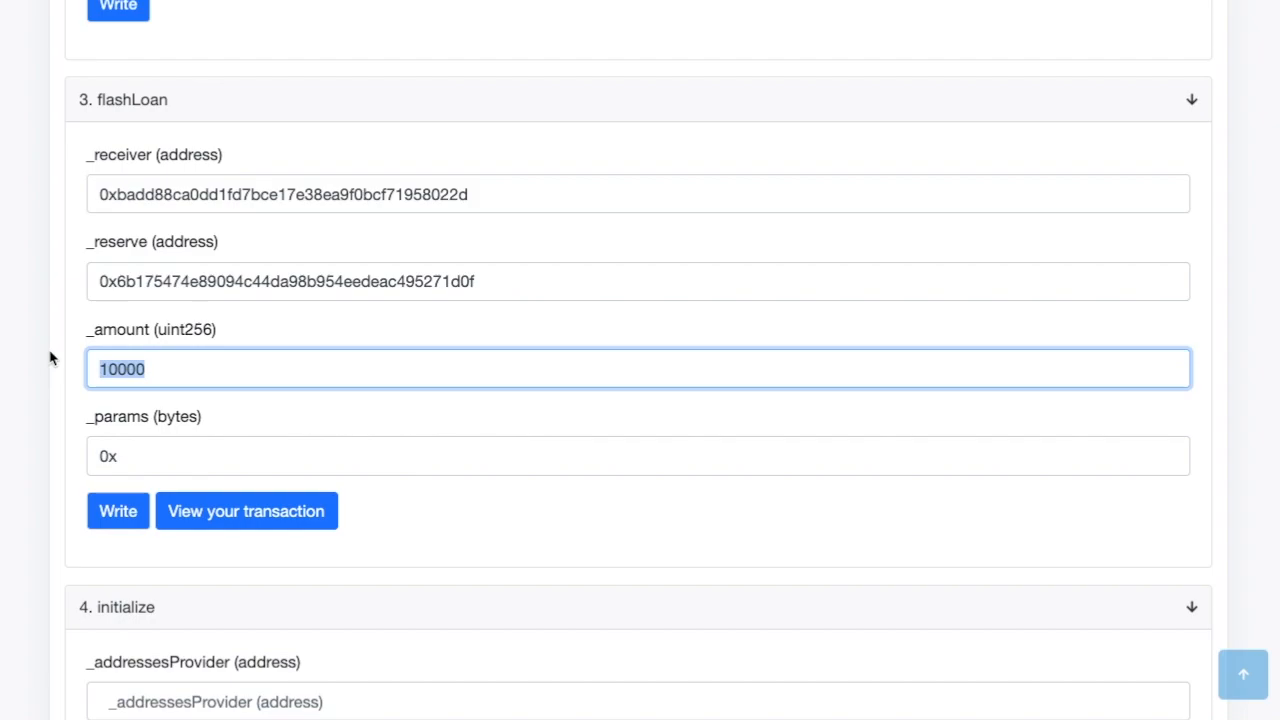
pyautogui.moveTo(680, 276)
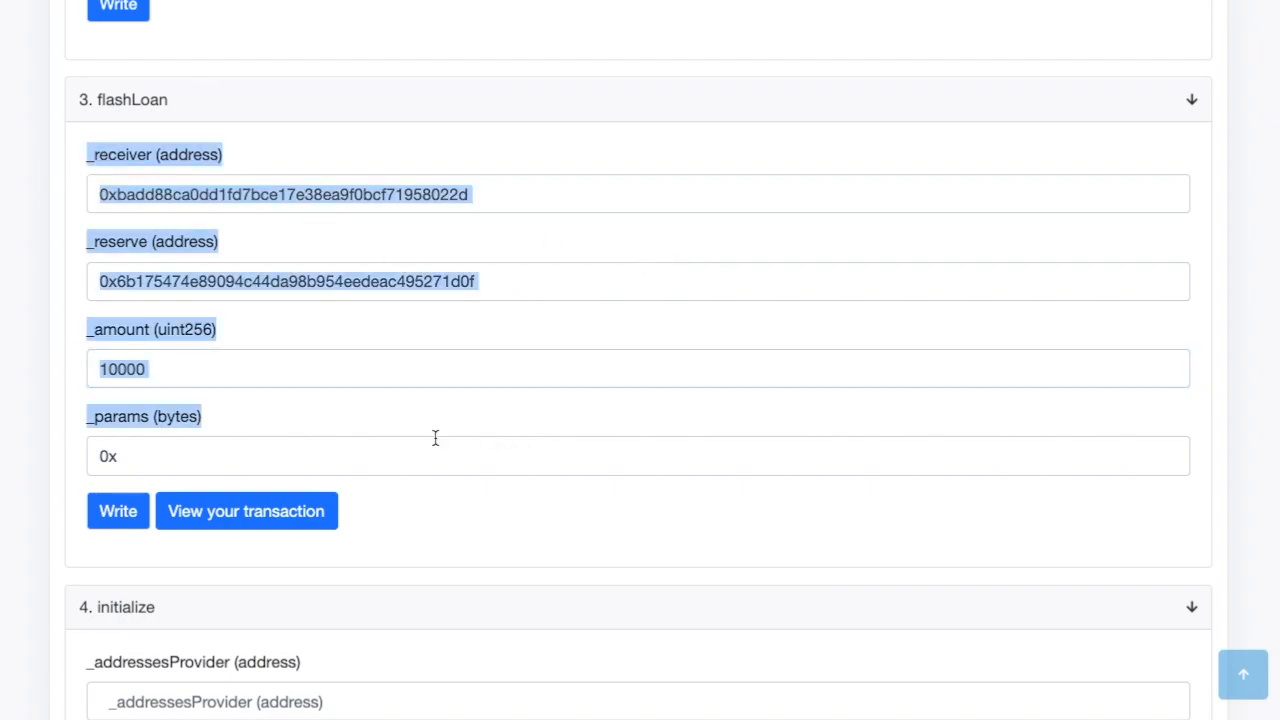
pyautogui.click(638, 456)
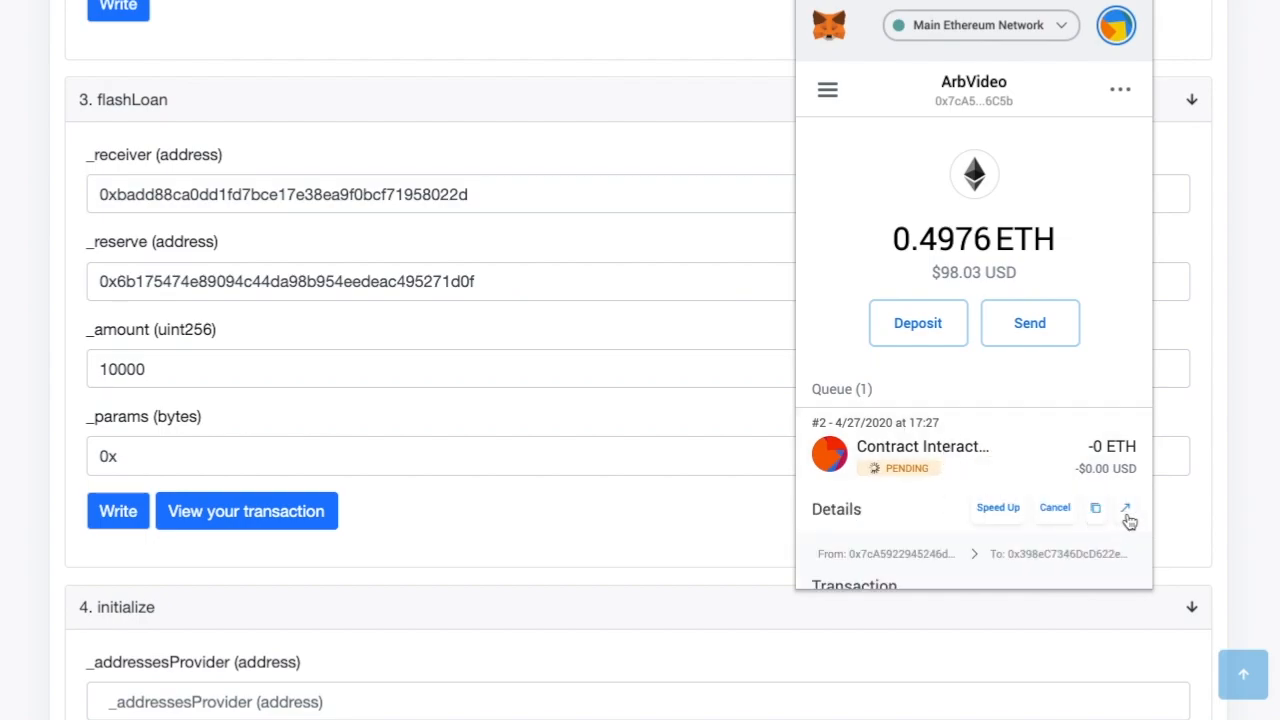
# - View the pending flashLoan transaction on Etherscan and bring up its Speed Up fee options
pyautogui.click(1124, 510)
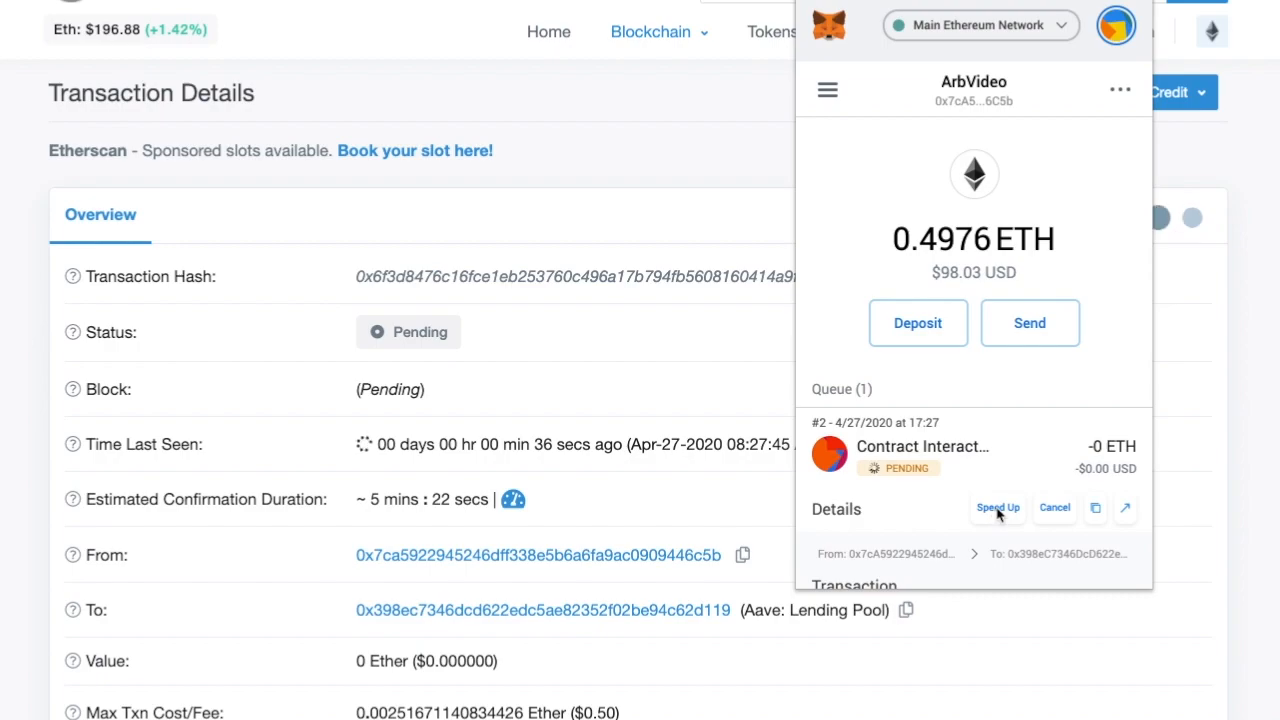
pyautogui.click(996, 508)
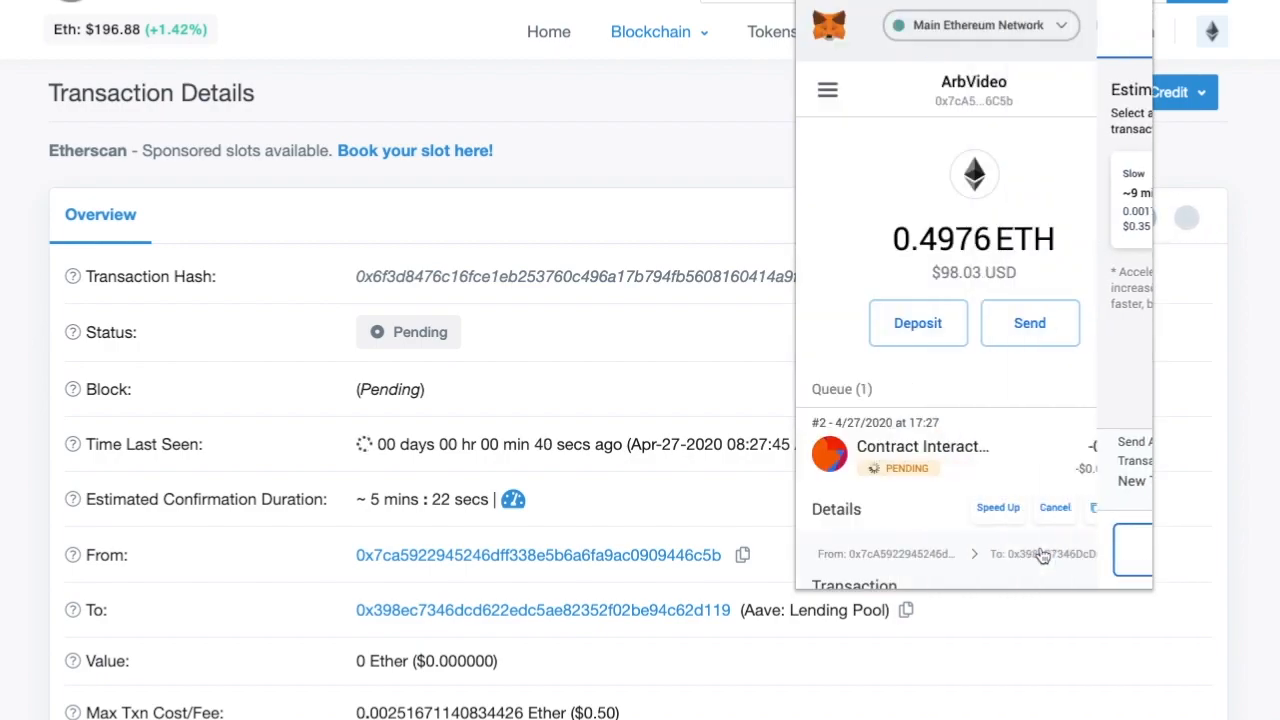
pyautogui.click(676, 384)
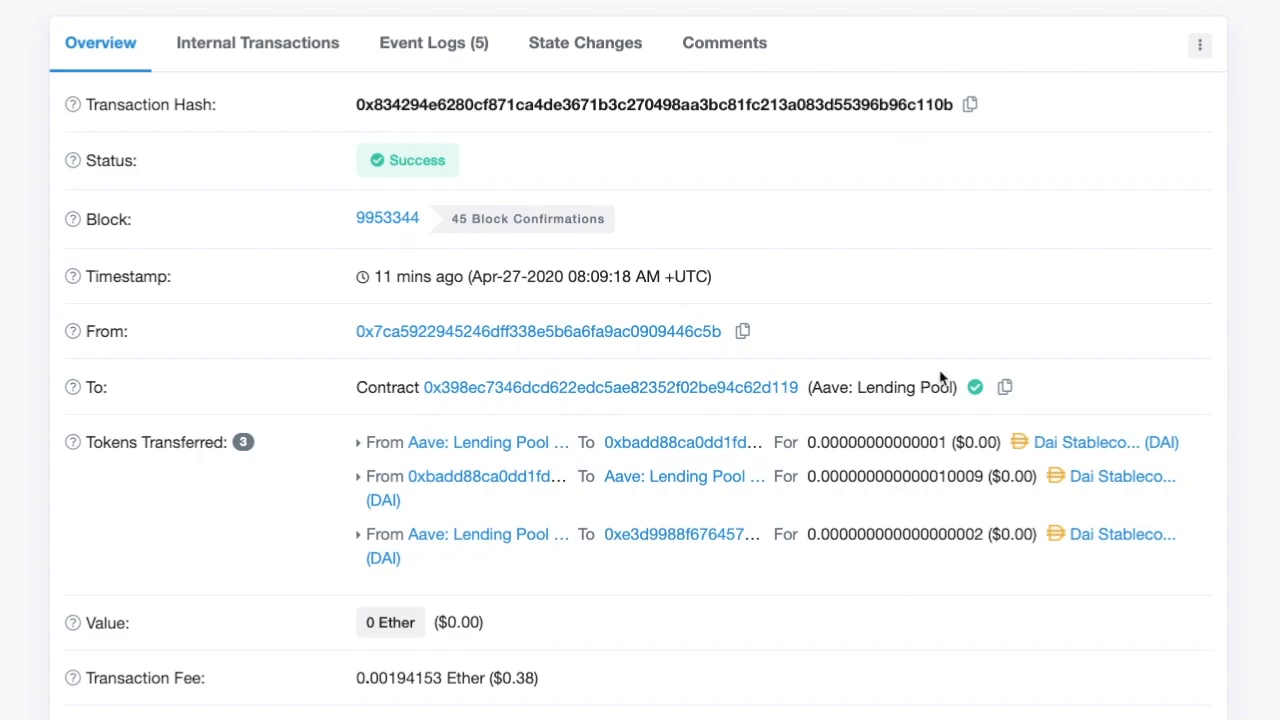
pyautogui.moveTo(600, 360)
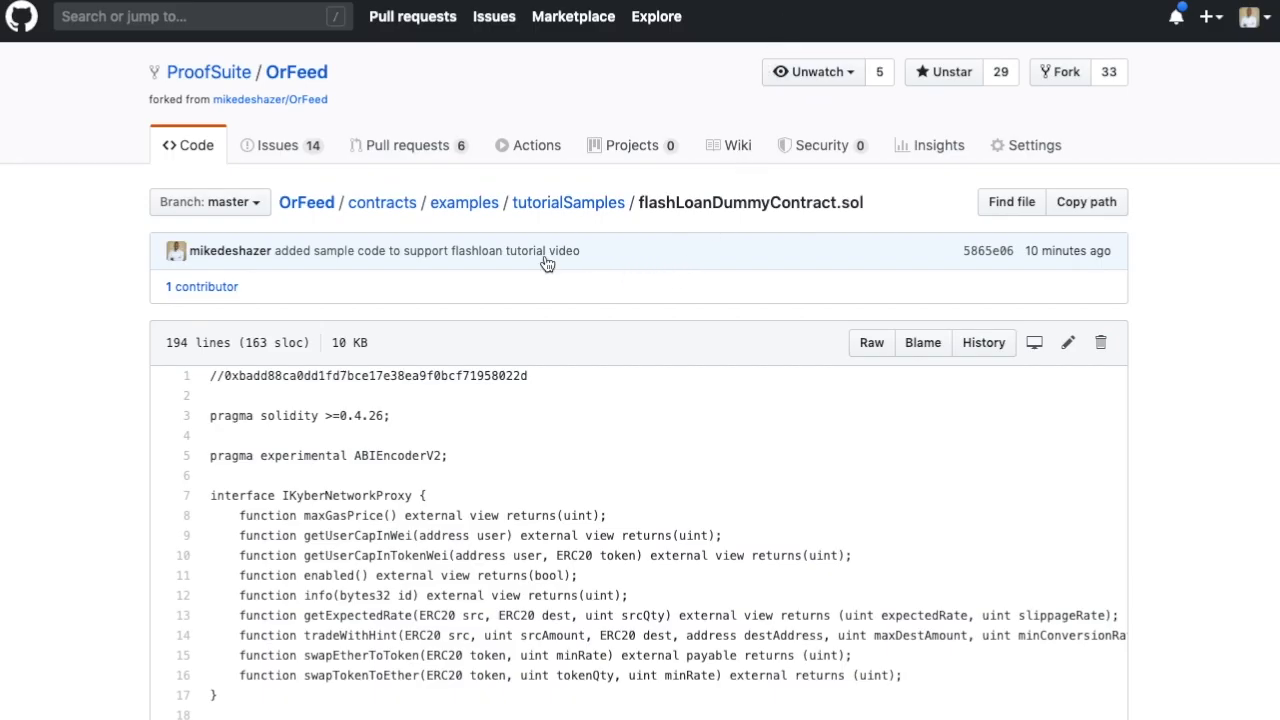
pyautogui.moveTo(584, 230)
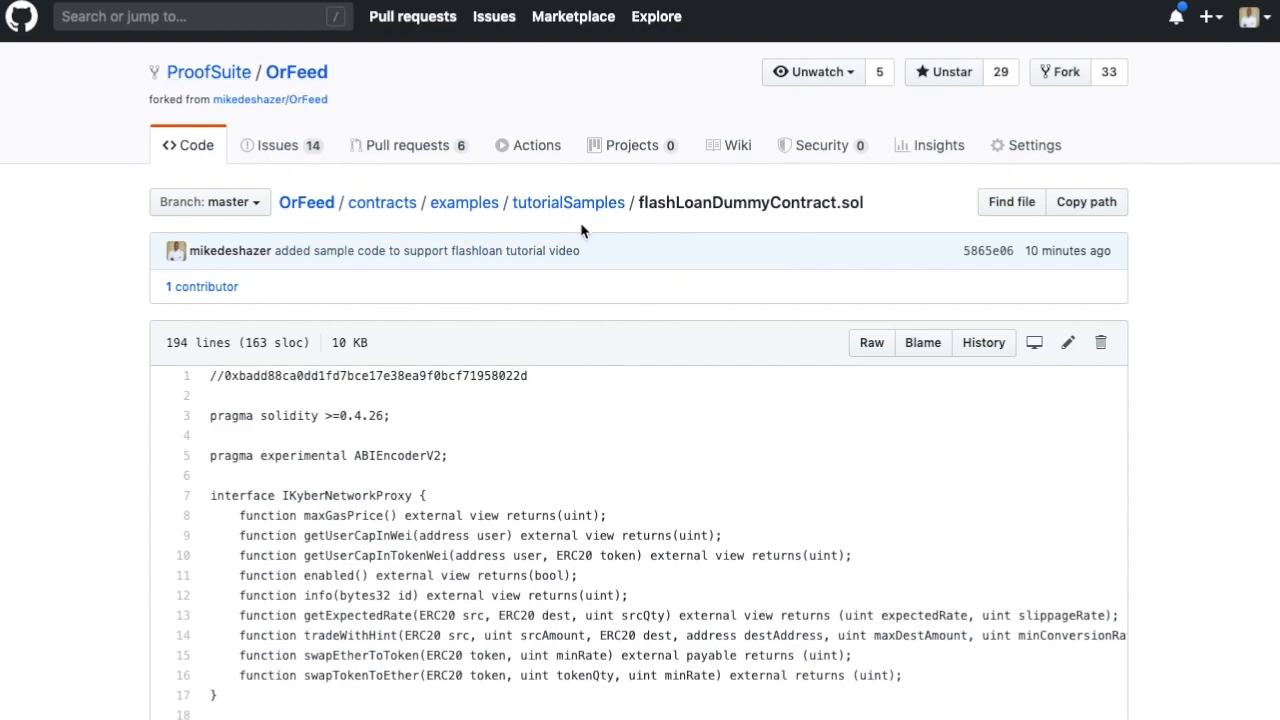
pyautogui.moveTo(626, 220)
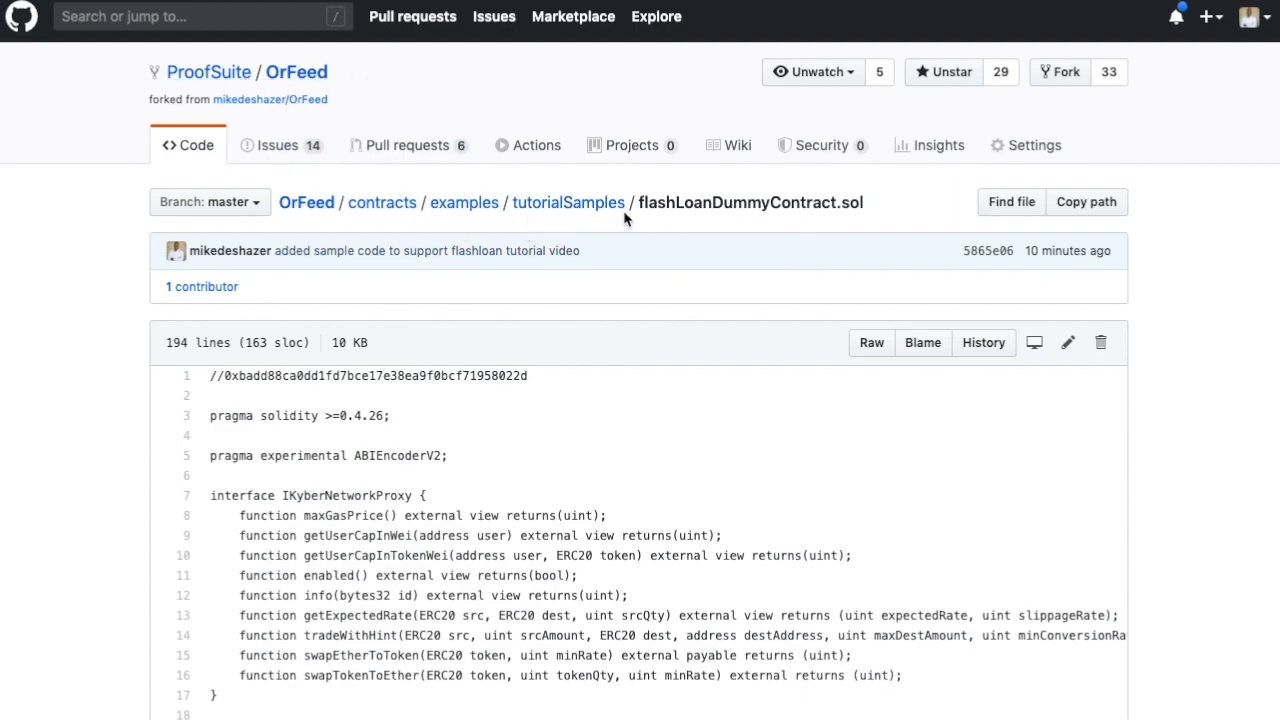
pyautogui.moveTo(598, 234)
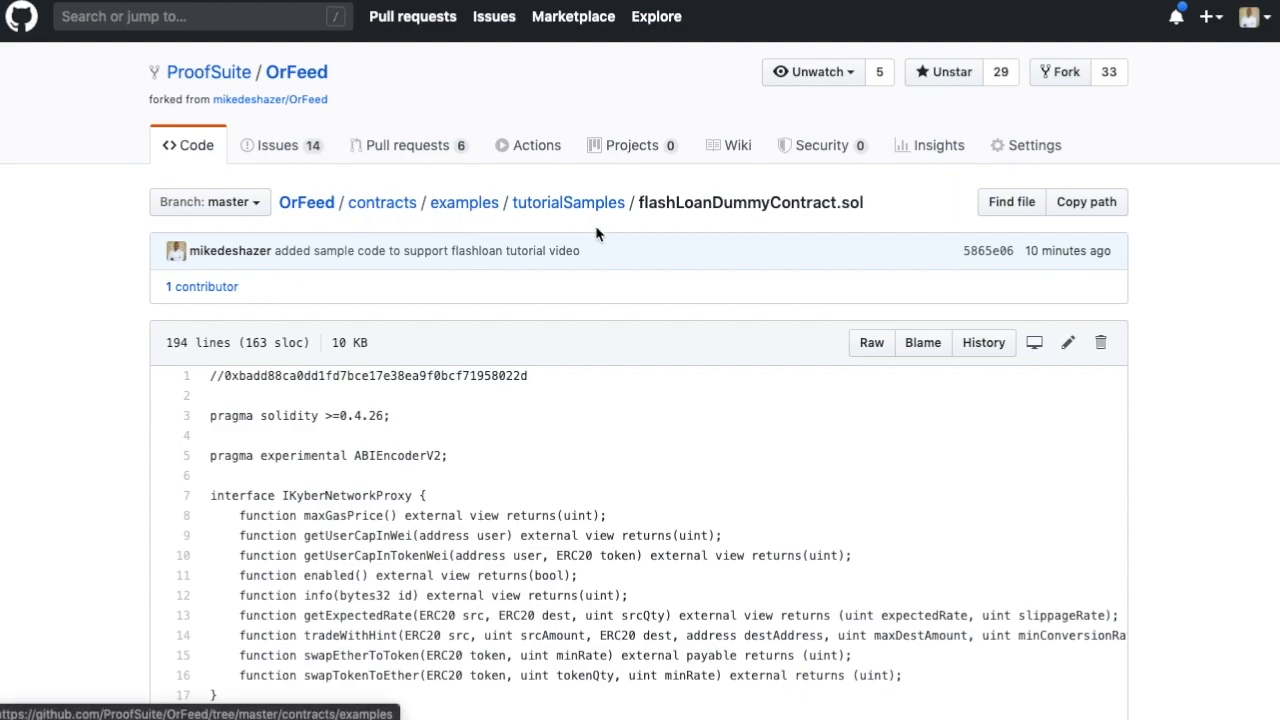
# - Scroll through flashLoanDummyContract.sol past the Uniswap, ERC20, OrFeed and Bancor interfaces to flashIt's executeOperation
pyautogui.scroll(-3)
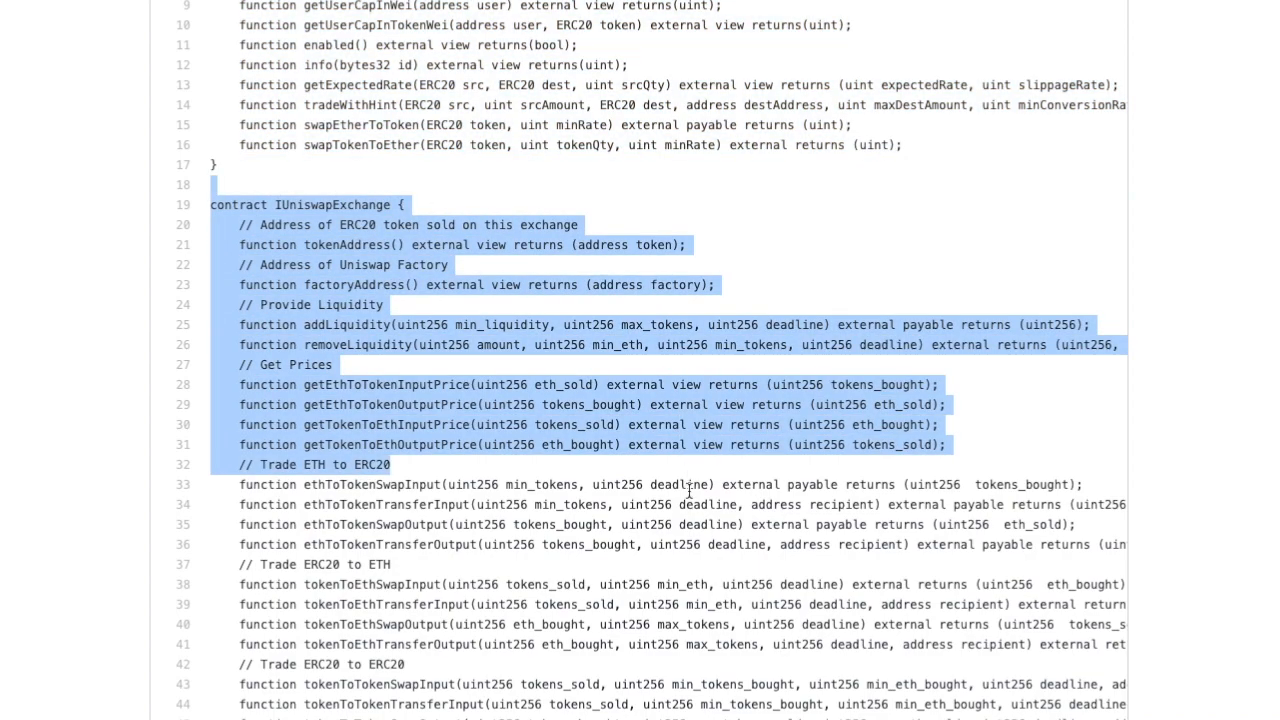
pyautogui.scroll(-3)
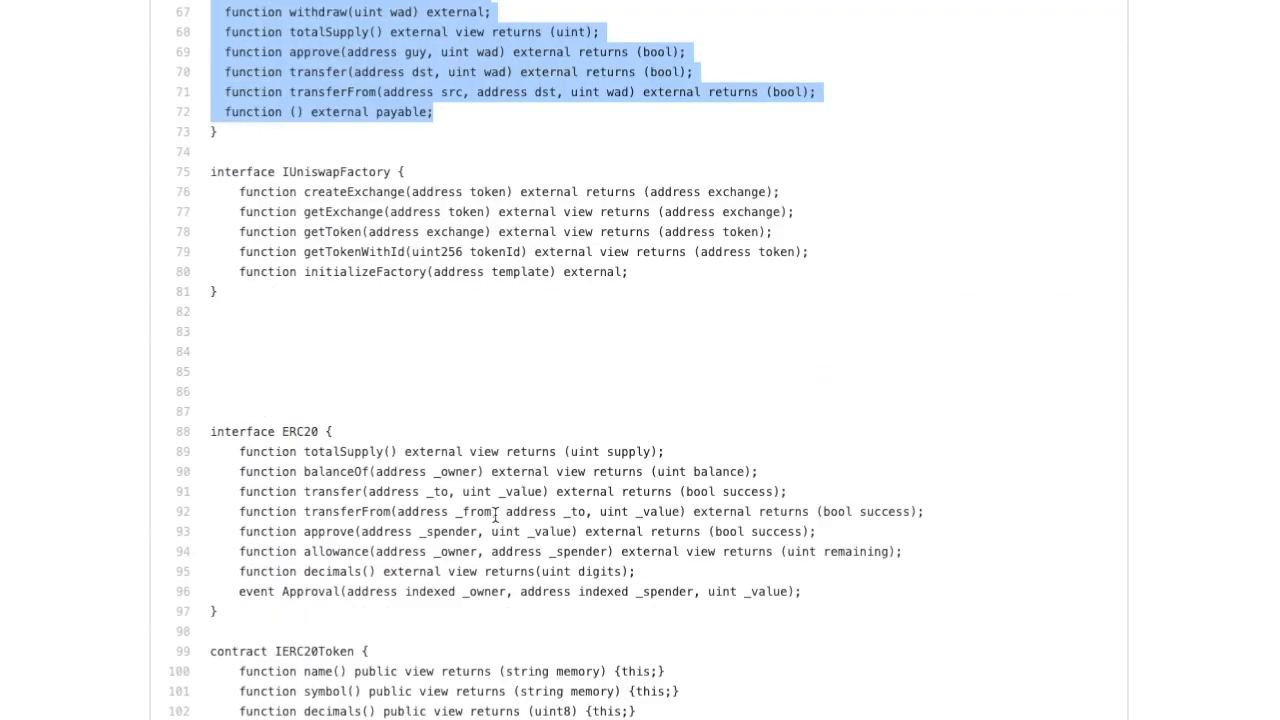
pyautogui.scroll(-3)
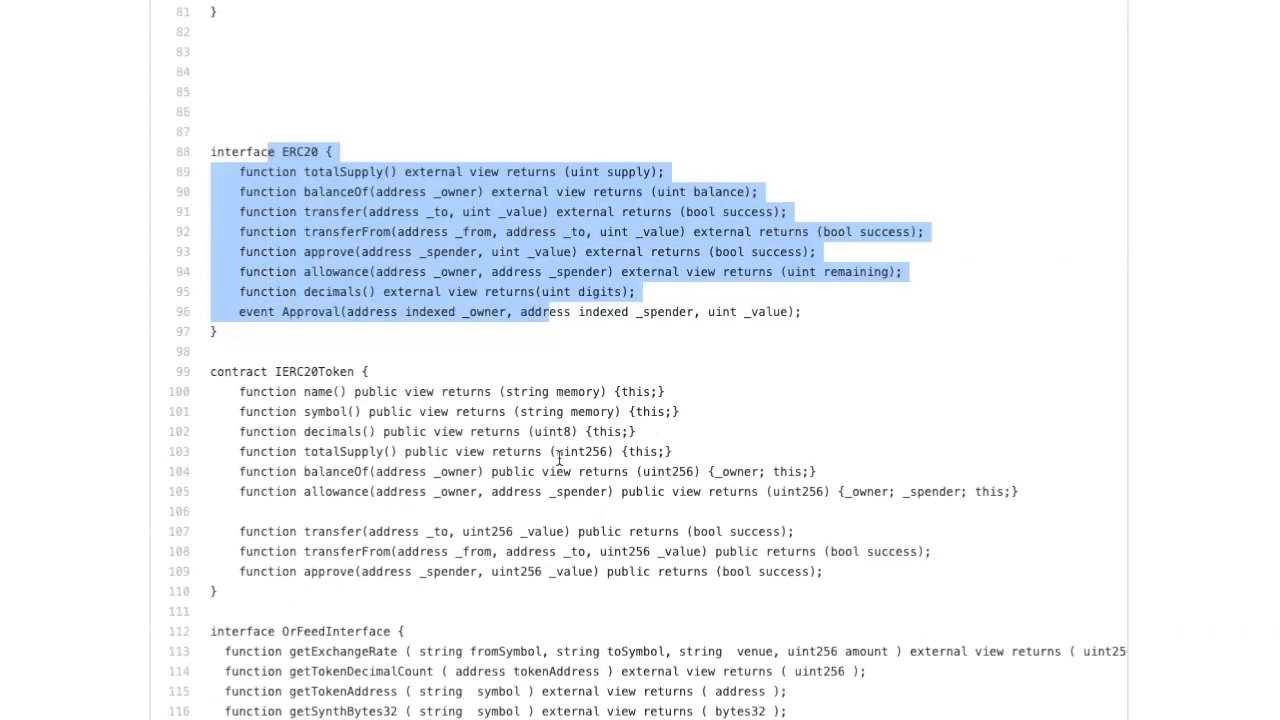
pyautogui.scroll(-3)
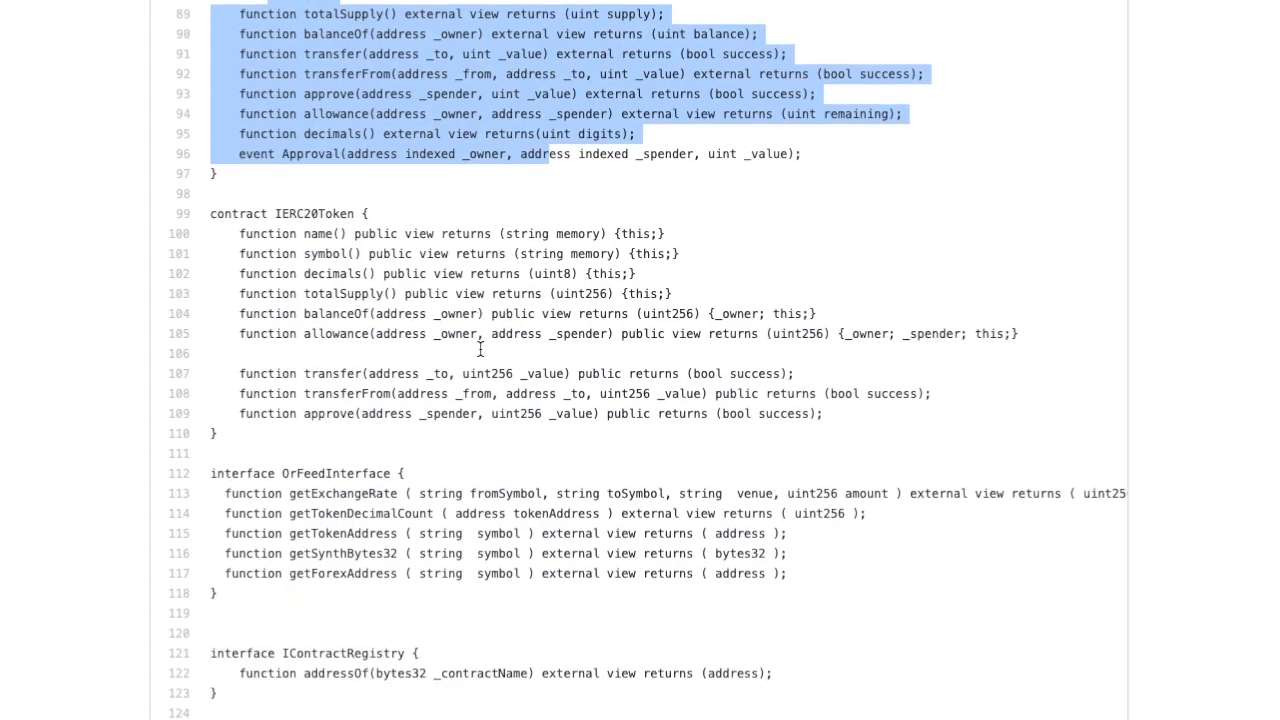
pyautogui.scroll(-3)
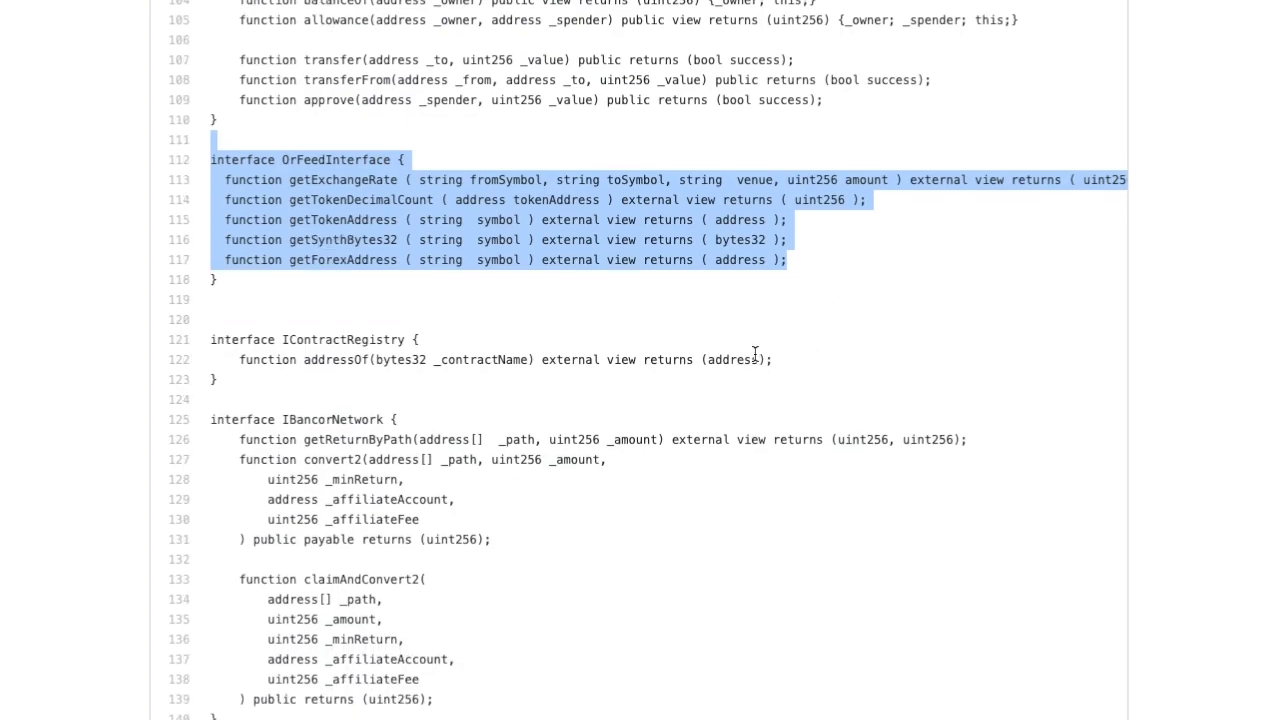
pyautogui.scroll(-3)
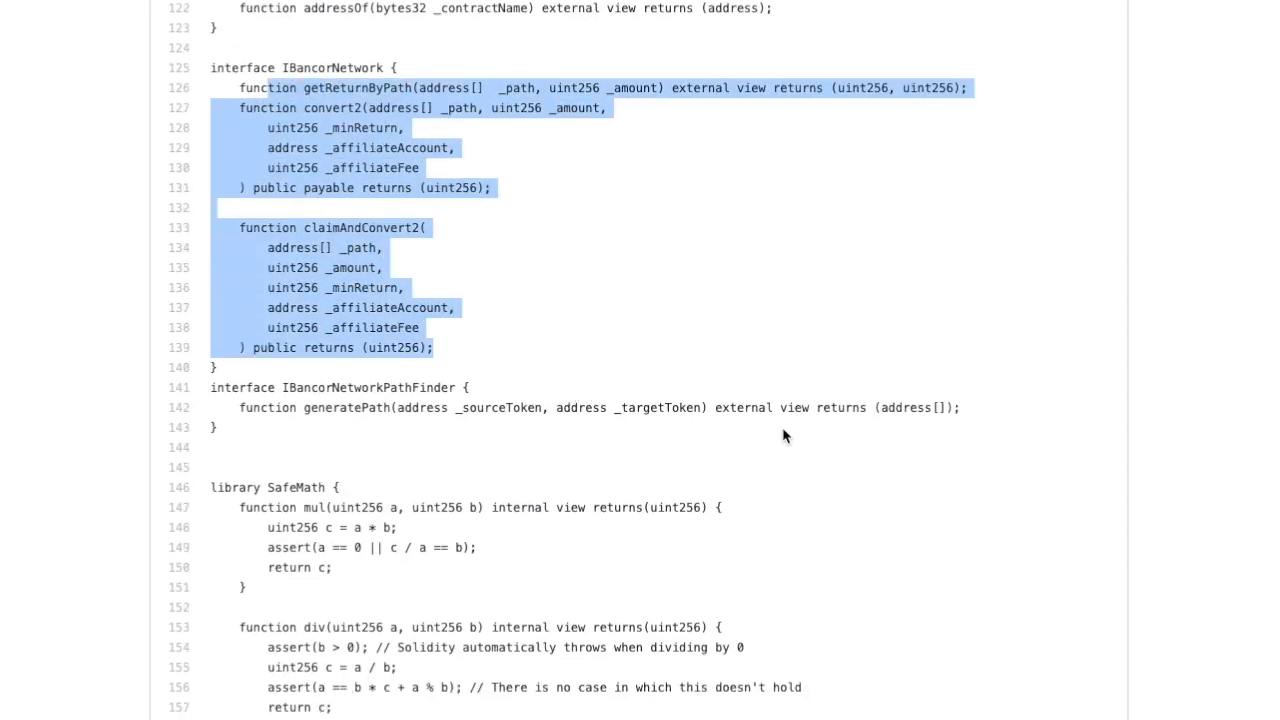
pyautogui.scroll(-3)
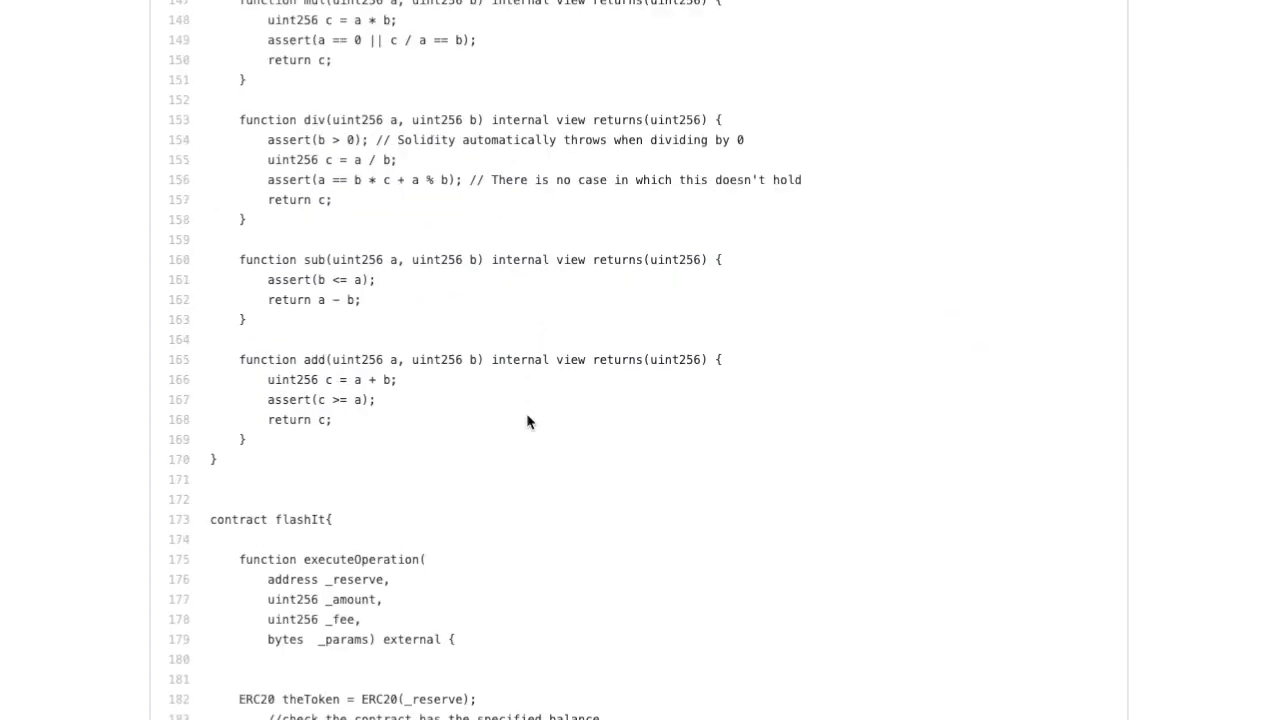
pyautogui.scroll(-3)
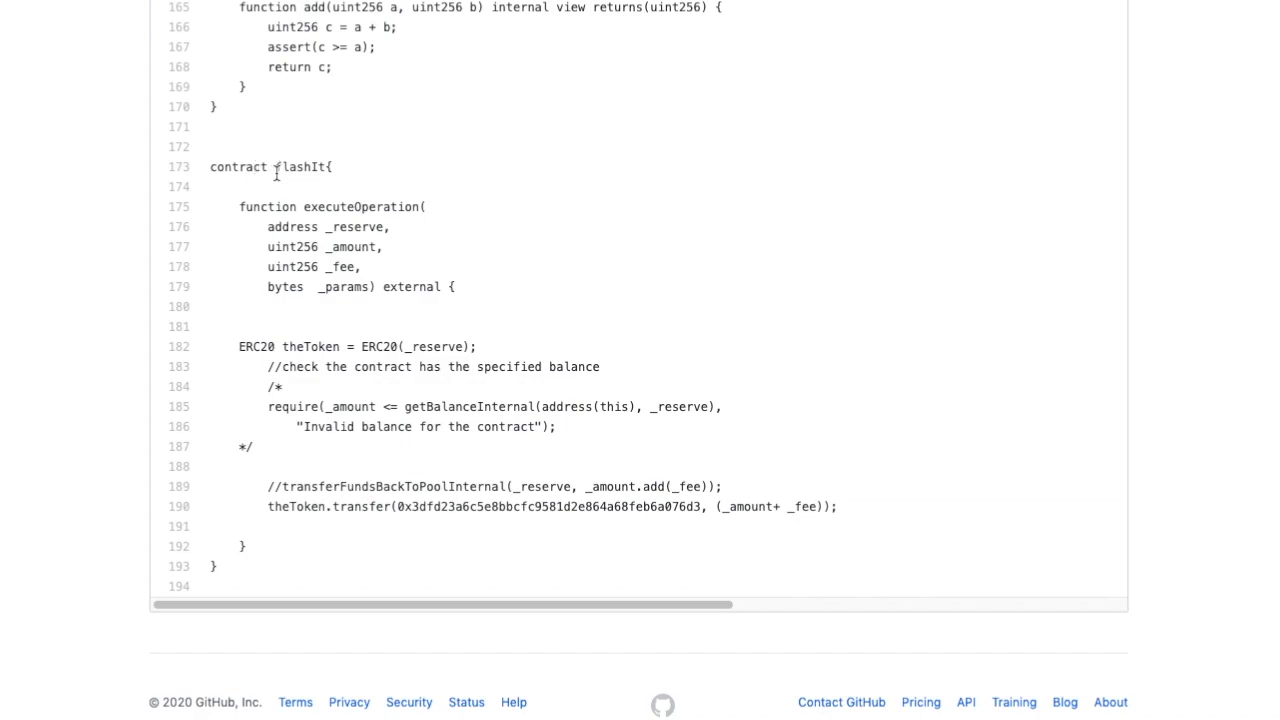
pyautogui.doubleClick(300, 166)
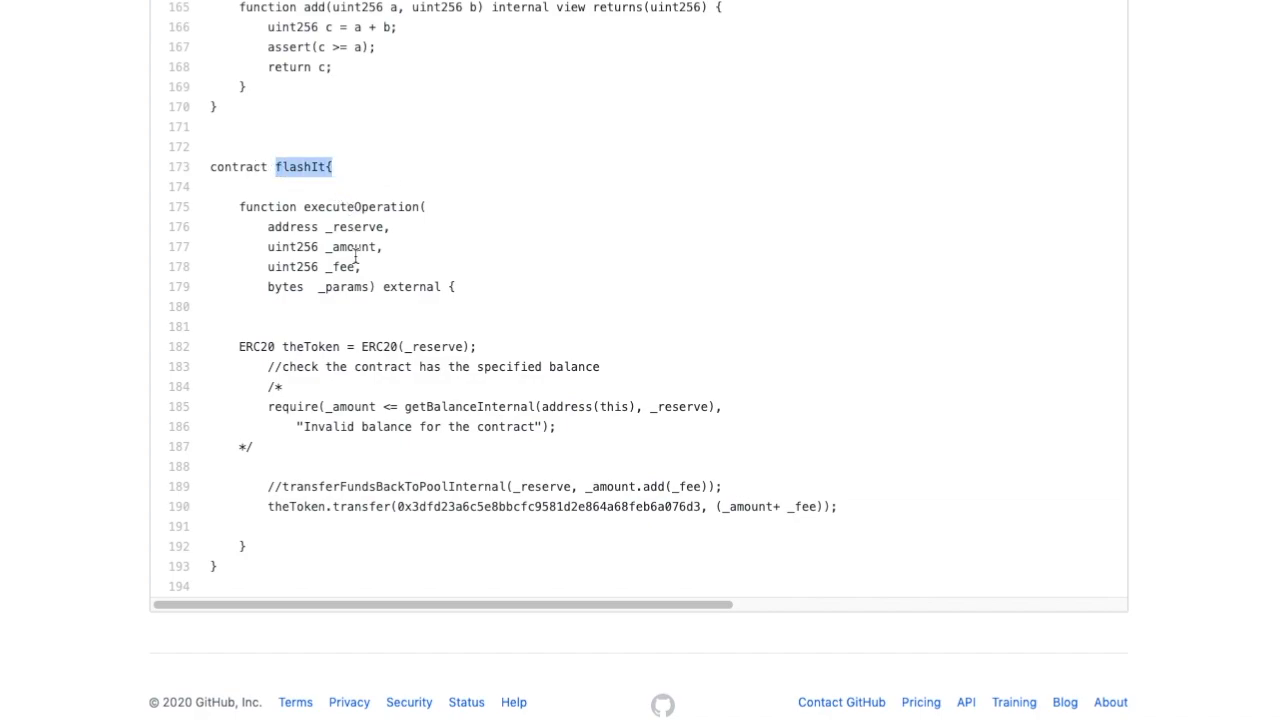
pyautogui.doubleClick(348, 206)
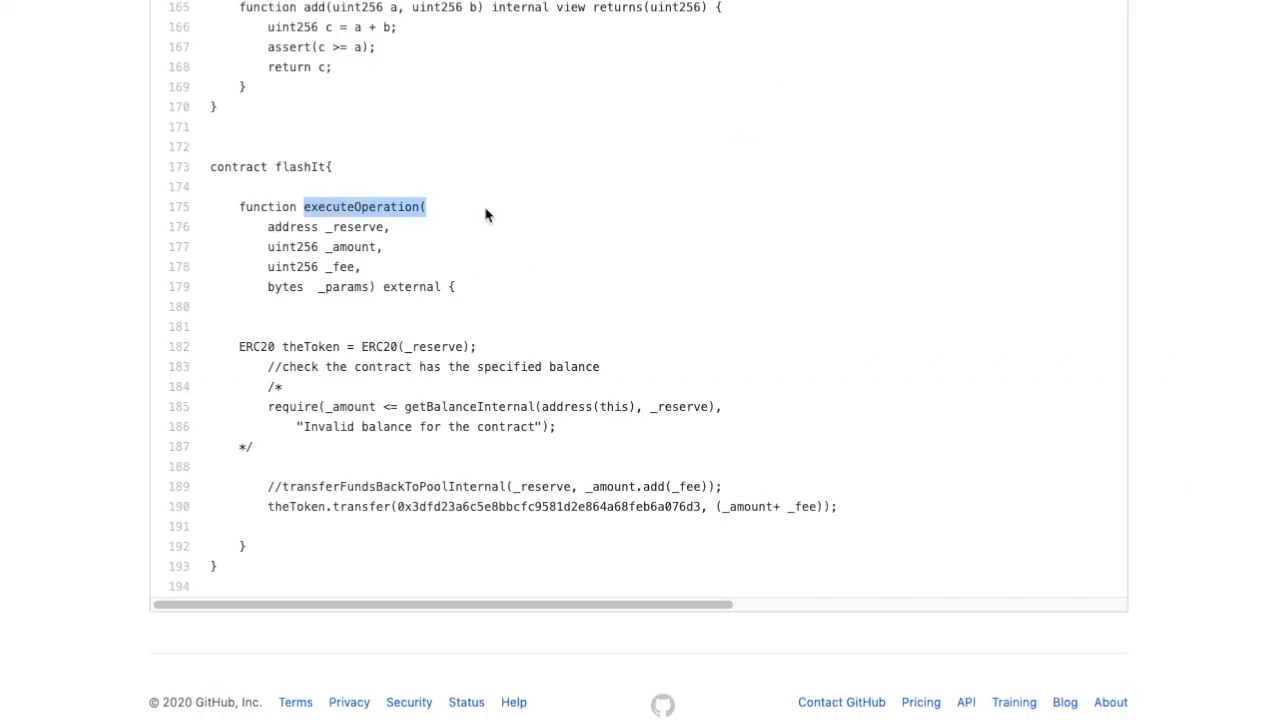
pyautogui.moveTo(336, 324)
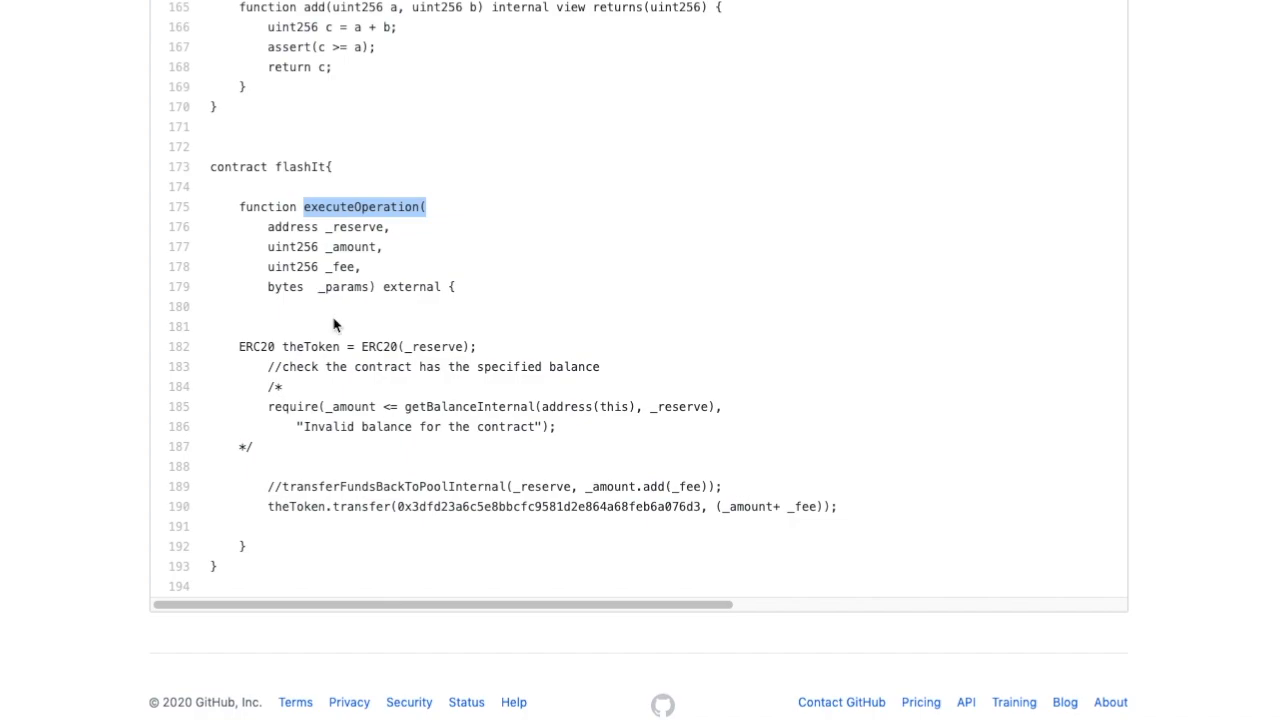
pyautogui.click(422, 478)
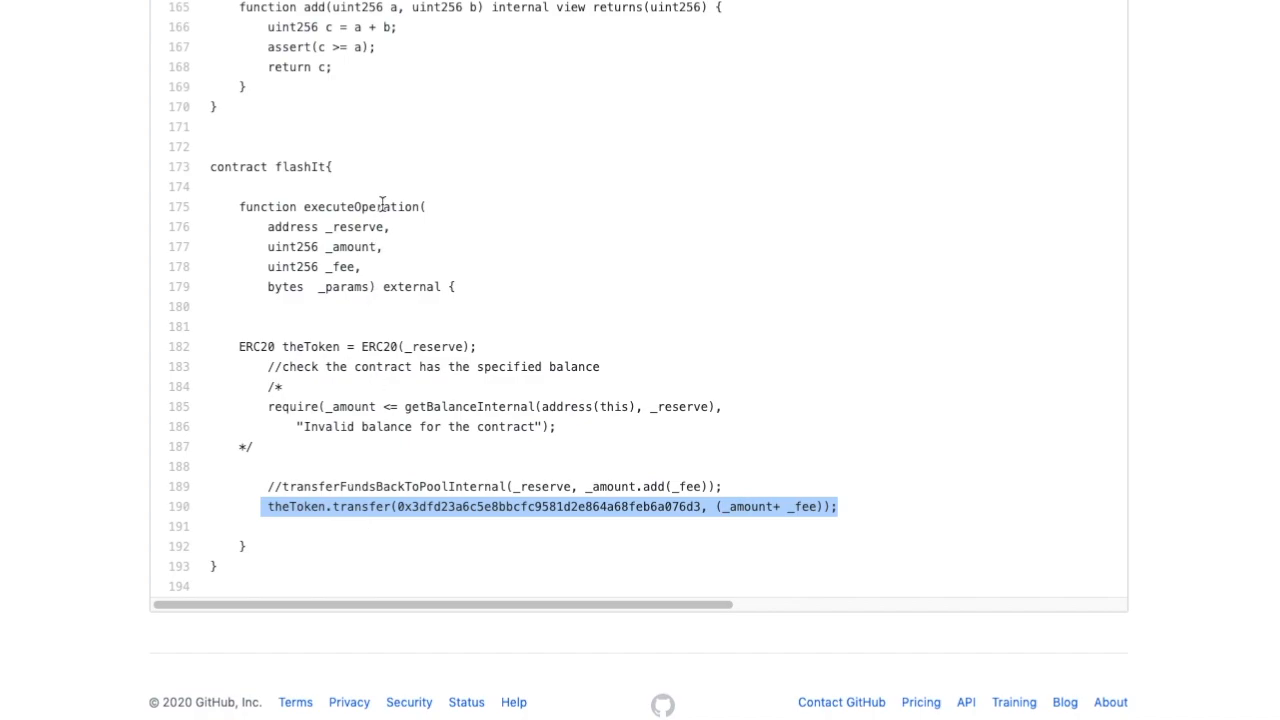
pyautogui.doubleClick(296, 506)
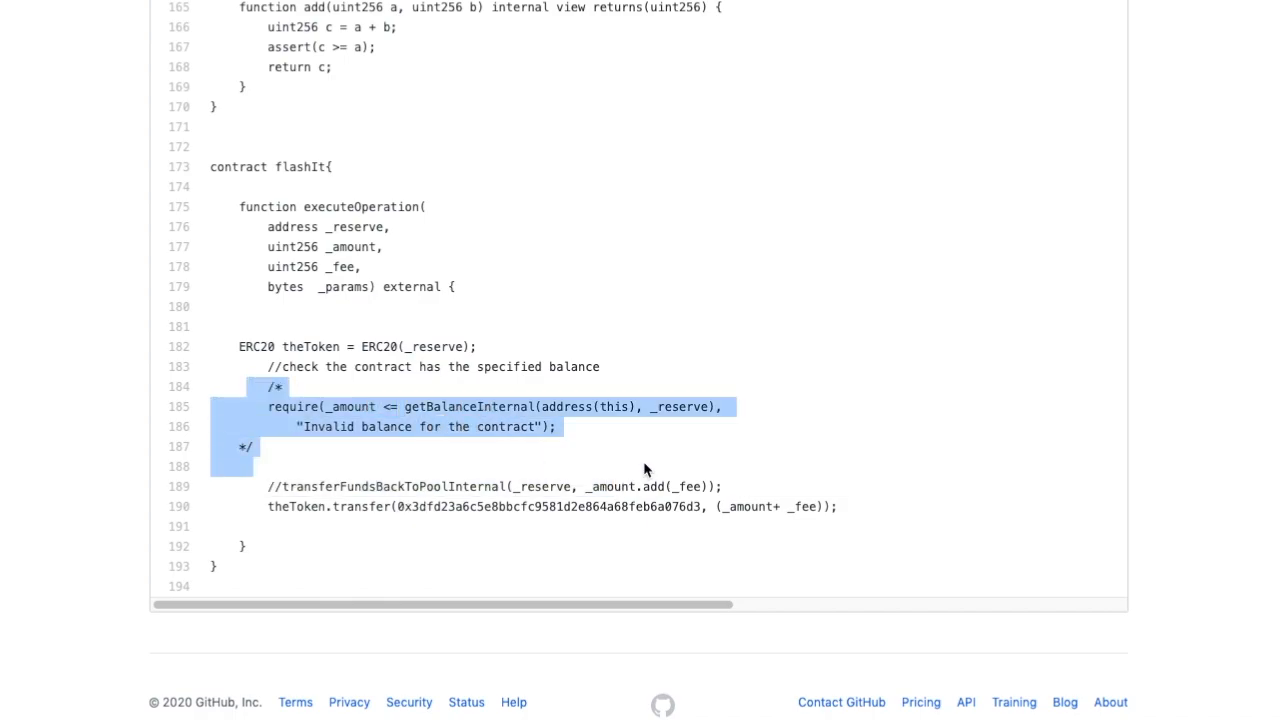
pyautogui.moveTo(584, 436)
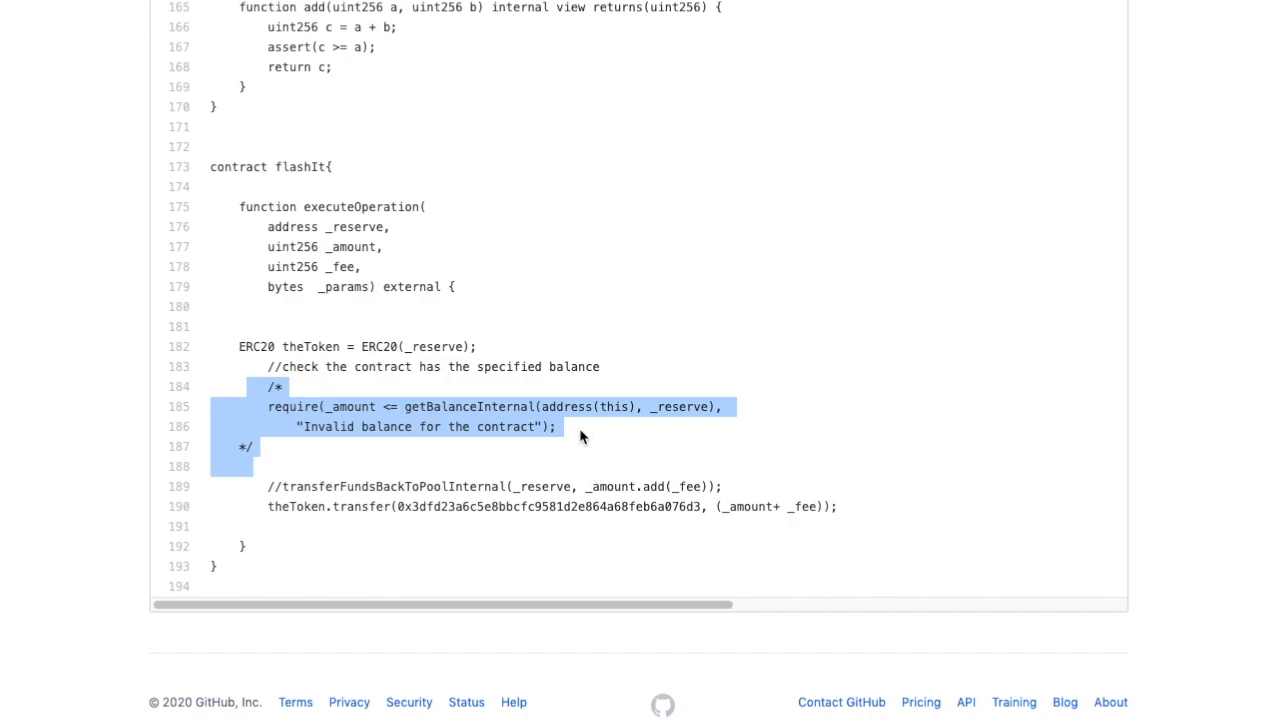
pyautogui.moveTo(476, 472)
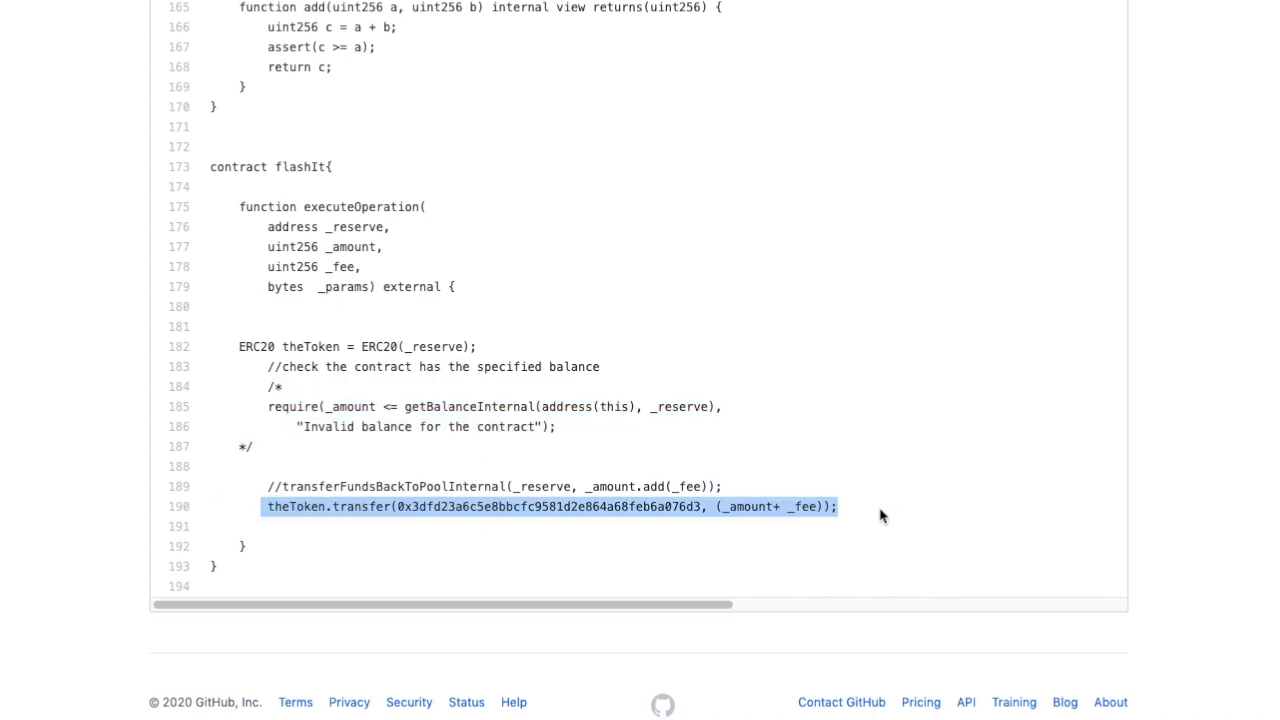
pyautogui.moveTo(264, 452)
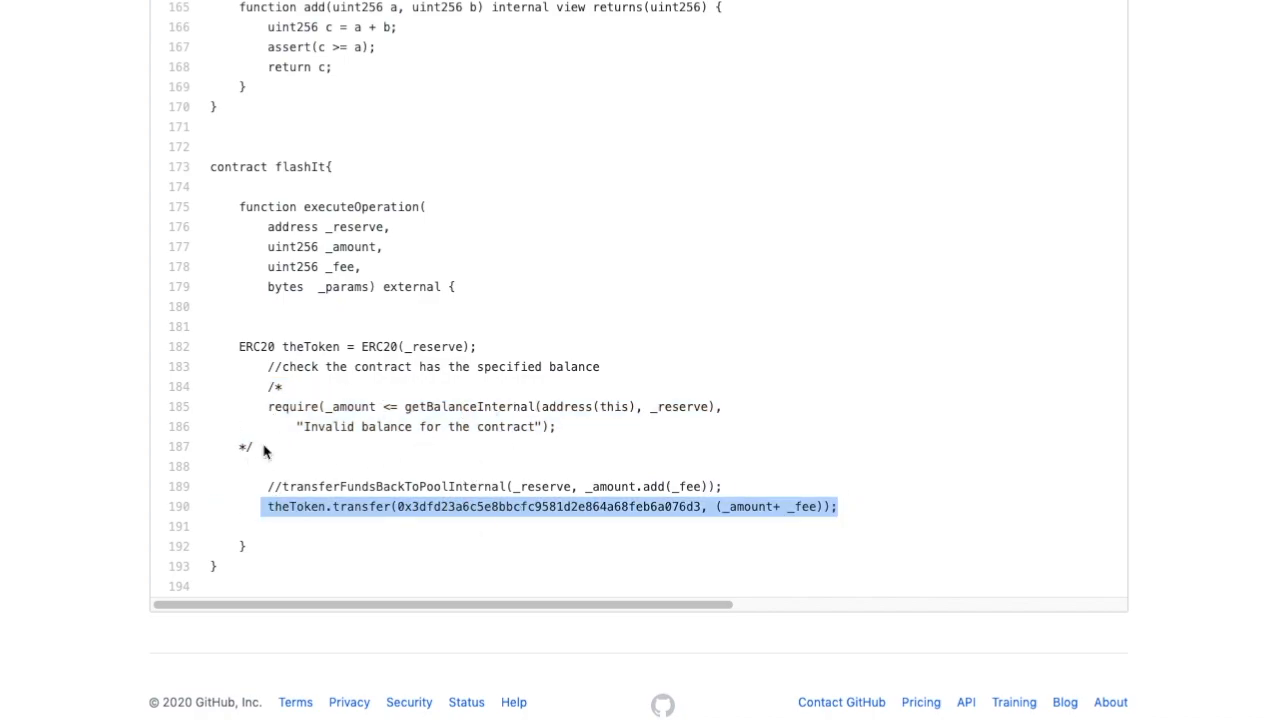
pyautogui.moveTo(416, 460)
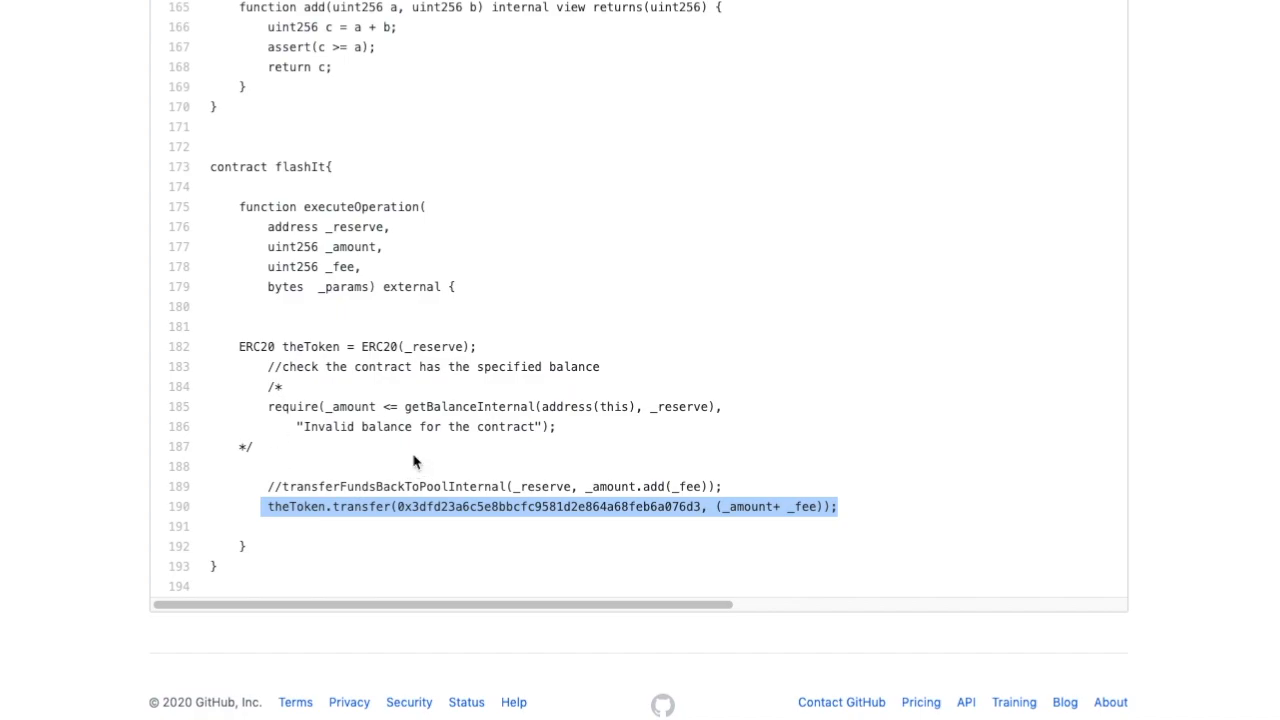
pyautogui.moveTo(416, 462)
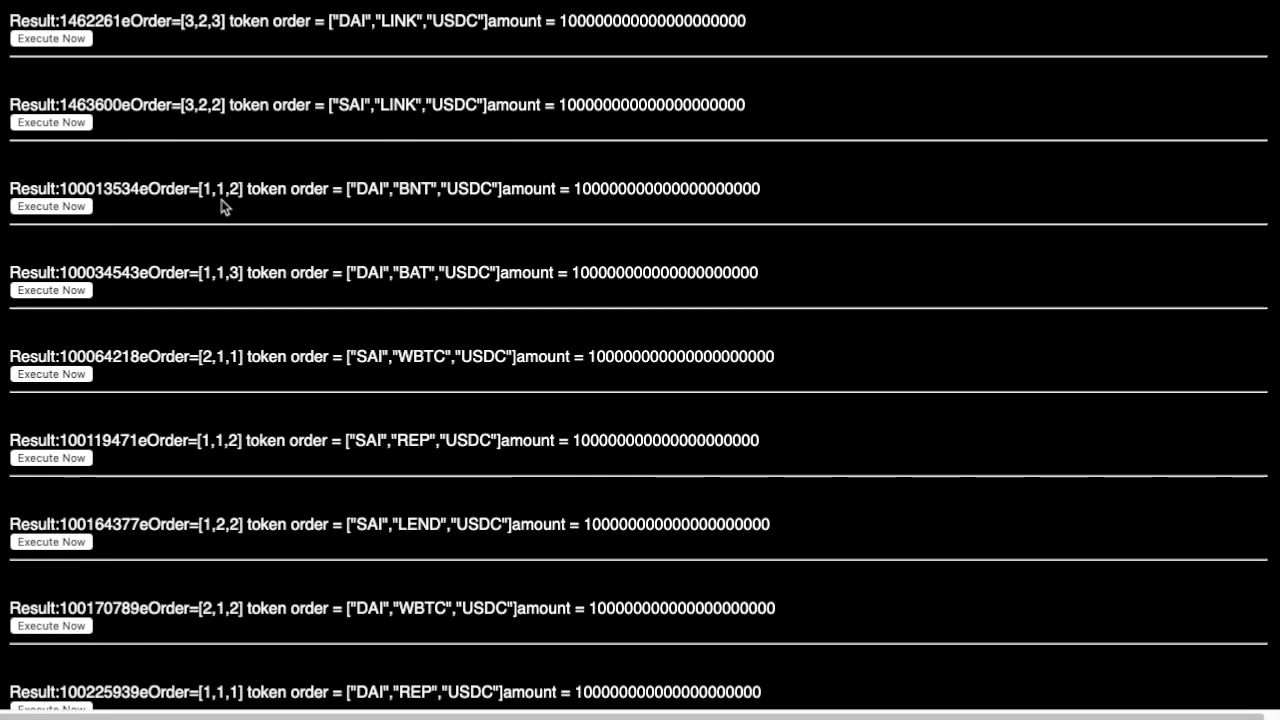
# - Compile the flashIt code in ballot.sol with 0.4.26 and bring up the Injected Web3 run settings
pyautogui.scroll(-3)
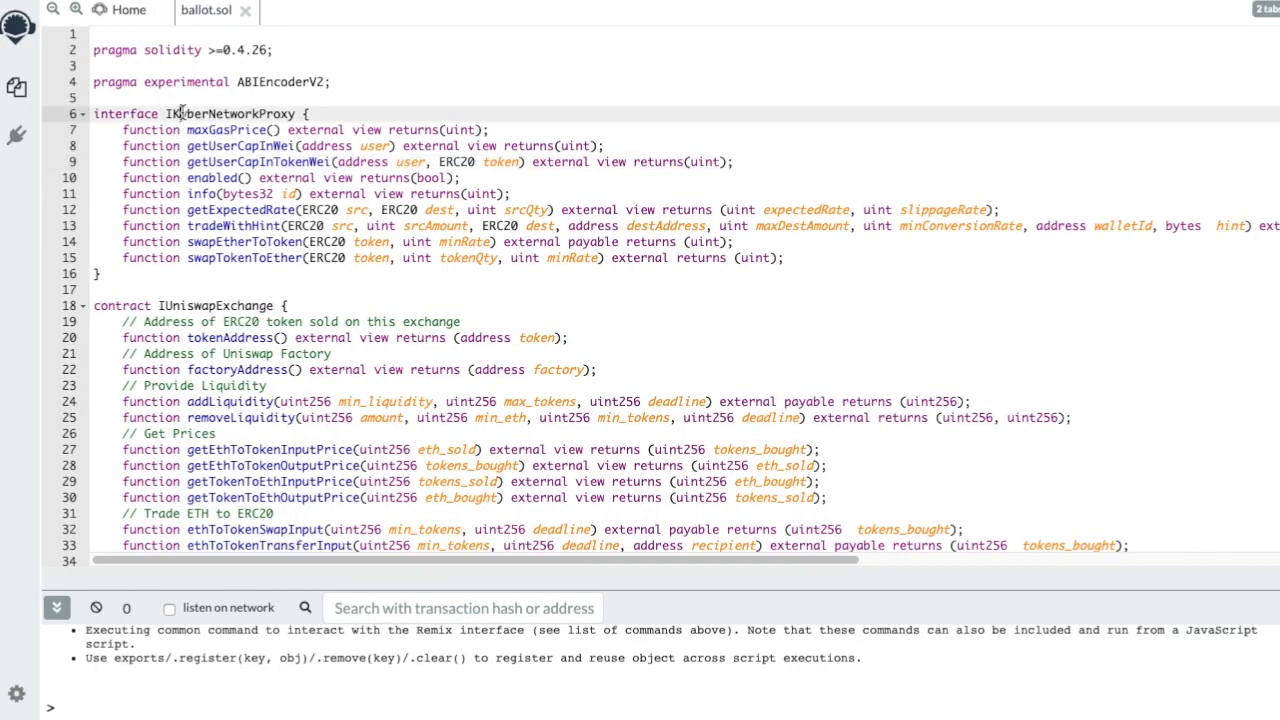
pyautogui.press('ctrl+a')
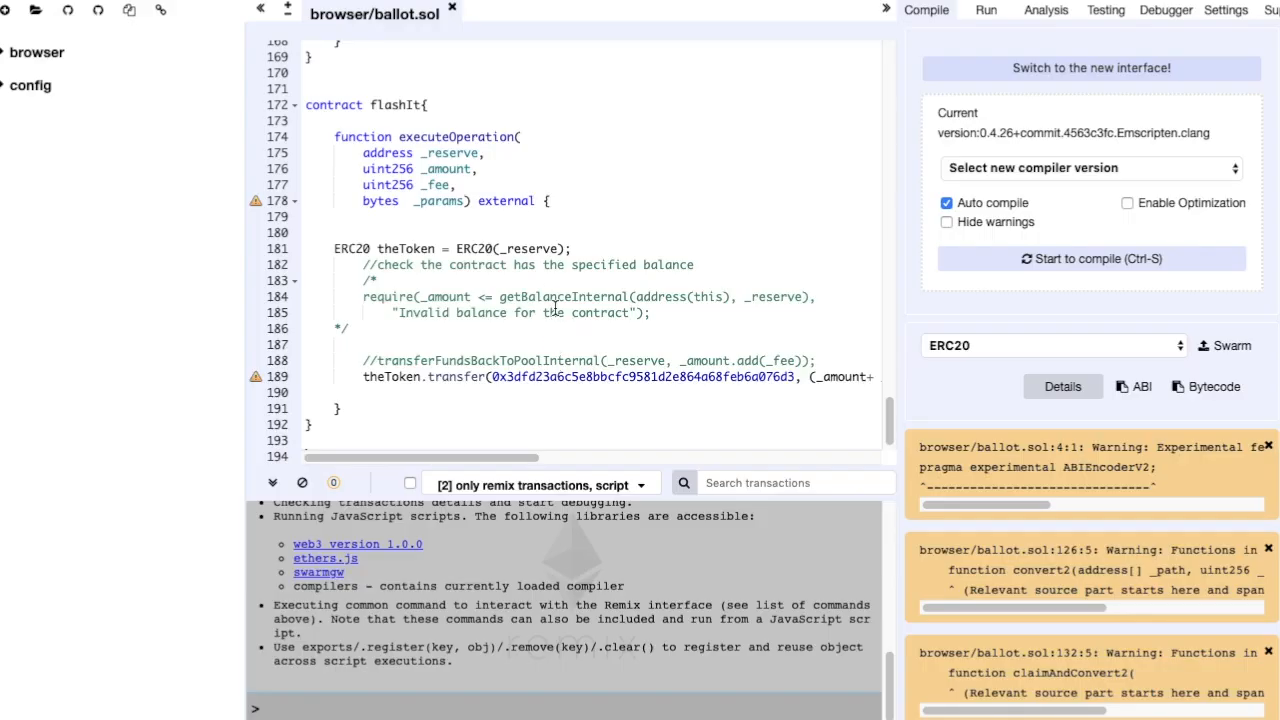
pyautogui.scroll(3)
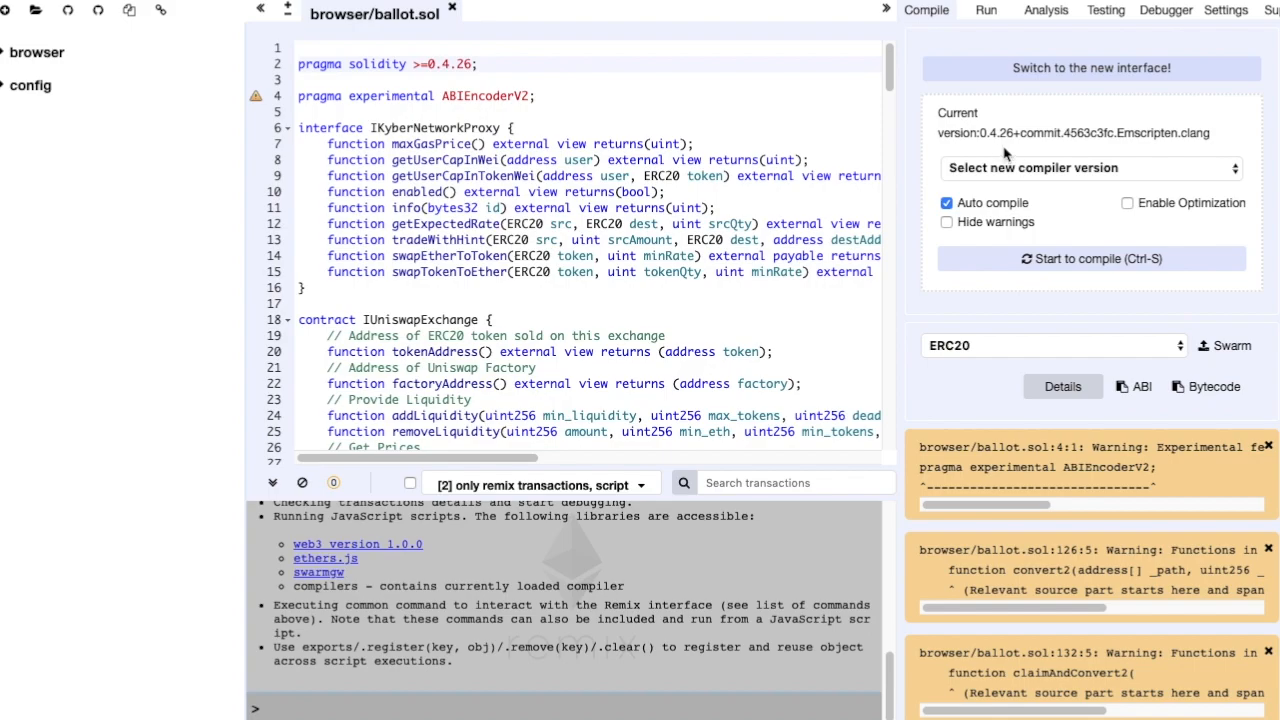
pyautogui.moveTo(1080, 196)
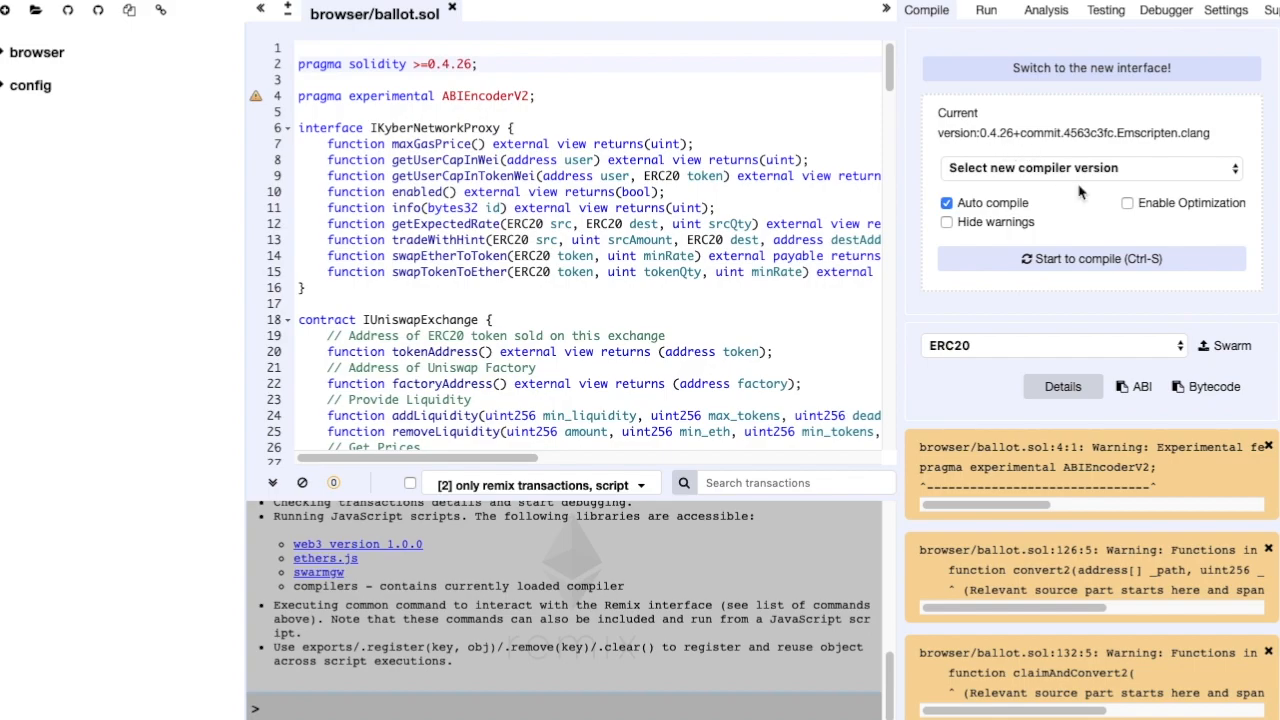
pyautogui.click(984, 10)
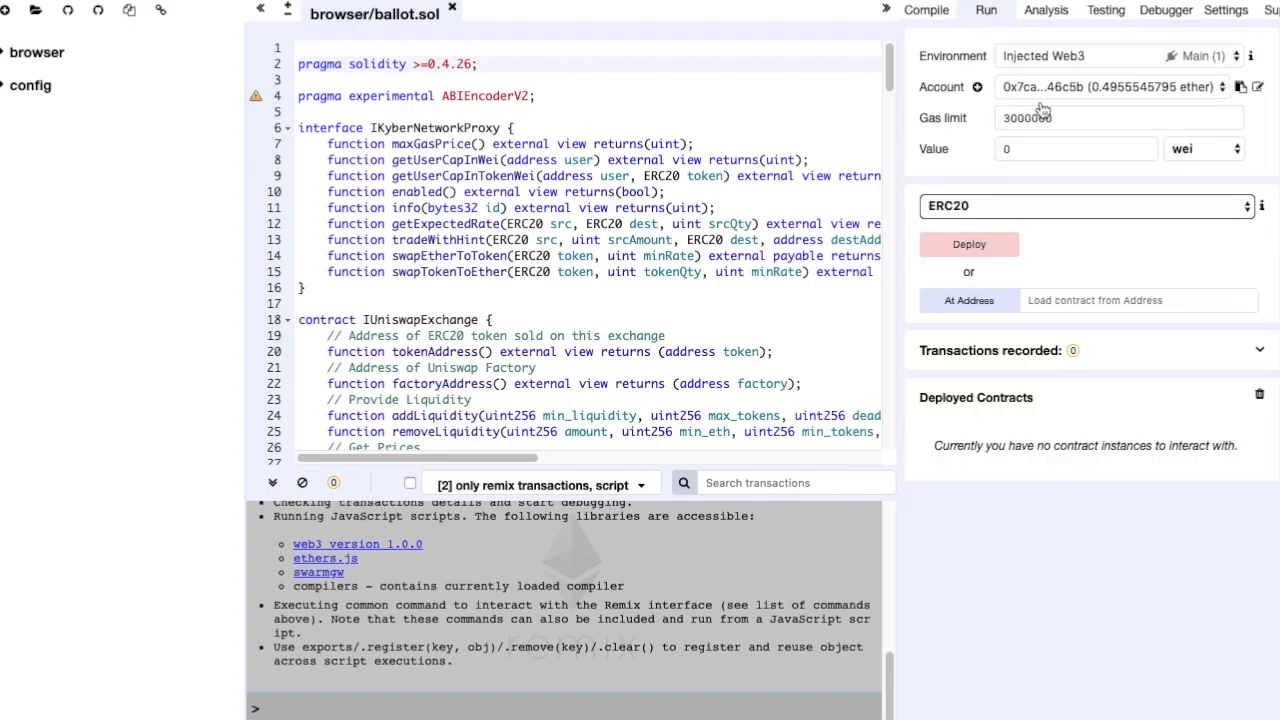
# - Select the flashIt contract, deploy it and edit the gas price in the MetaMask notification
pyautogui.click(1084, 206)
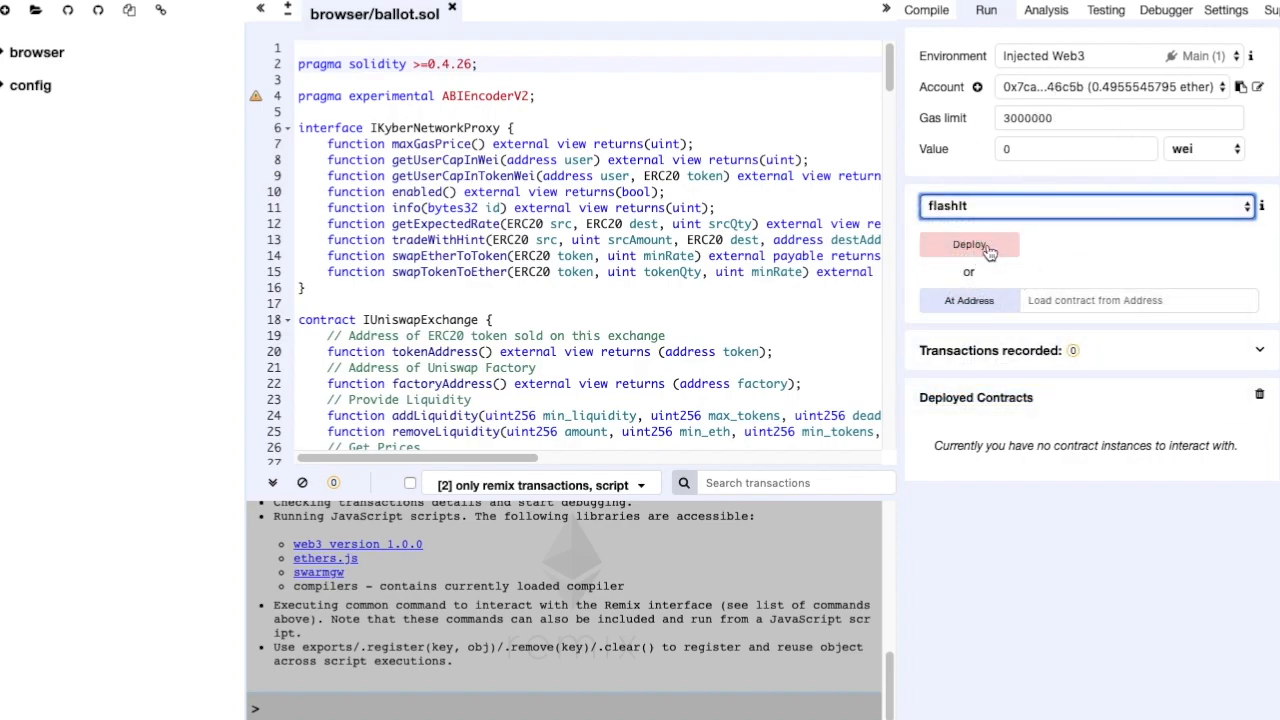
pyautogui.click(968, 244)
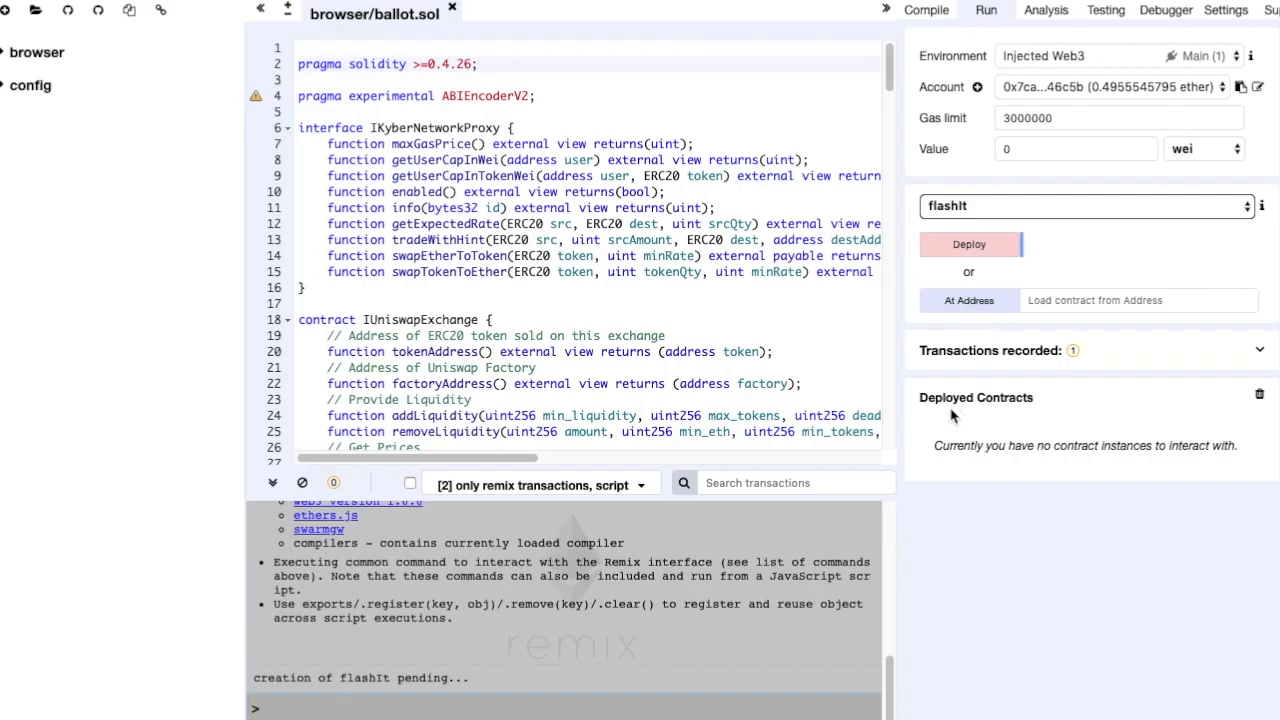
pyautogui.click(968, 244)
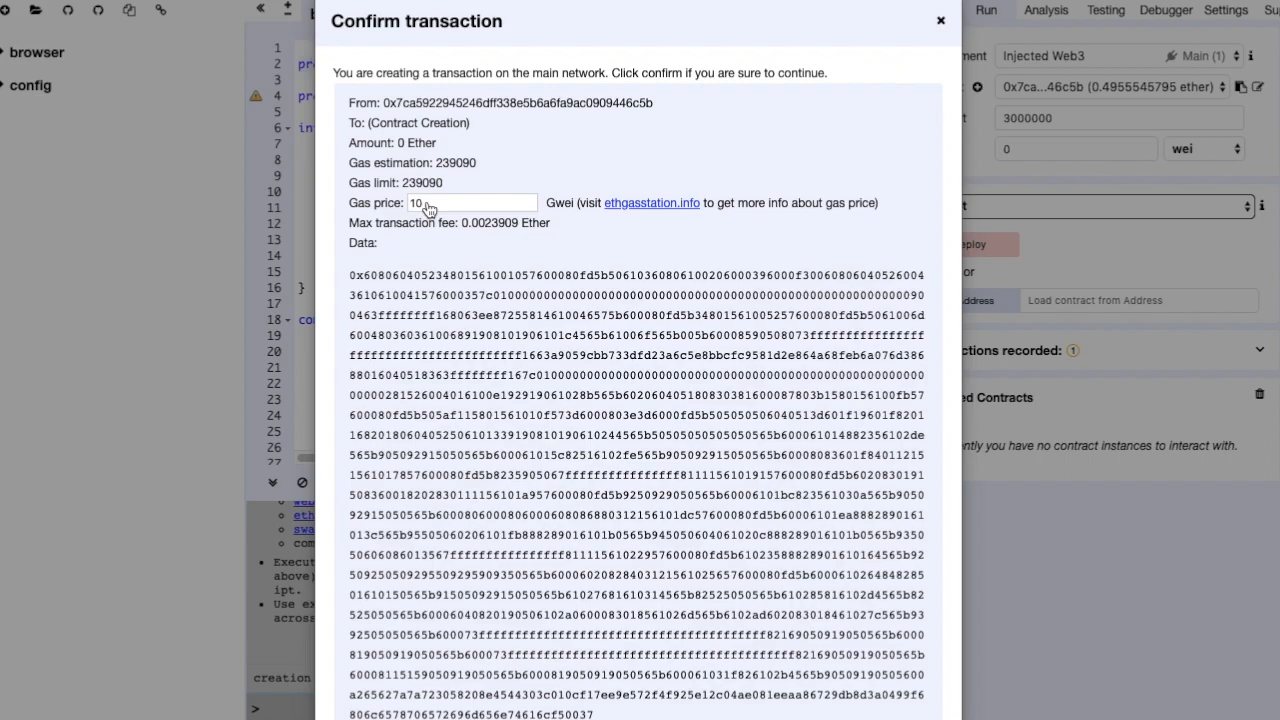
pyautogui.moveTo(400, 186)
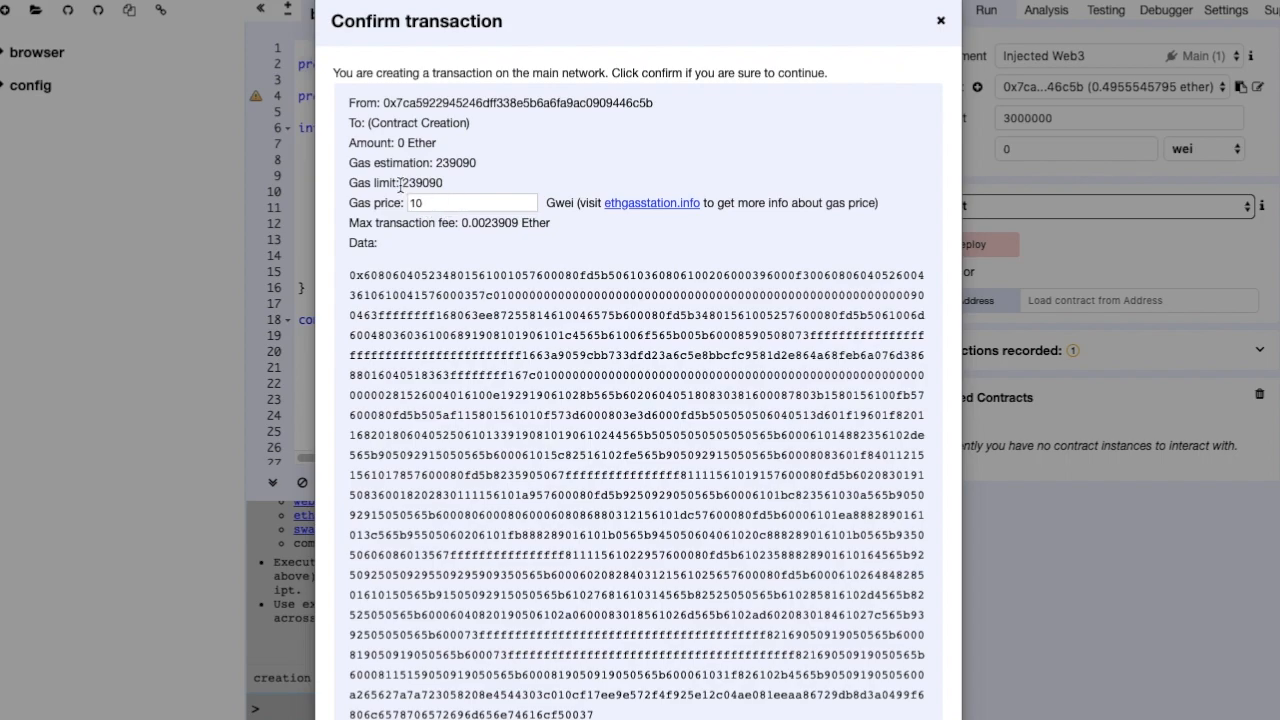
pyautogui.click(470, 202)
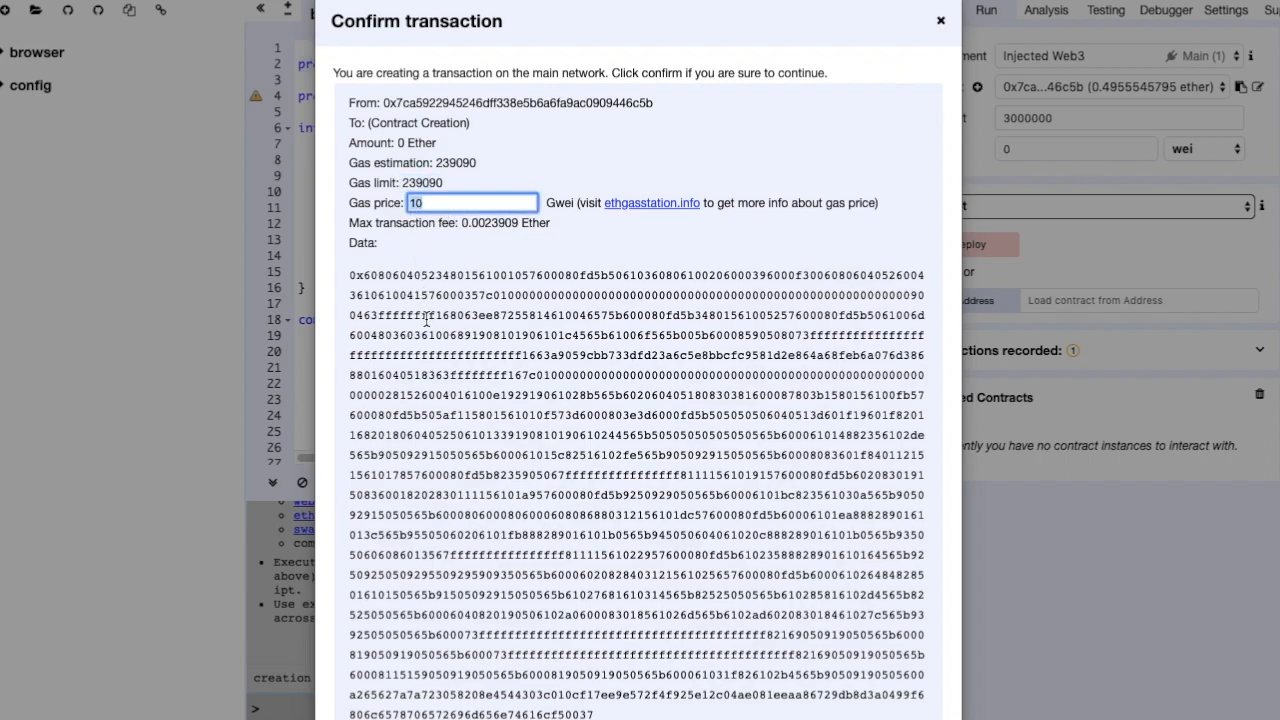
pyautogui.scroll(-3)
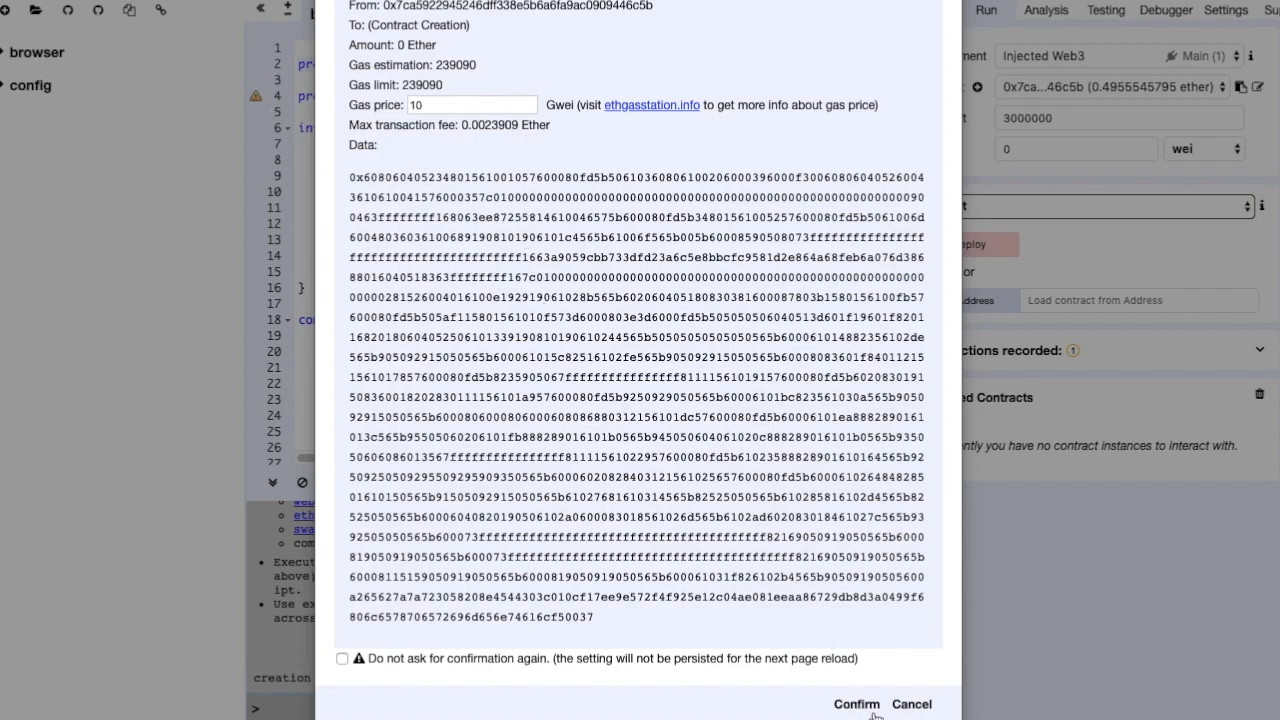
# - Confirm the flashIt deployment in MetaMask so Remix shows the creation pending with an Etherscan link
pyautogui.click(856, 704)
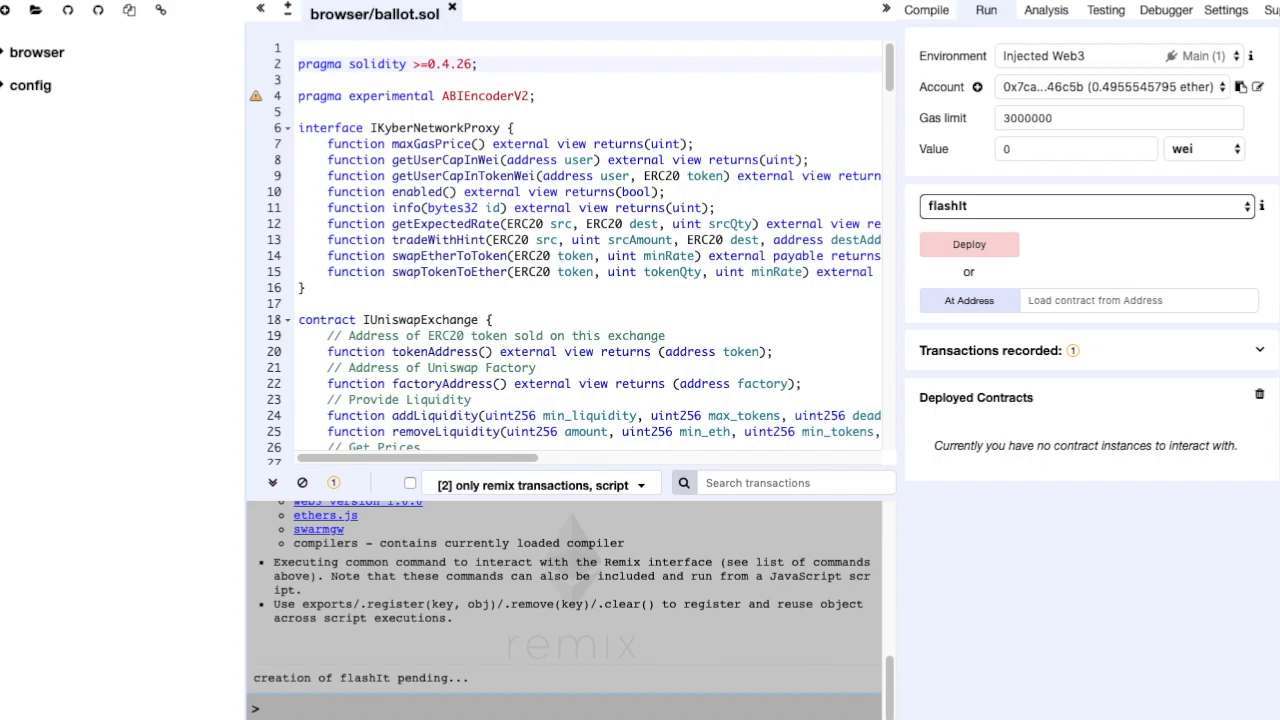
pyautogui.click(968, 244)
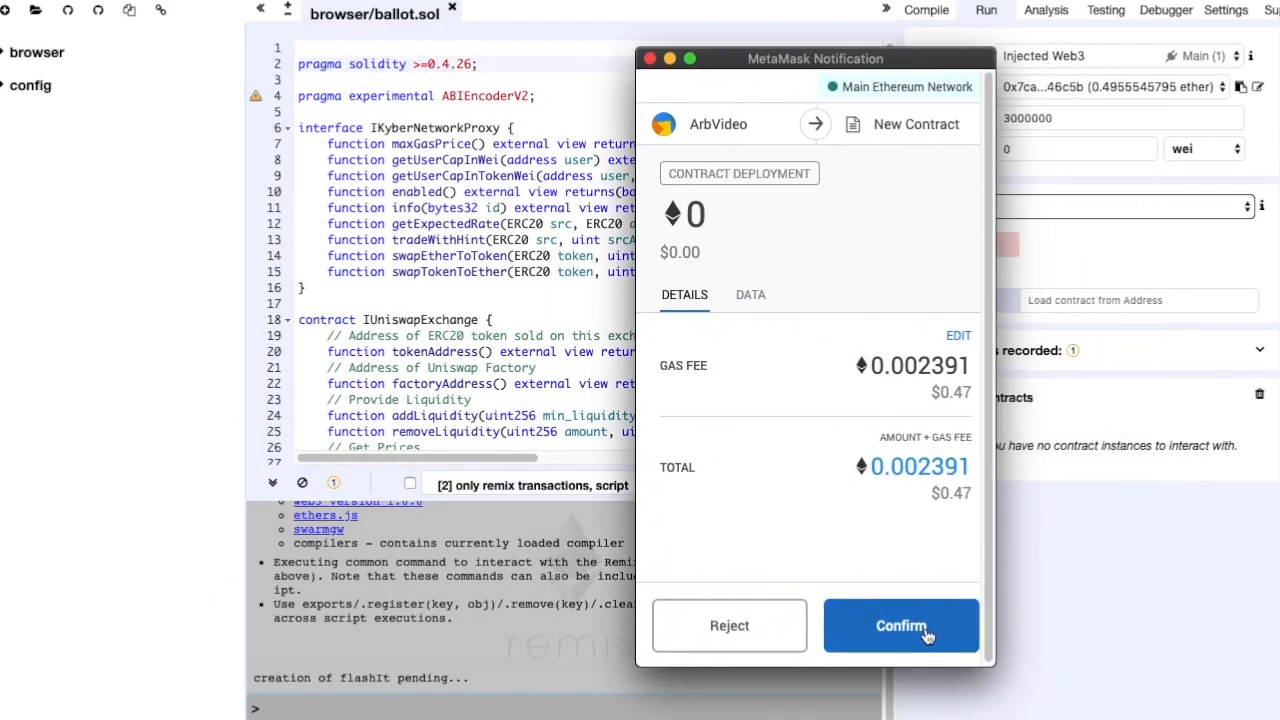
pyautogui.click(900, 624)
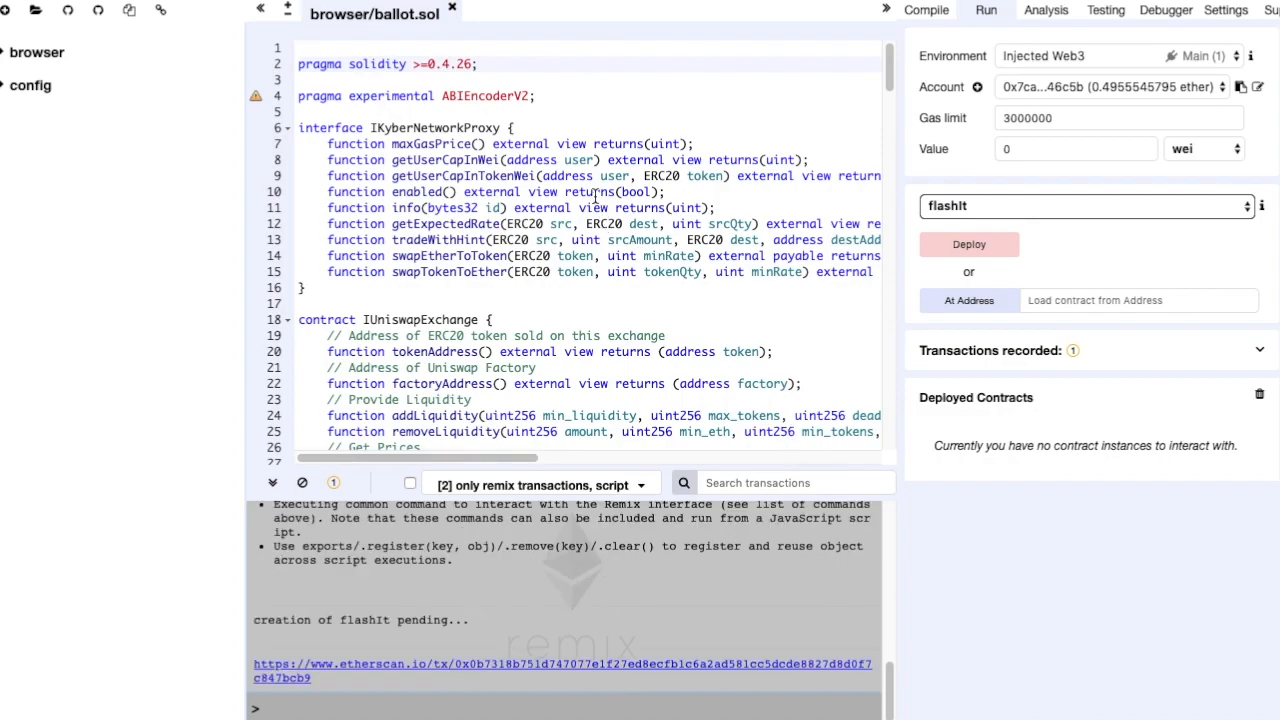
pyautogui.moveTo(644, 200)
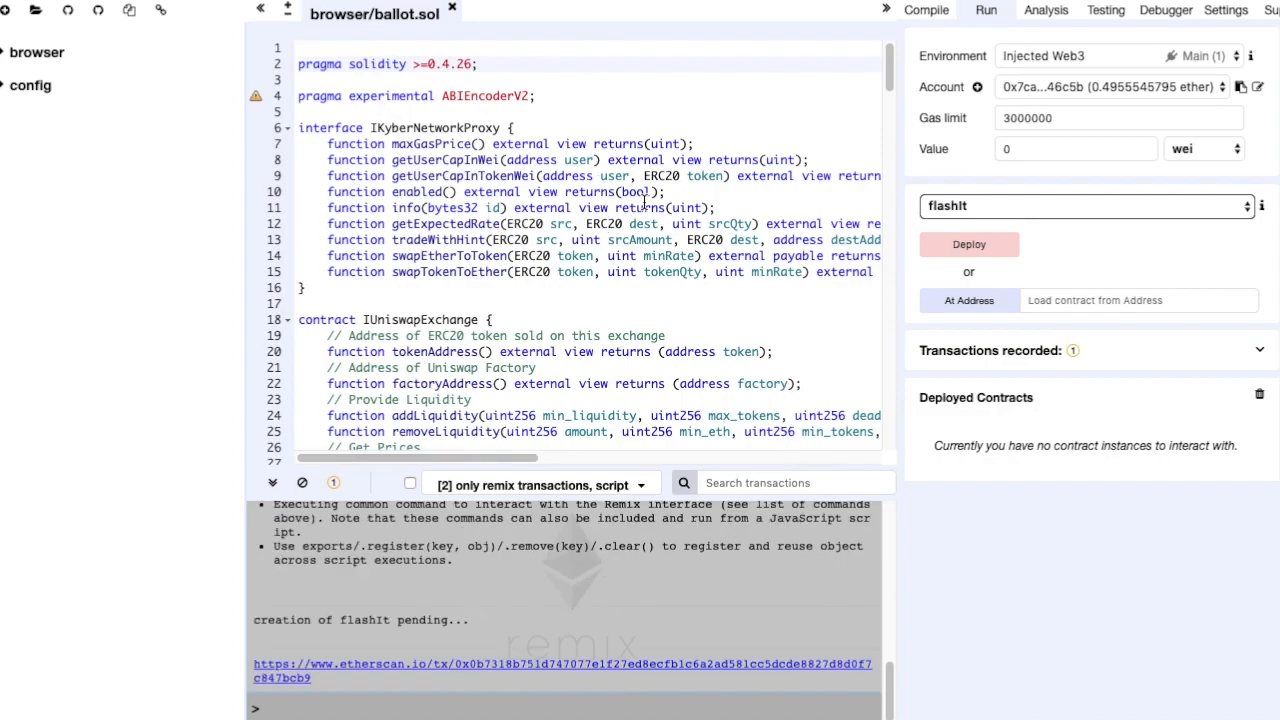
pyautogui.scroll(-3)
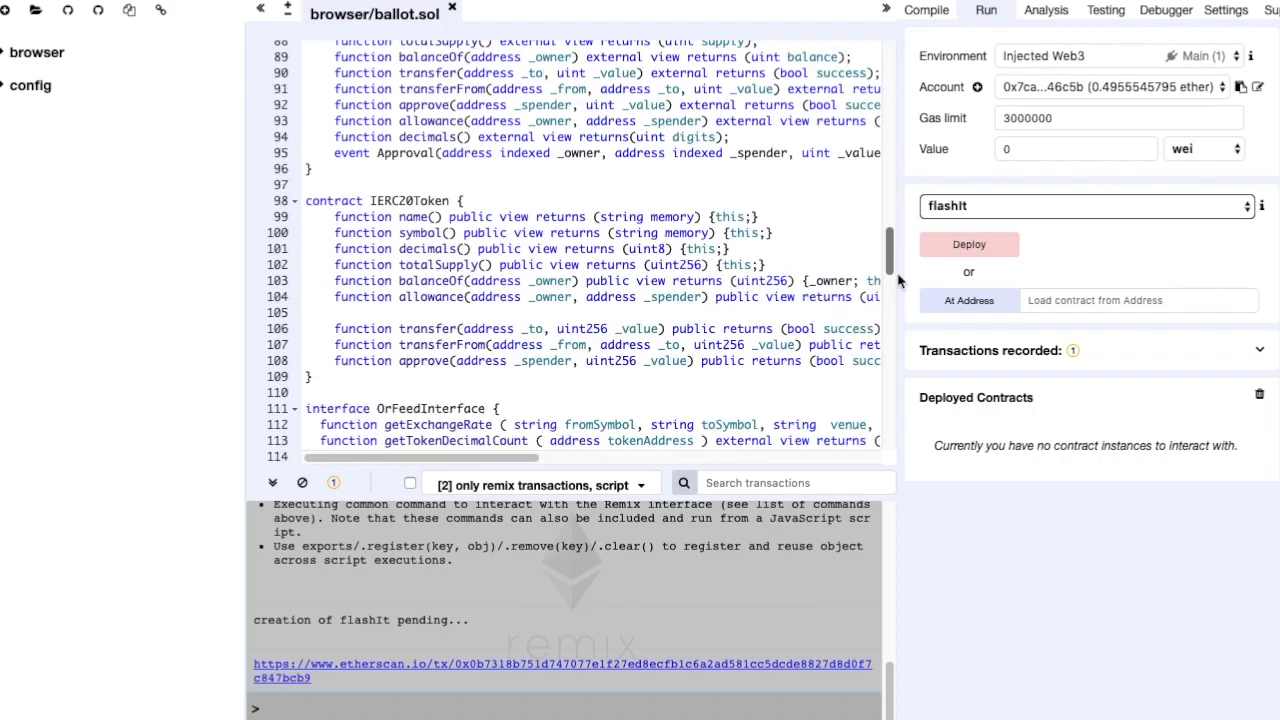
# - Review the receiver and reserve addresses, then open the confirmed Contract Deployment from MetaMask's activity on Etherscan
pyautogui.scroll(-3)
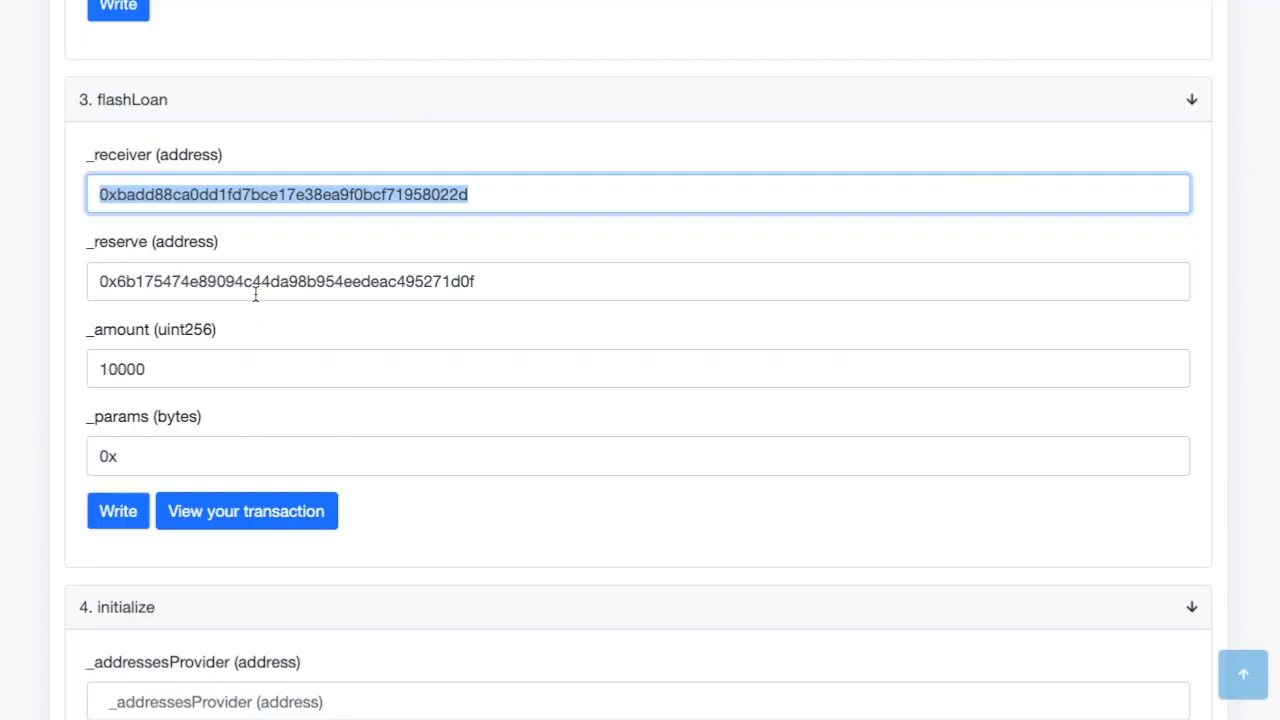
pyautogui.click(638, 280)
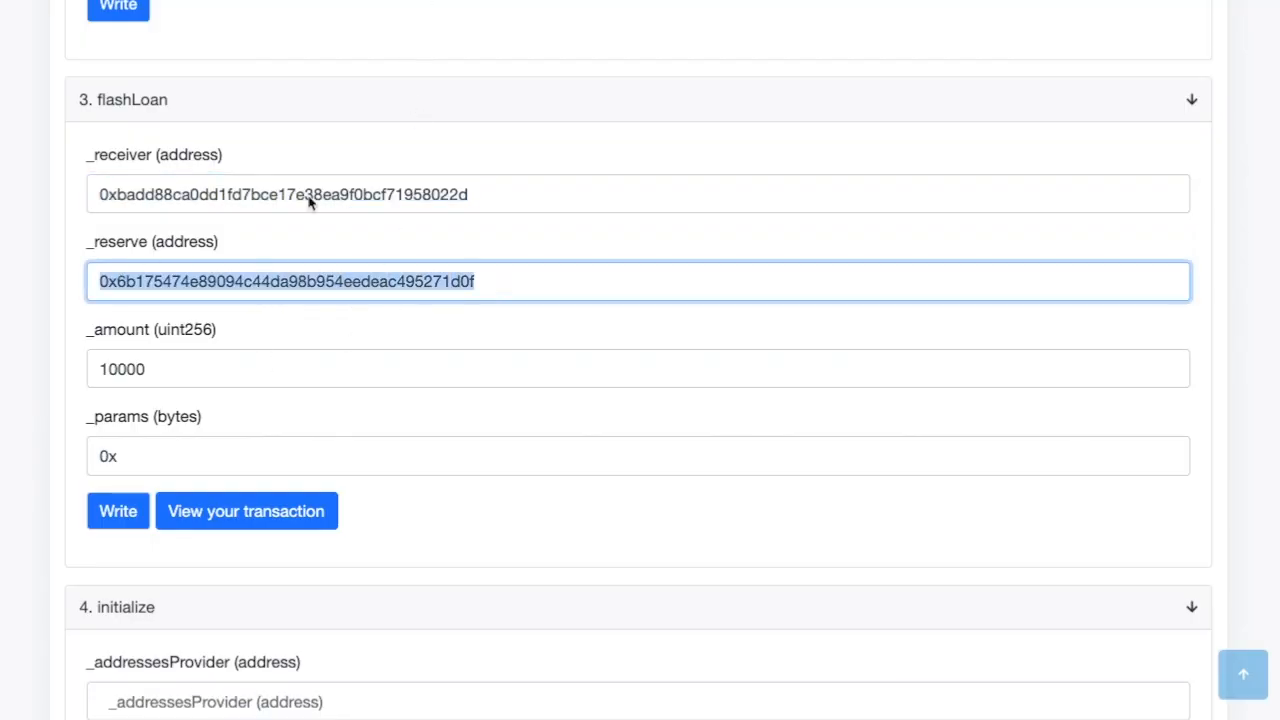
pyautogui.click(636, 194)
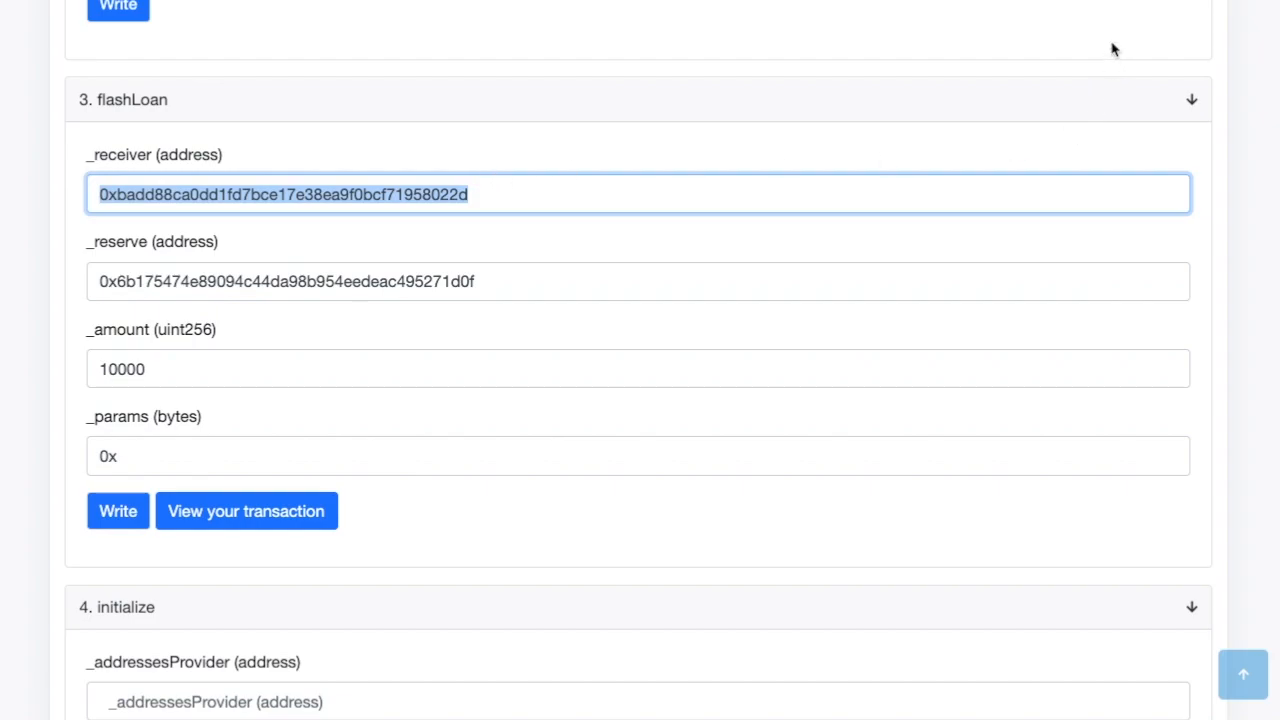
pyautogui.click(1116, 24)
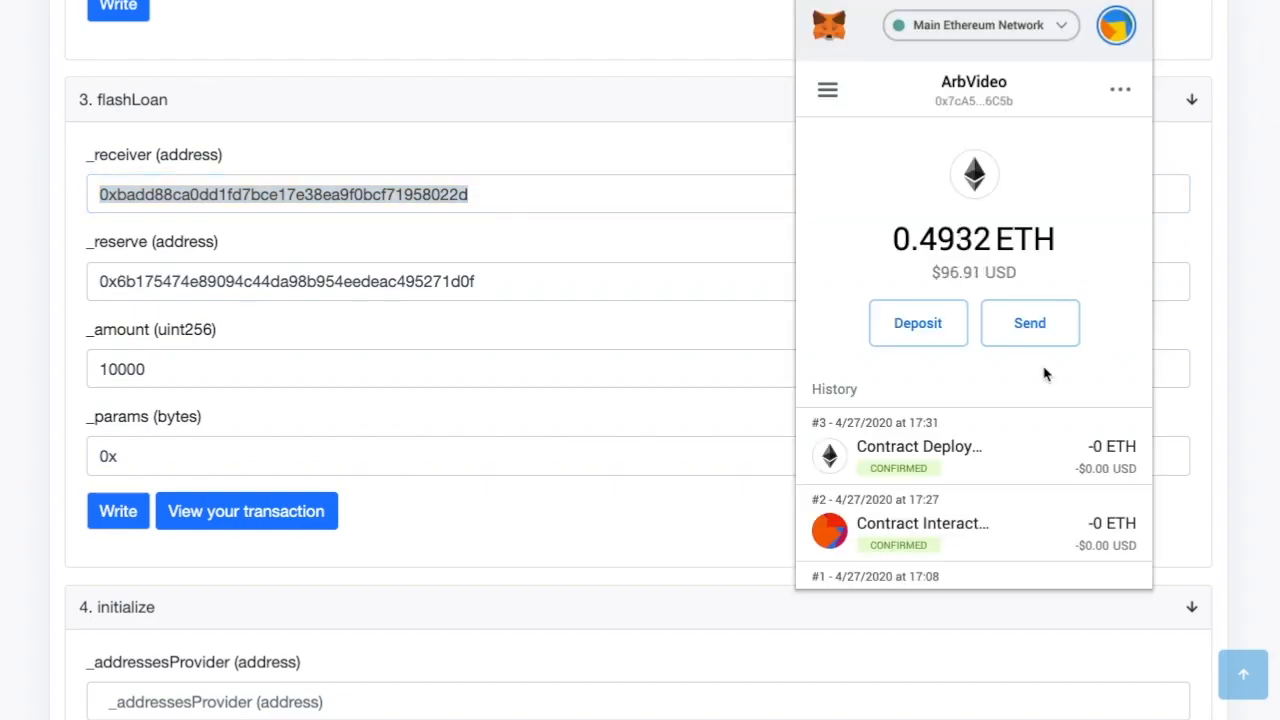
pyautogui.click(246, 512)
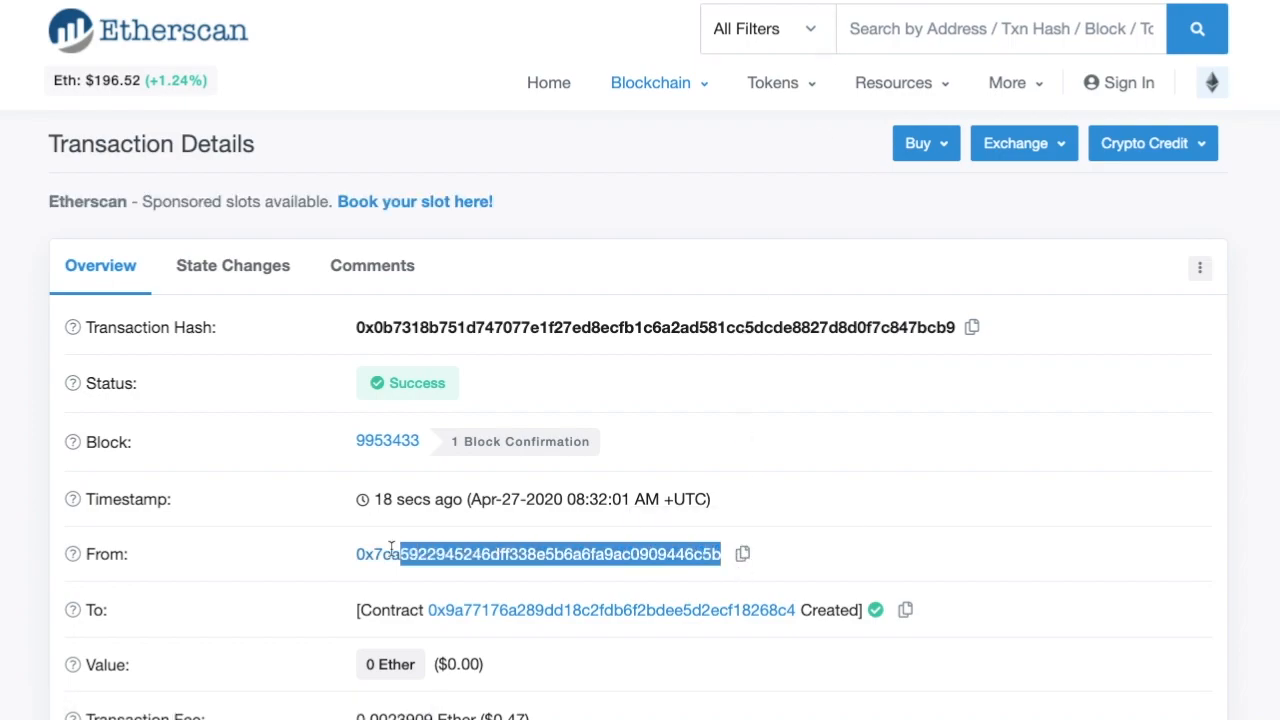
pyautogui.moveTo(736, 610)
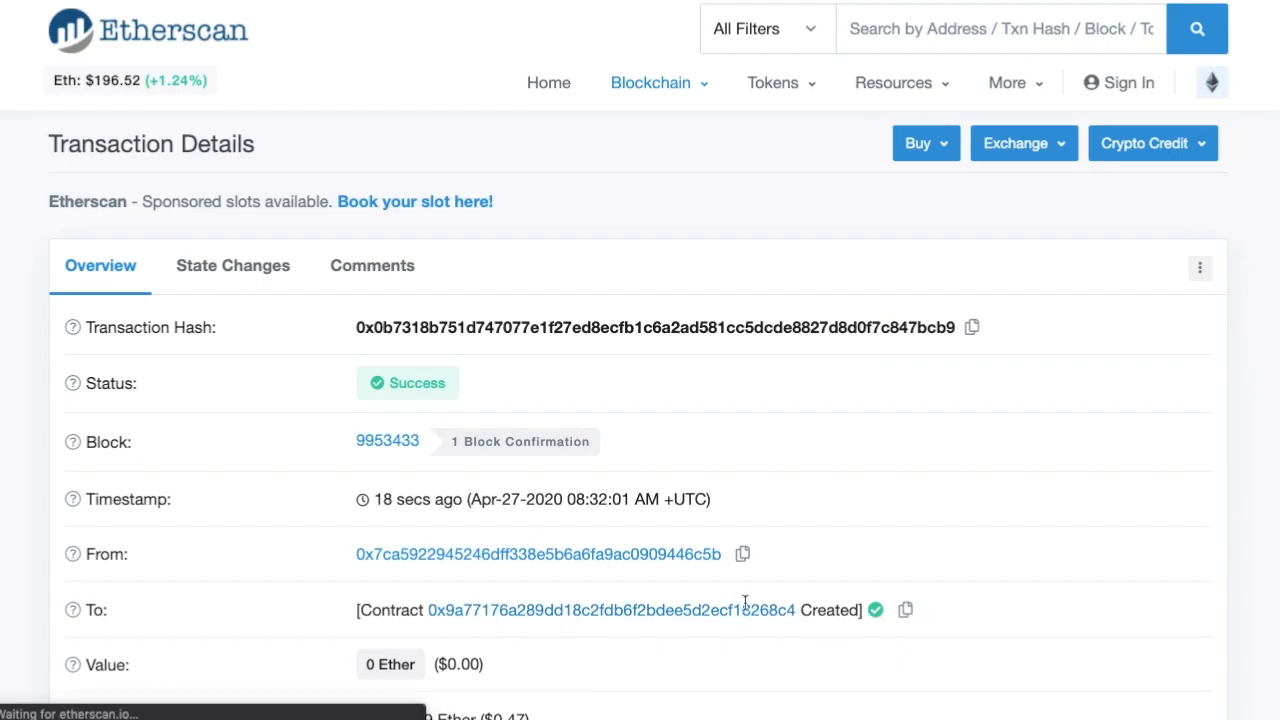
# - Open the new flashIt contract 0x9a77176a… page showing zero balance and one creation transaction
pyautogui.click(610, 610)
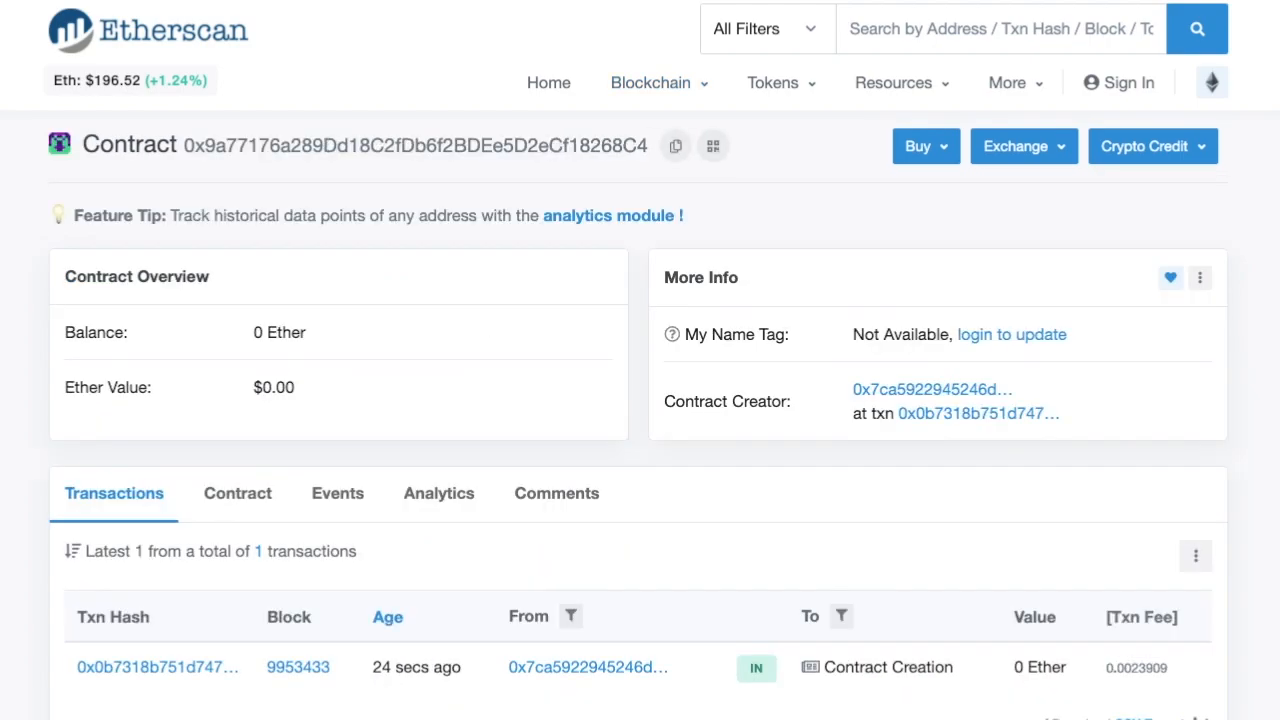
pyautogui.moveTo(678, 32)
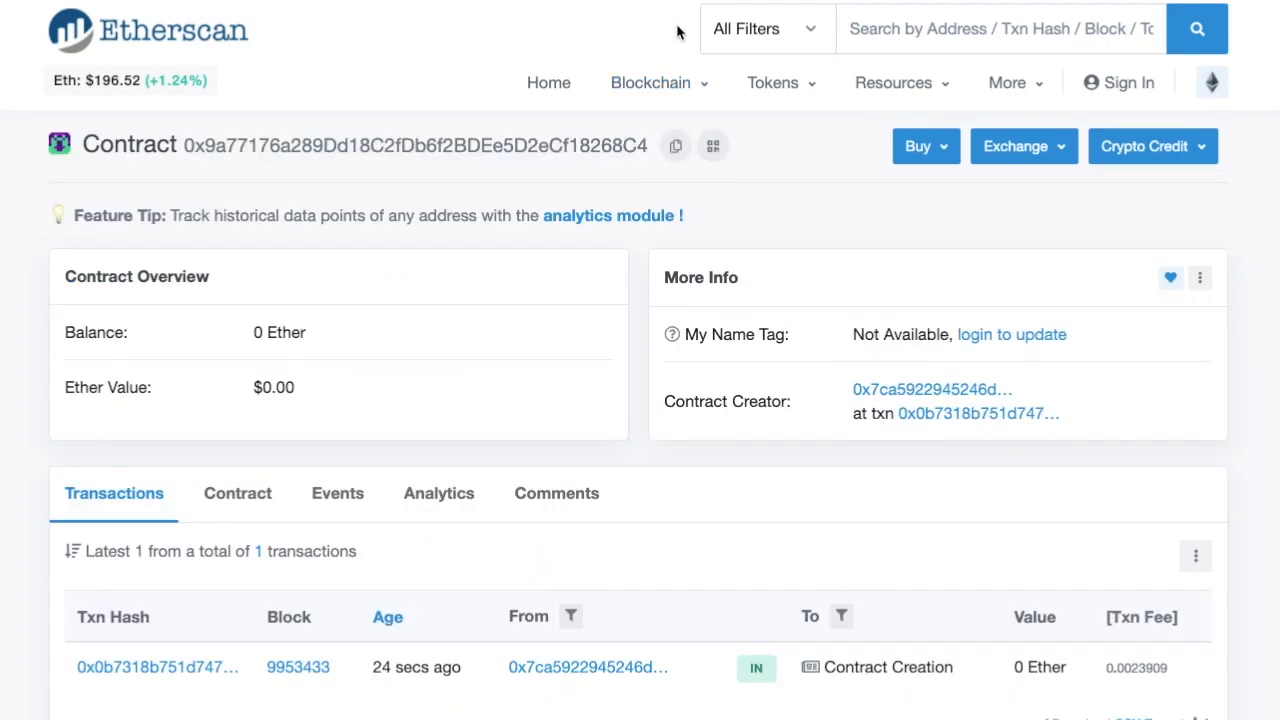
pyautogui.moveTo(756, 256)
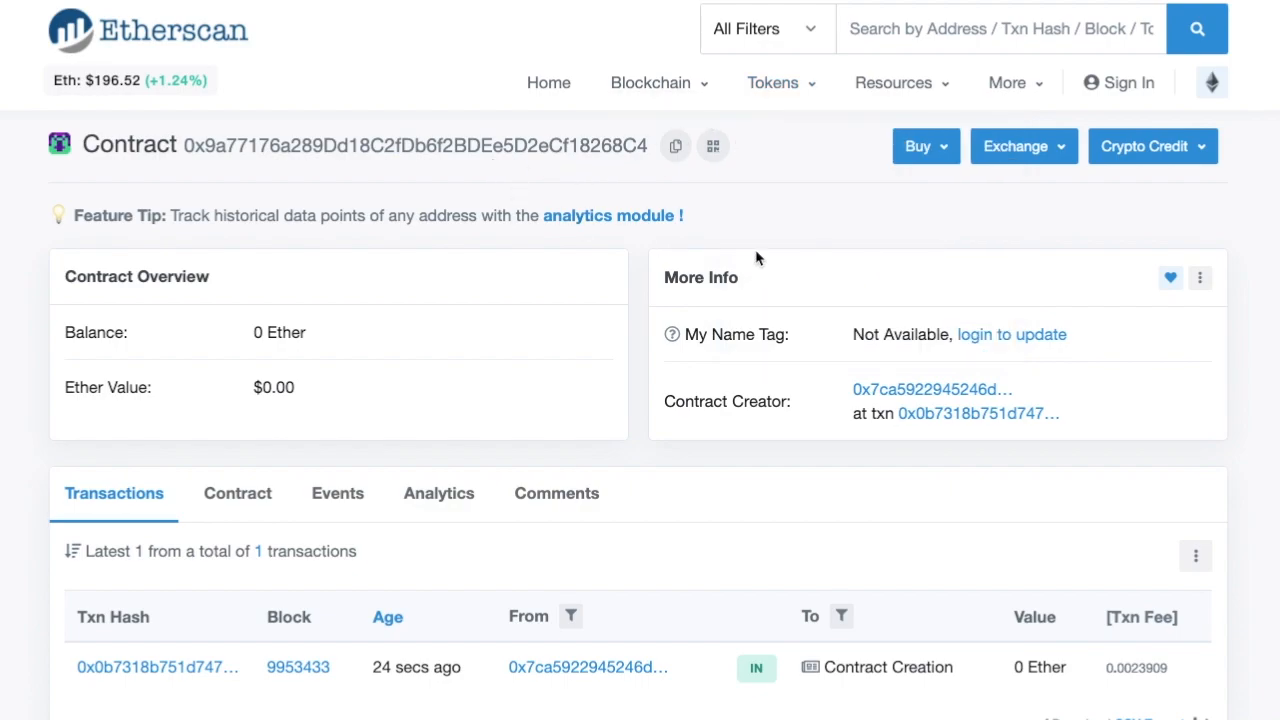
pyautogui.scroll(-3)
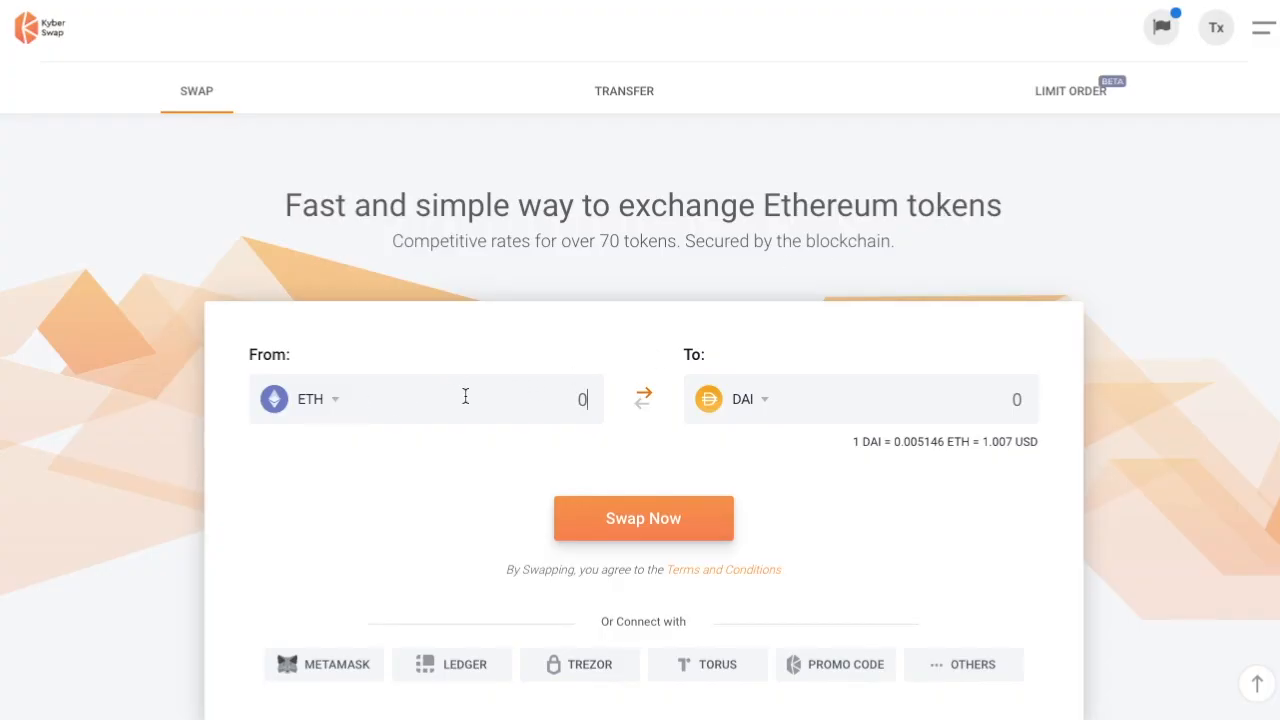
# - Swap 0.01 ETH for about 1.943 DAI in KyberSwap via MetaMask and select the DAI balance to send
pyautogui.write('0.01')
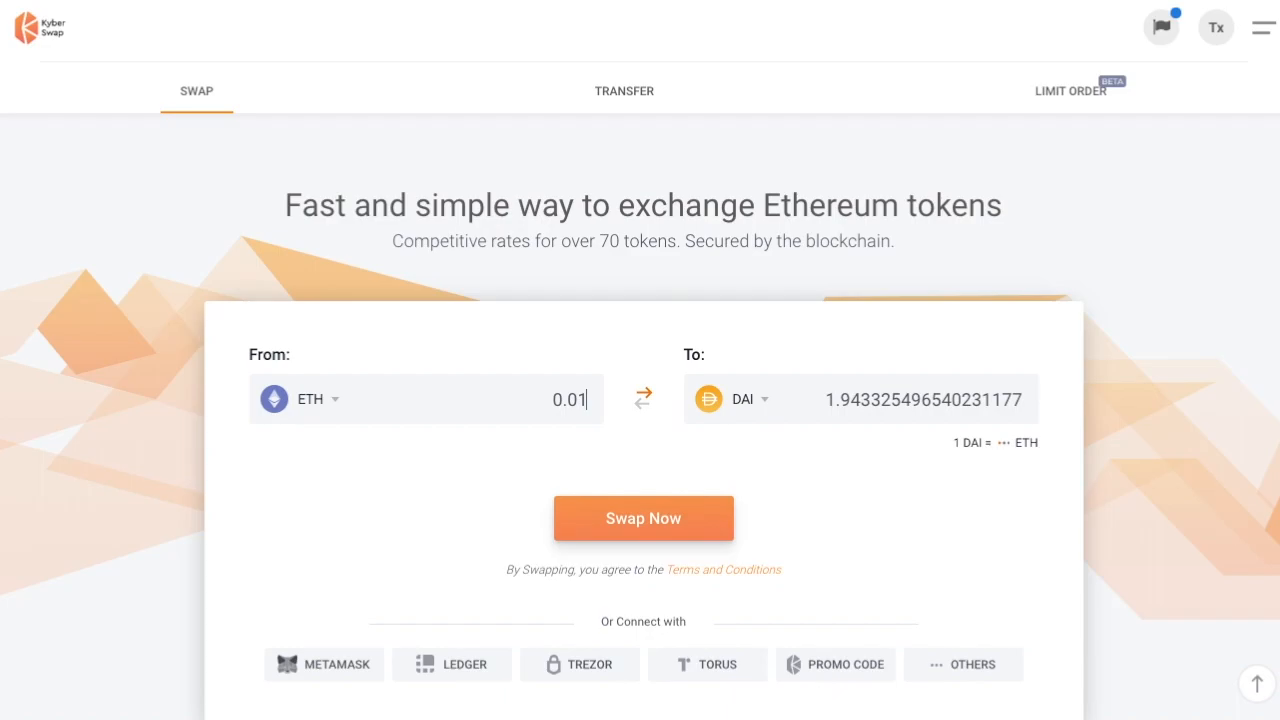
pyautogui.click(644, 518)
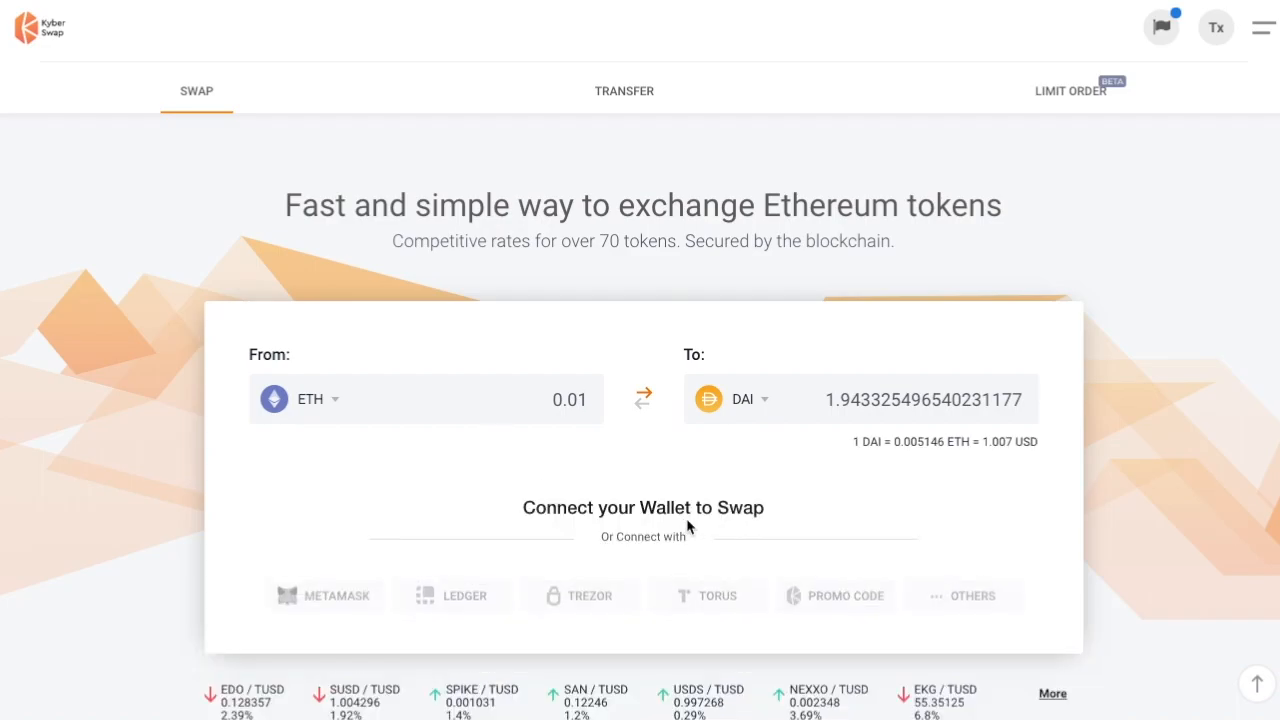
pyautogui.click(1116, 26)
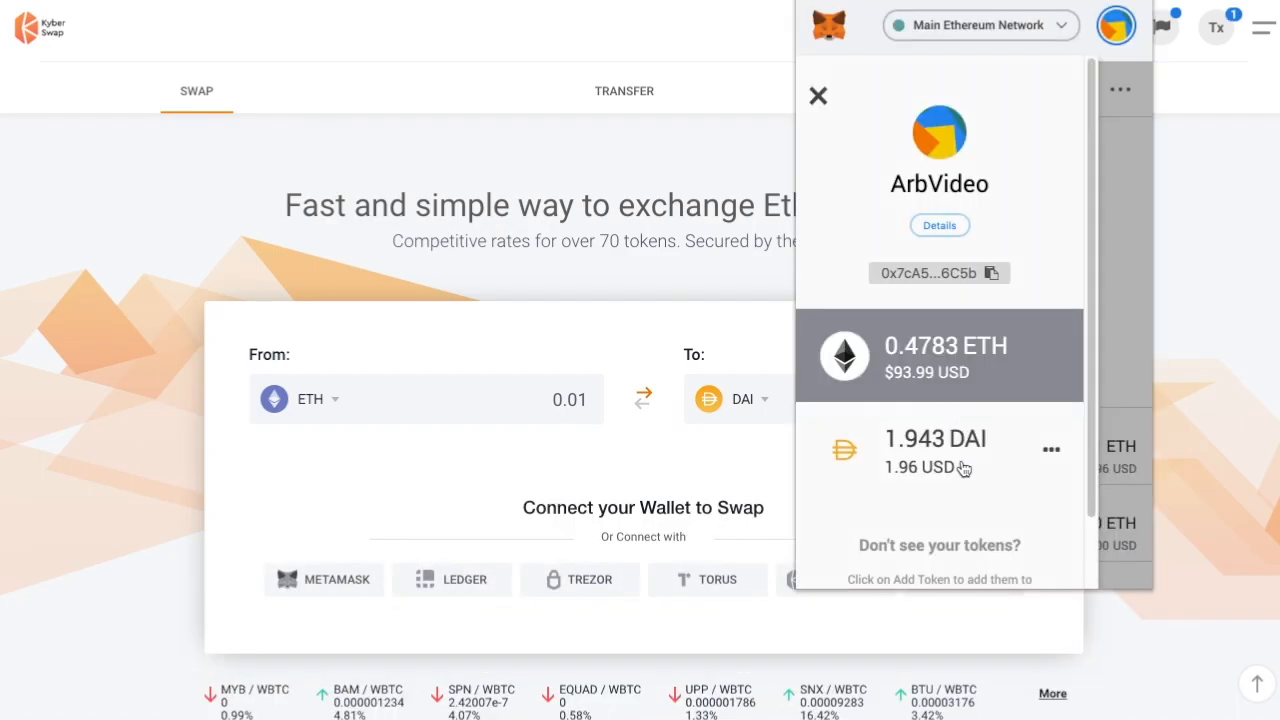
pyautogui.click(936, 450)
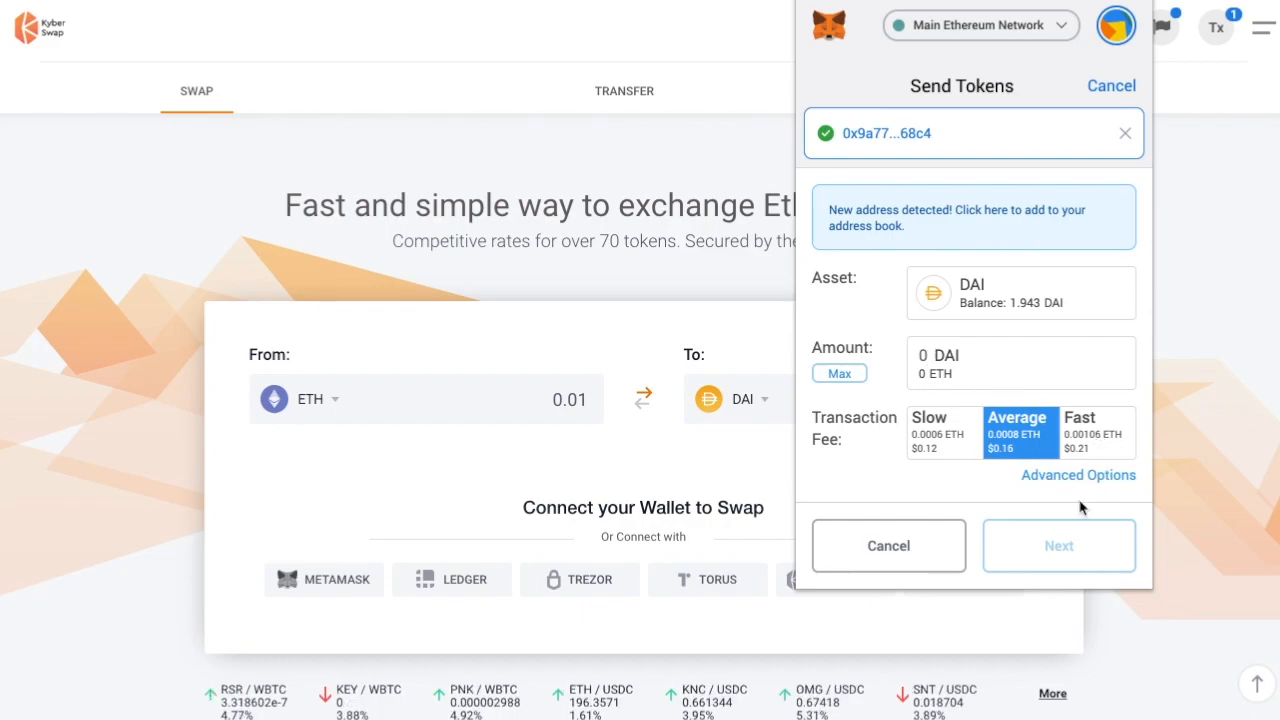
# - Send 1 DAI to the flashIt contract with adjusted gas and view the pending transfer
pyautogui.click(1078, 476)
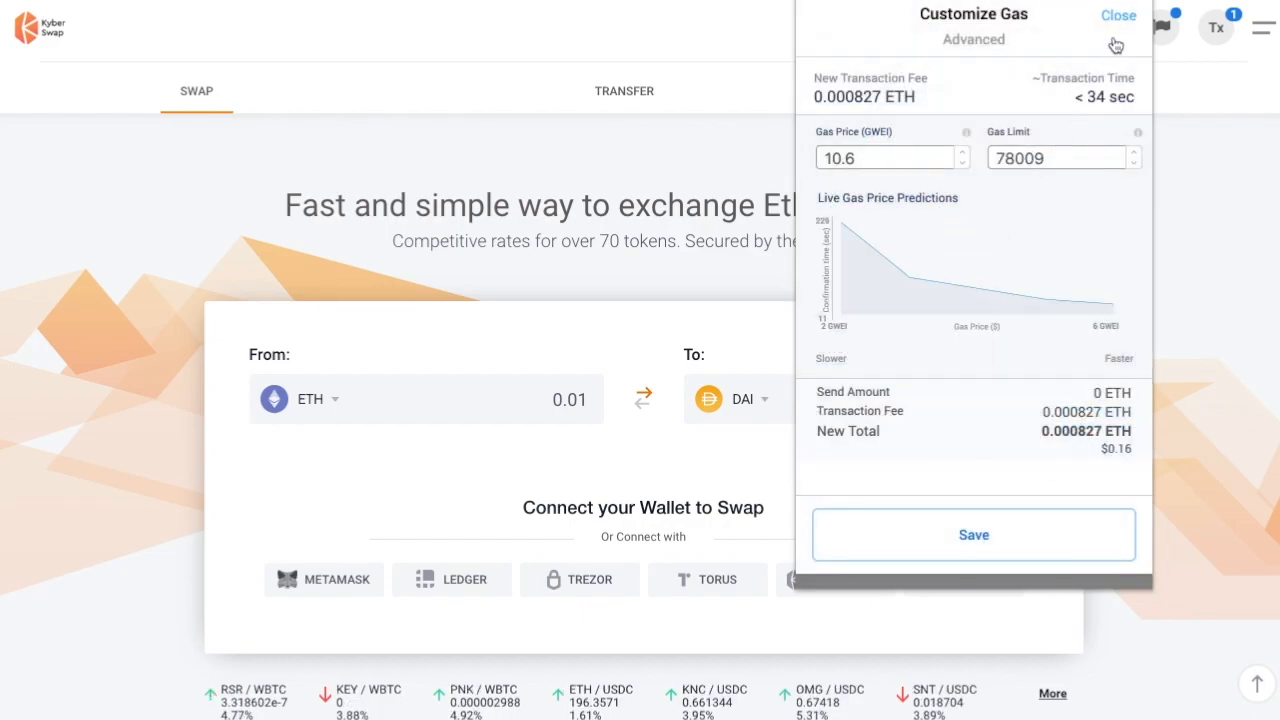
pyautogui.click(1118, 16)
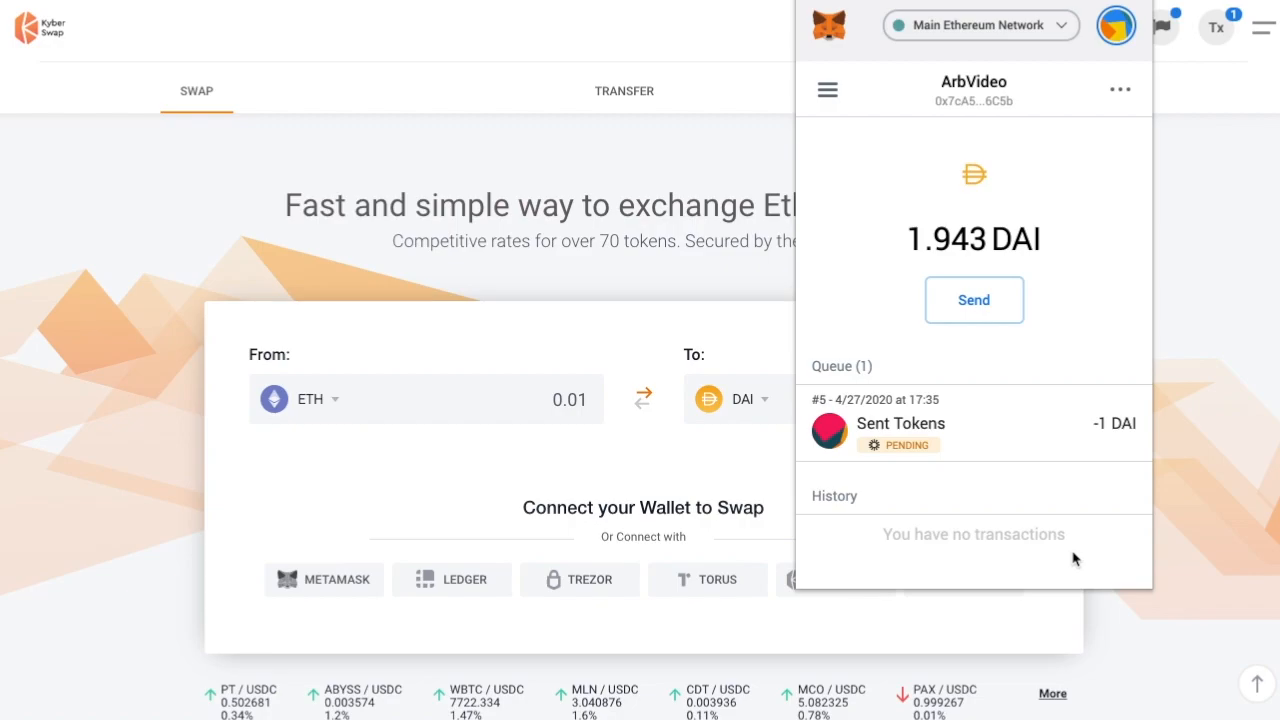
pyautogui.click(972, 424)
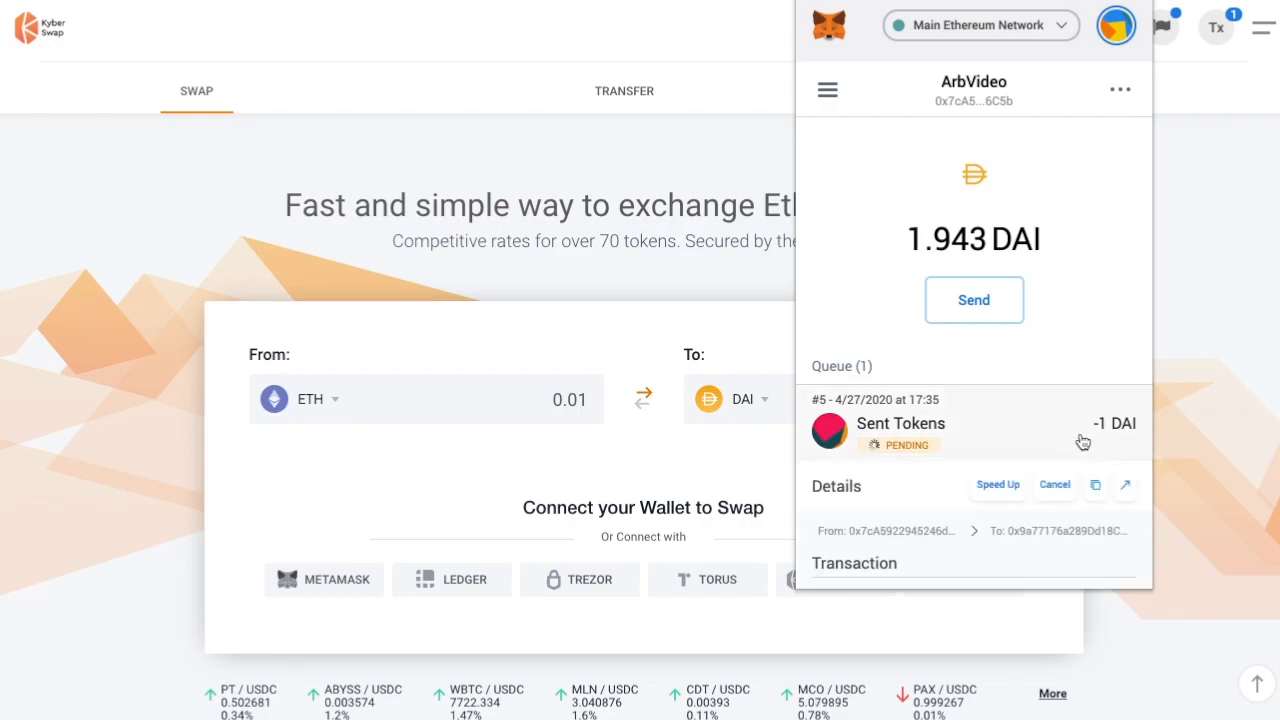
pyautogui.click(1124, 486)
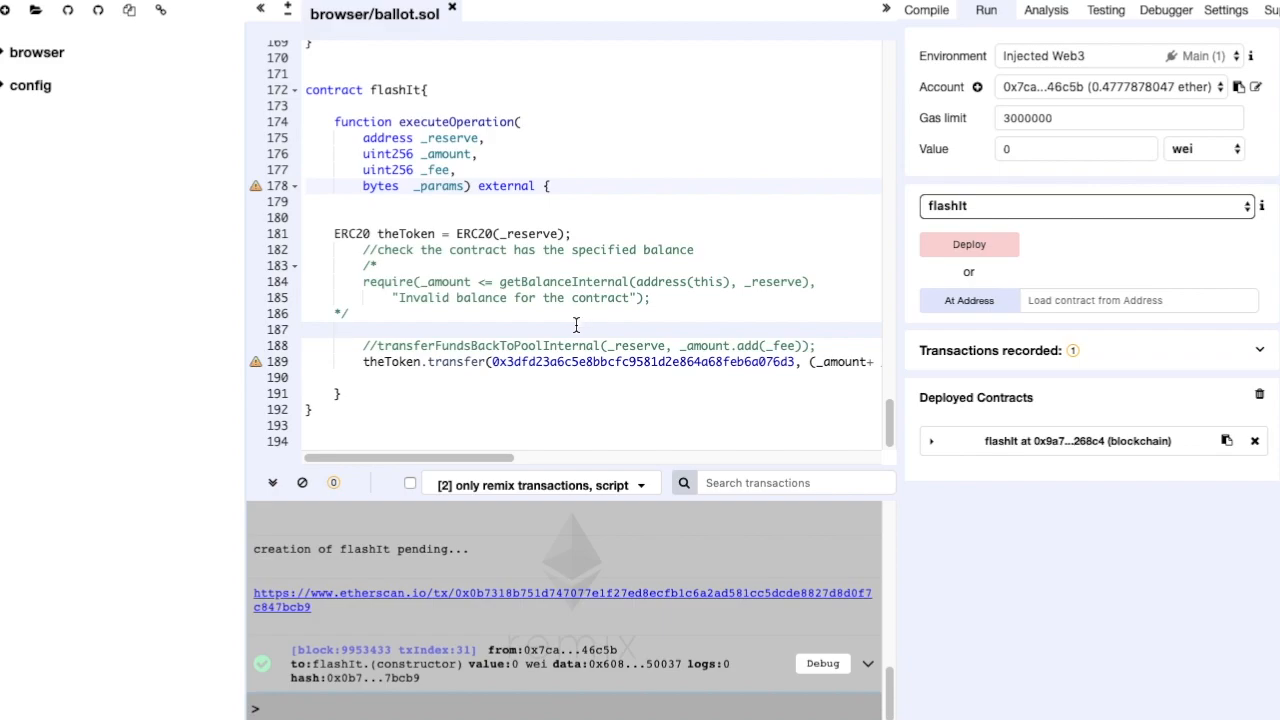
# - Review flashIt's executeOperation code in Remix, then return to the Etherscan flashLoan form
pyautogui.scroll(3)
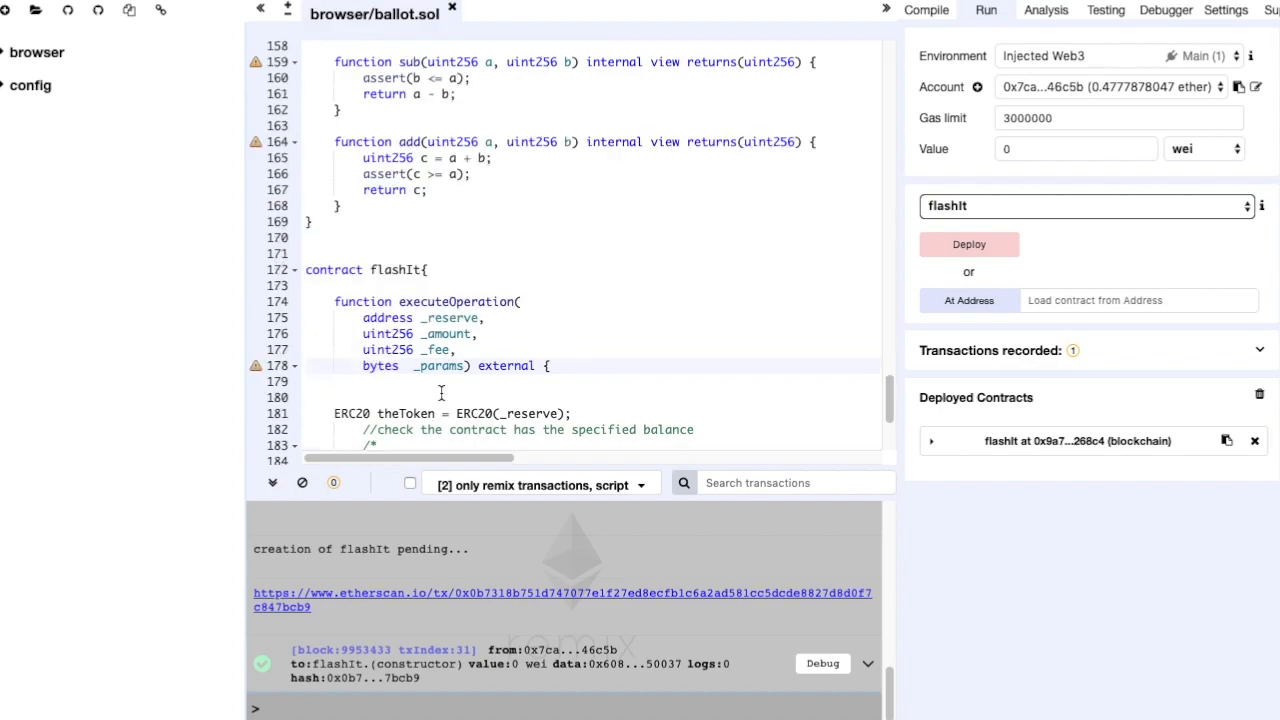
pyautogui.scroll(-3)
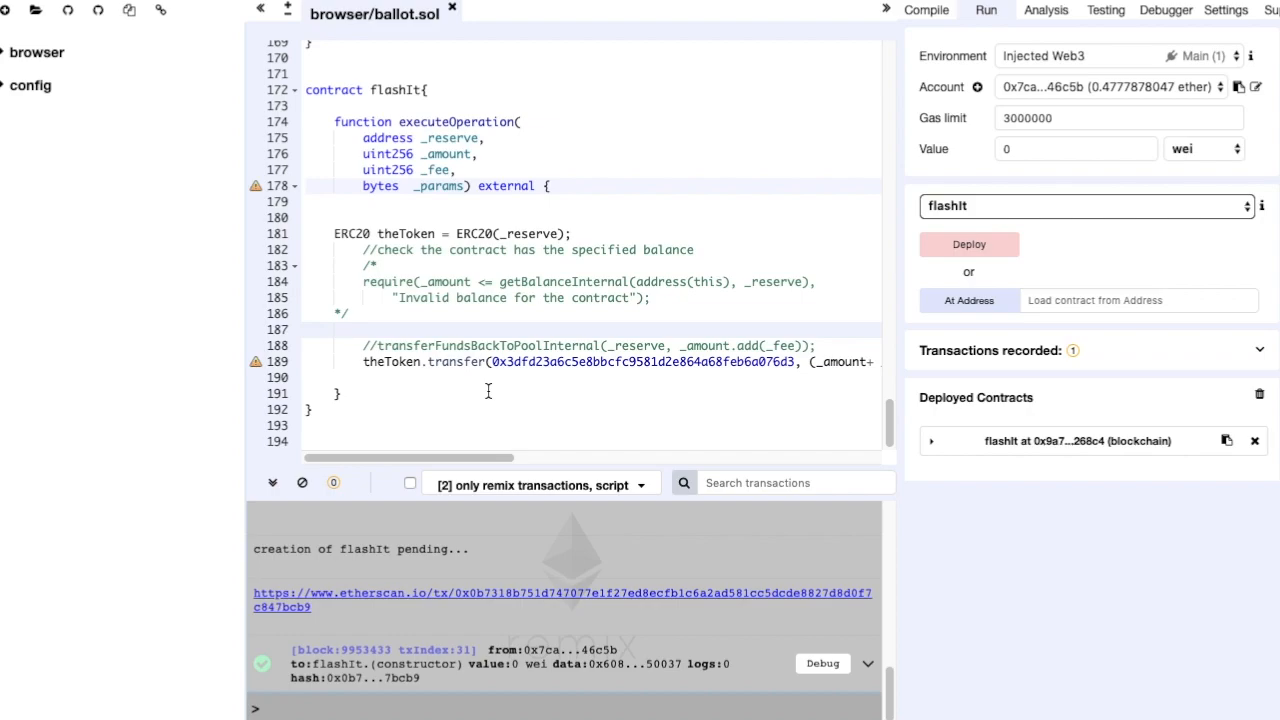
pyautogui.click(560, 600)
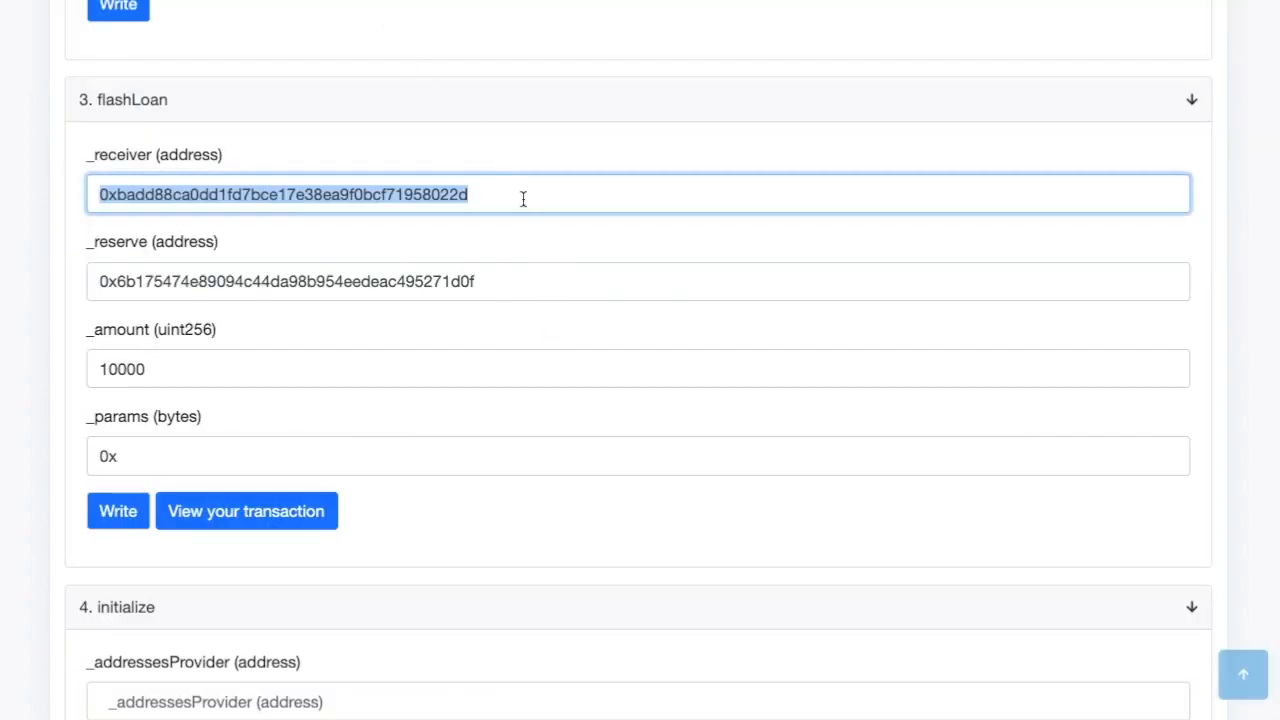
pyautogui.click(638, 280)
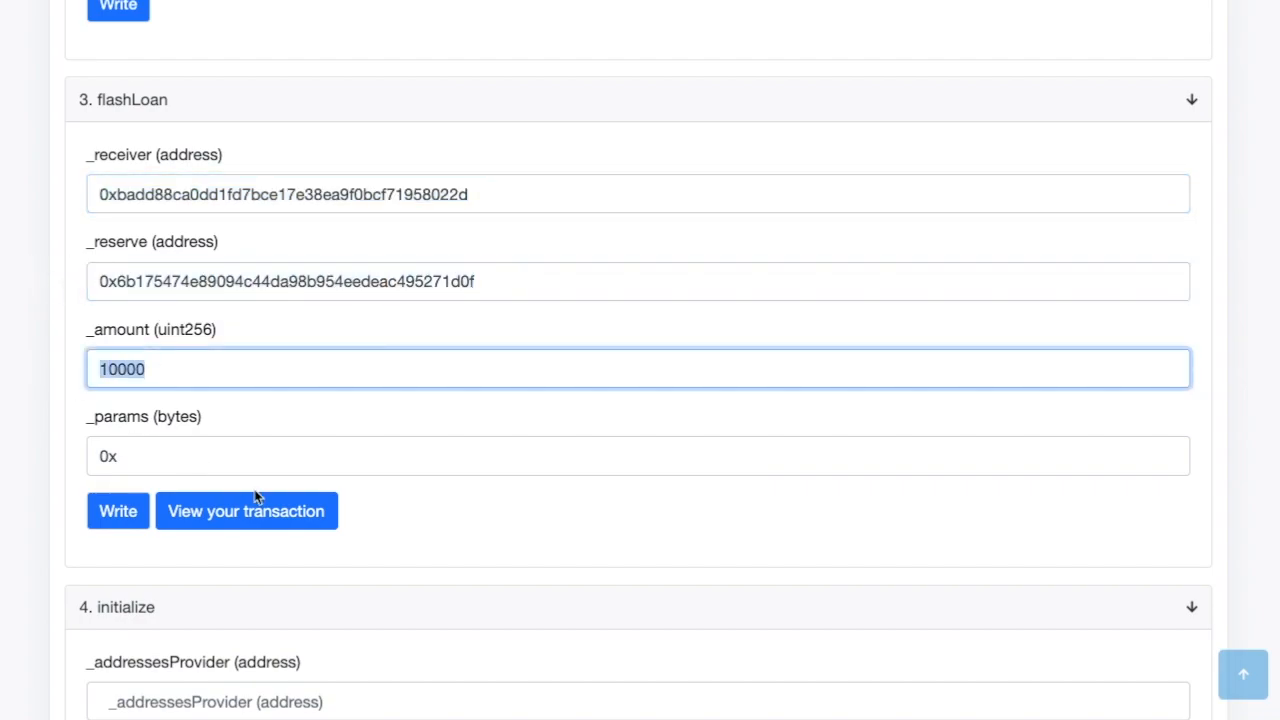
pyautogui.moveTo(660, 204)
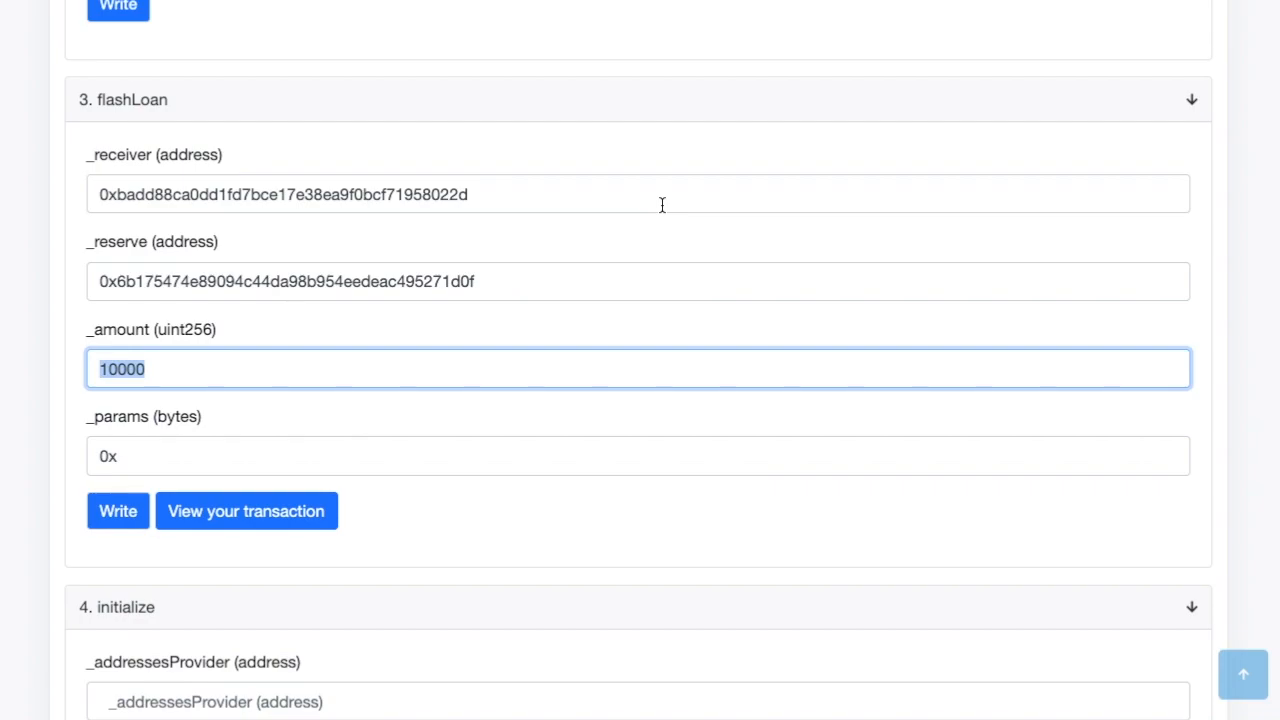
pyautogui.moveTo(682, 186)
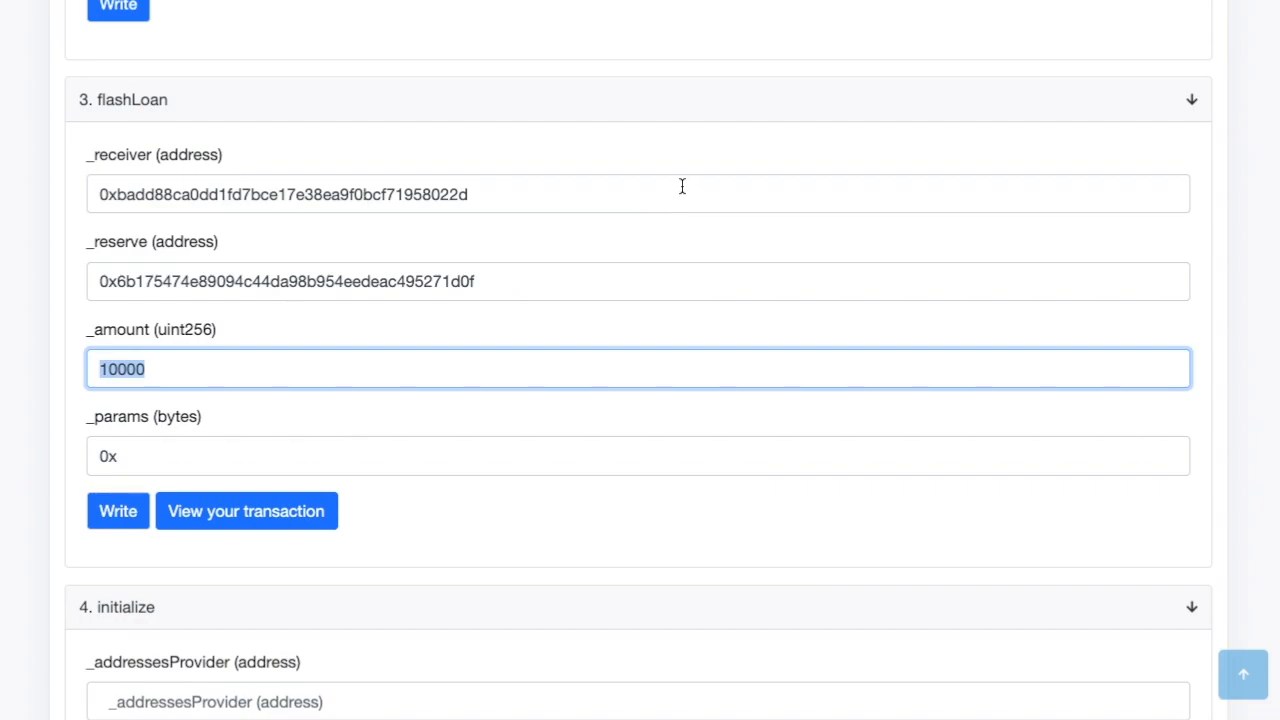